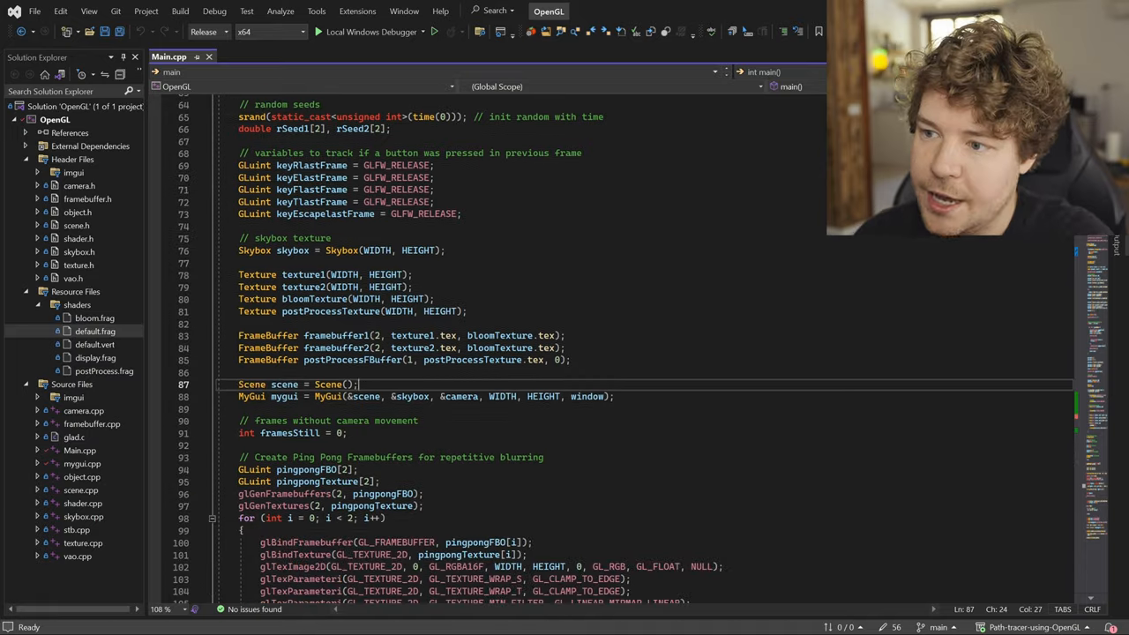
# Scroll through the code and mark the line binding the rectangle VAO.
pyautogui.scroll(-3)
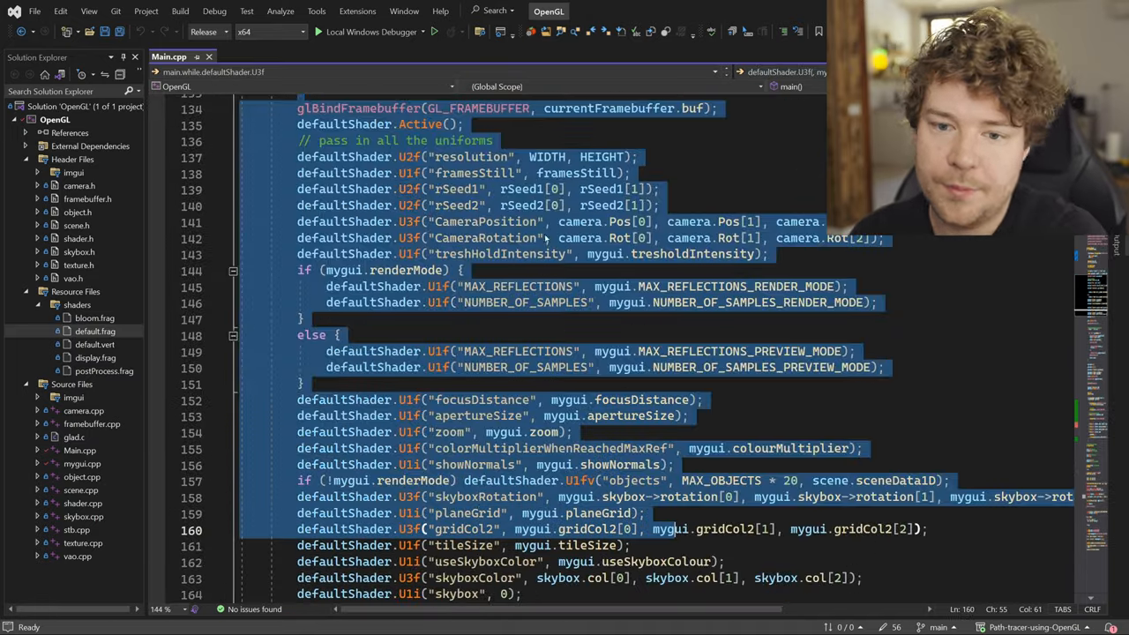
pyautogui.scroll(-3)
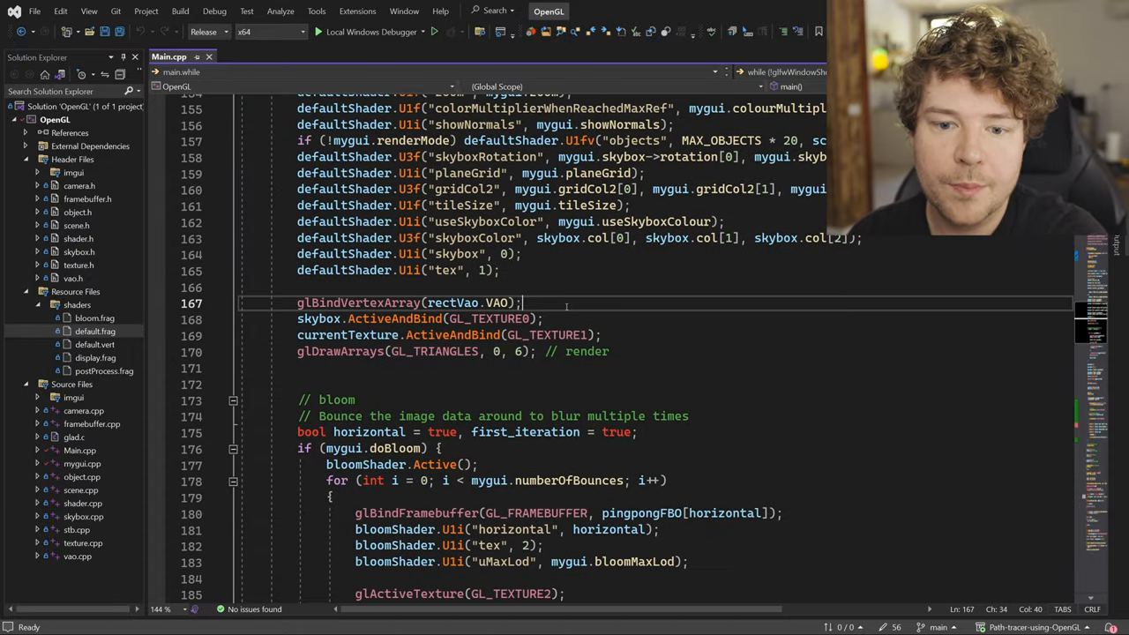
pyautogui.doubleClick(453, 303)
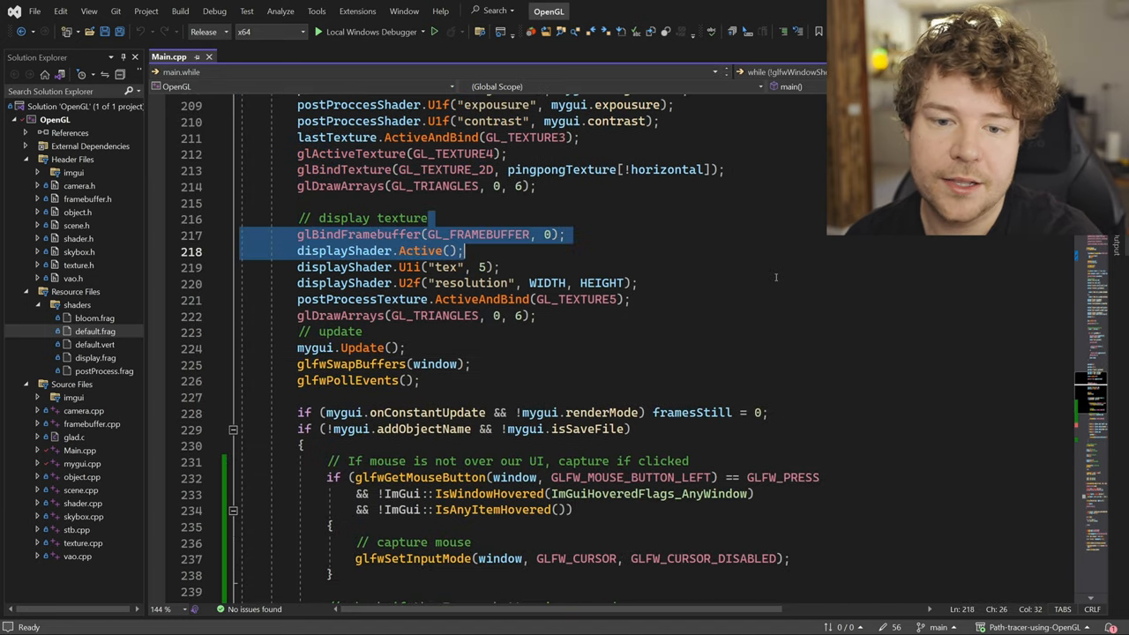
pyautogui.scroll(3)
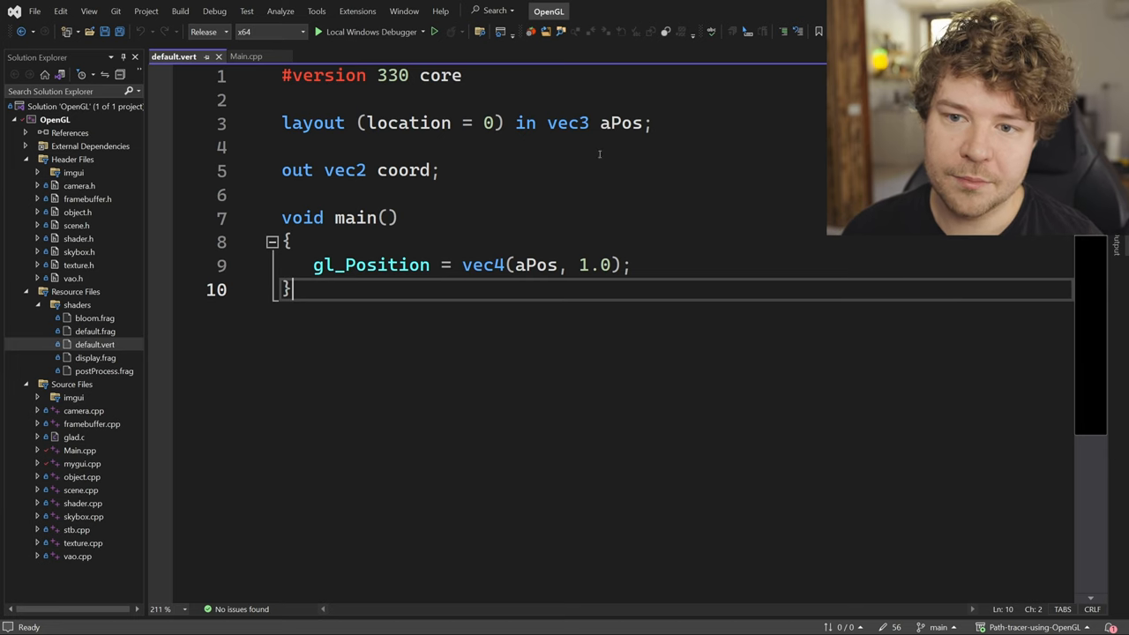
# Highlight the vec4 position, aPos attribute and gl_Position in default.vert.
pyautogui.doubleClick(567, 123)
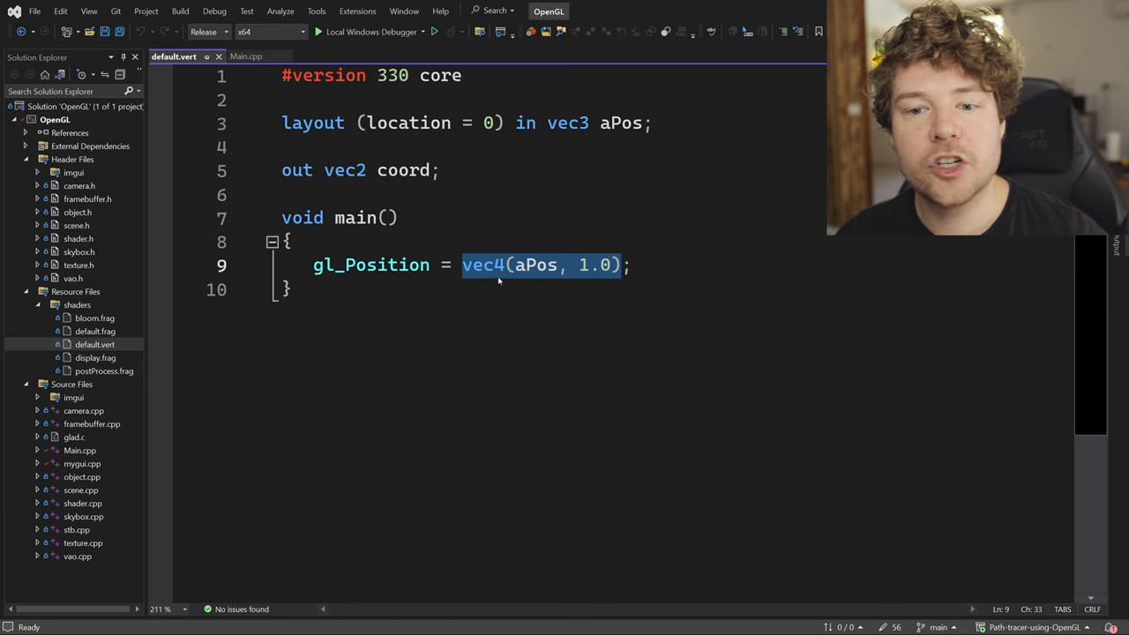
pyautogui.doubleClick(370, 265)
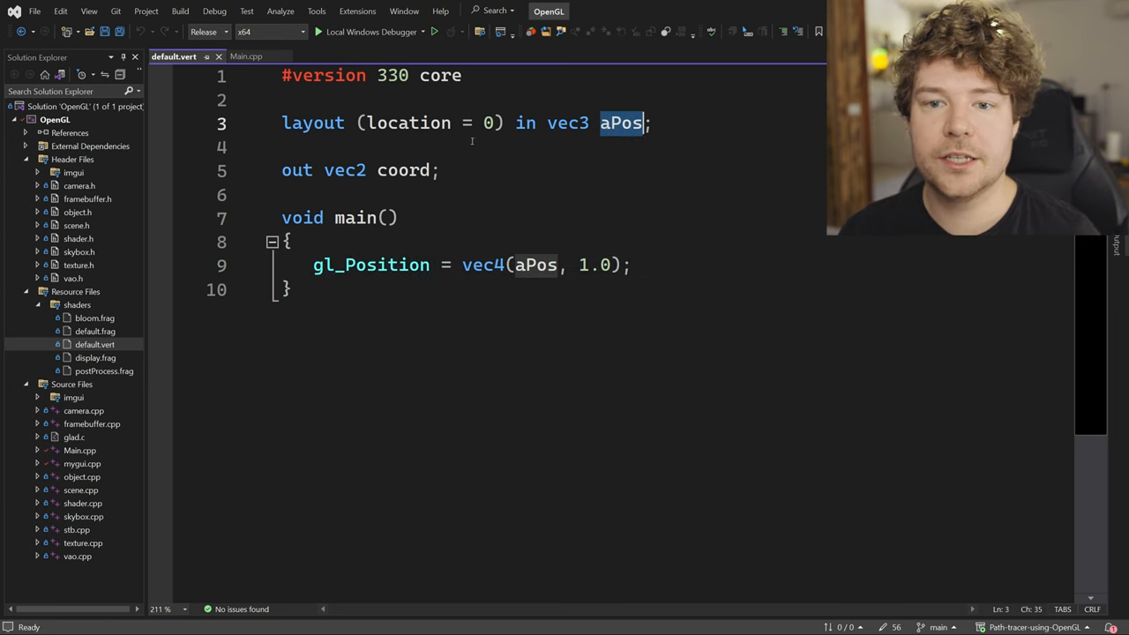
pyautogui.click(386, 265)
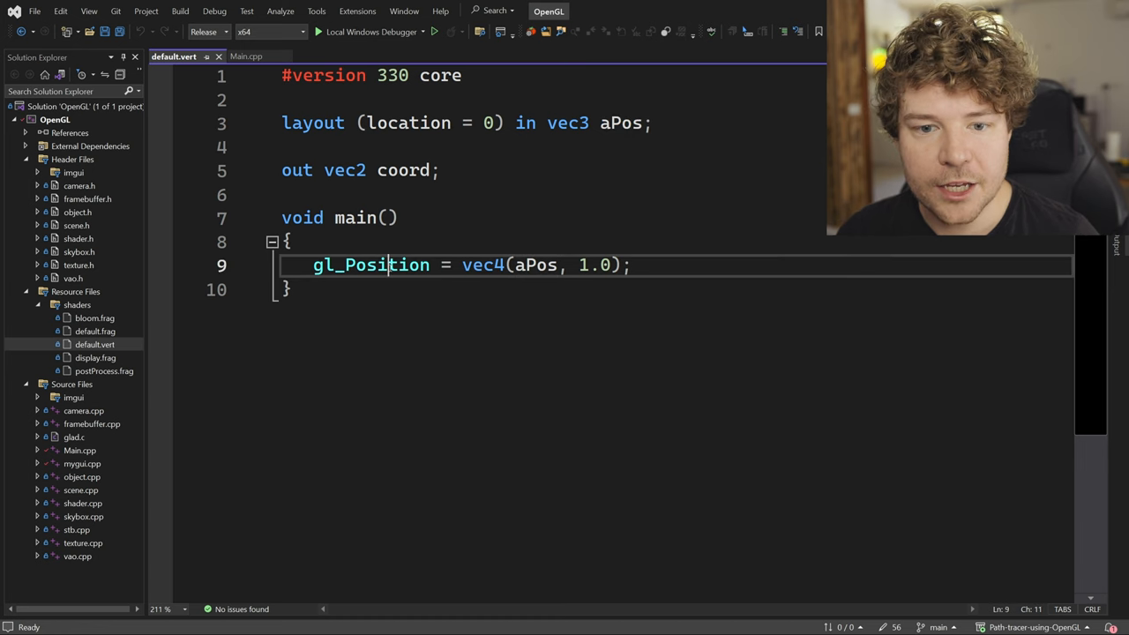
pyautogui.doubleClick(371, 264)
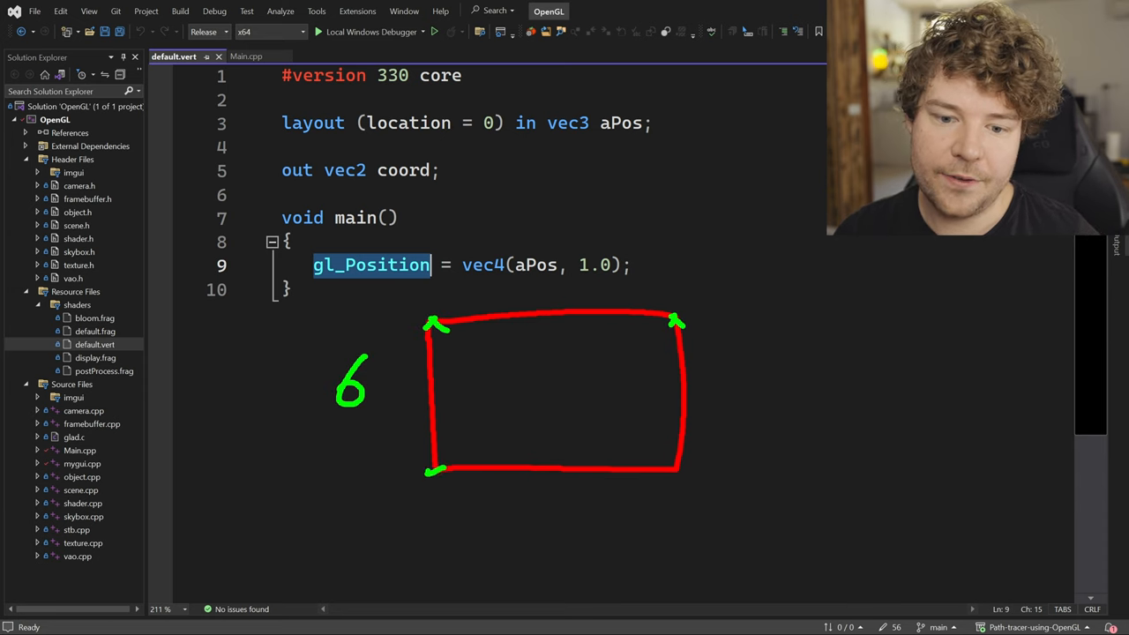
pyautogui.moveTo(436, 468); pyautogui.dragTo(675, 322)
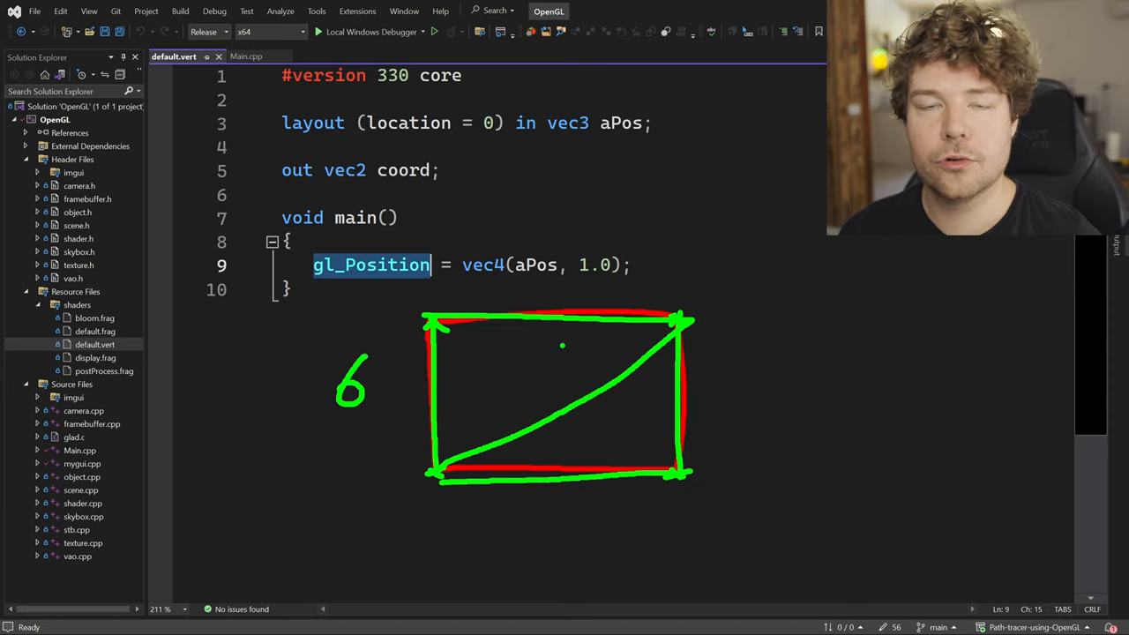
pyautogui.click(305, 56)
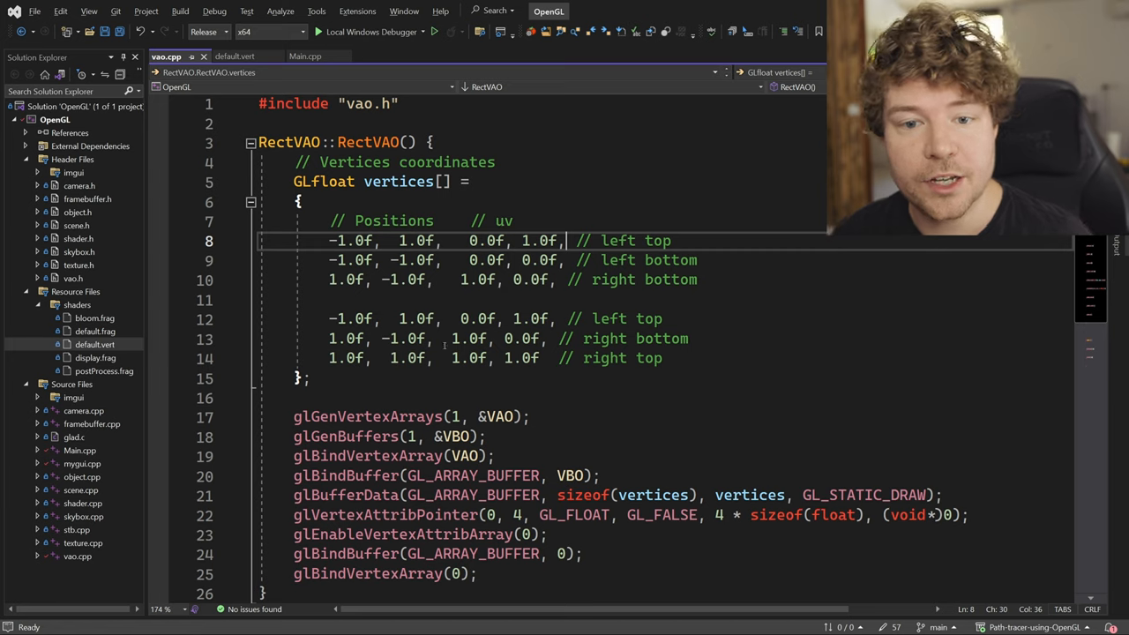
# Go back to default.vert, then bring up the display.frag shader.
pyautogui.click(244, 56)
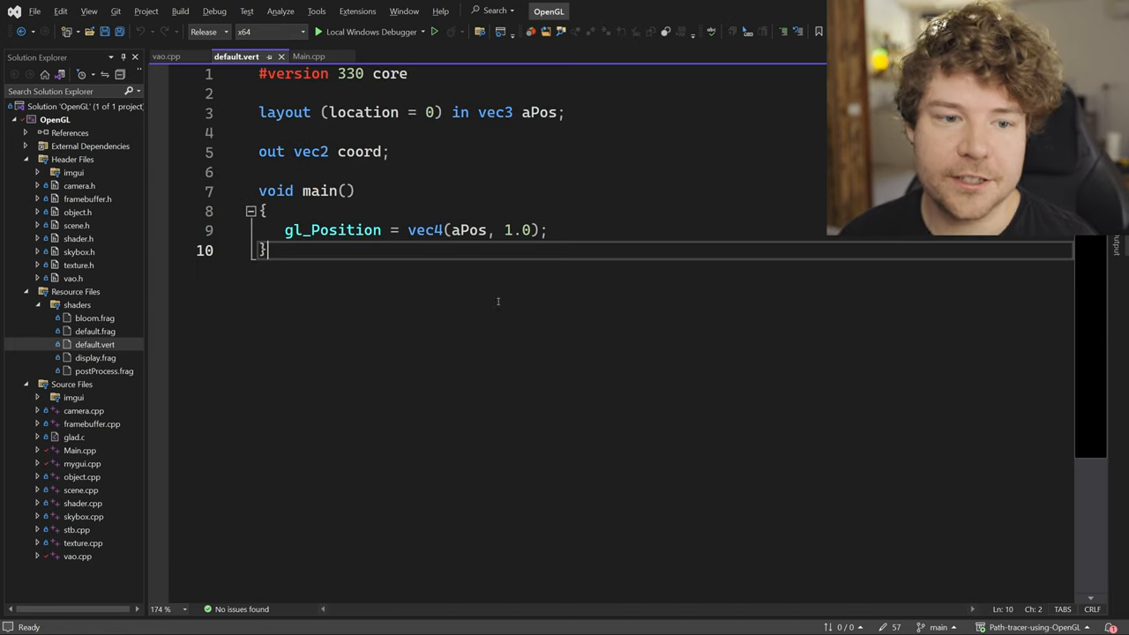
pyautogui.doubleClick(94, 357)
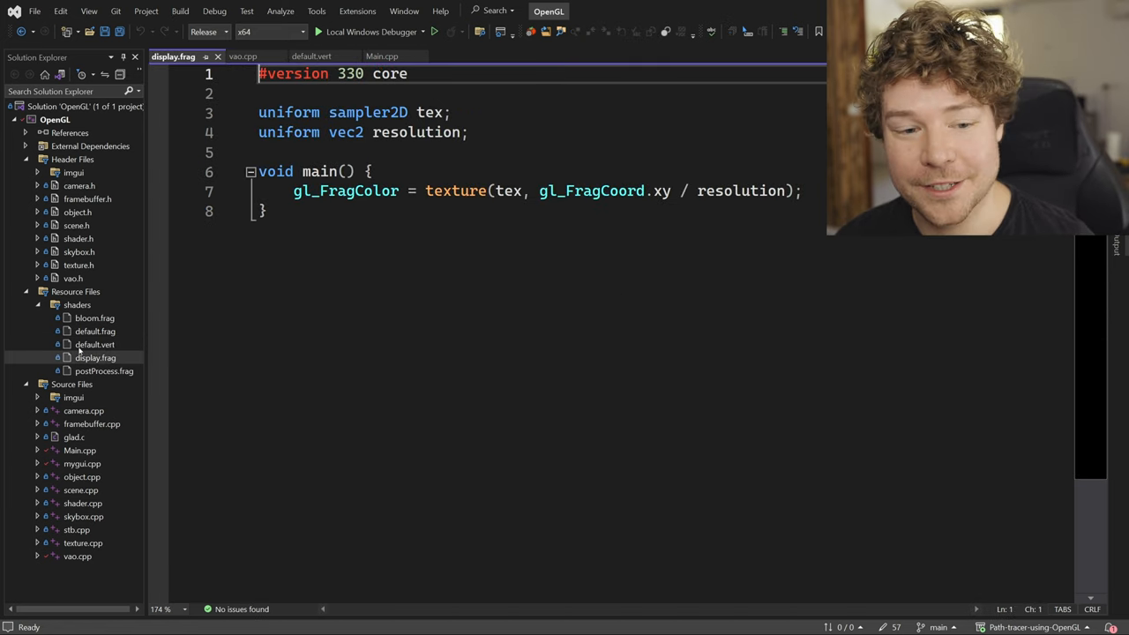
# Open default.frag from the shaders folder and scroll through its structs and constants.
pyautogui.click(93, 331)
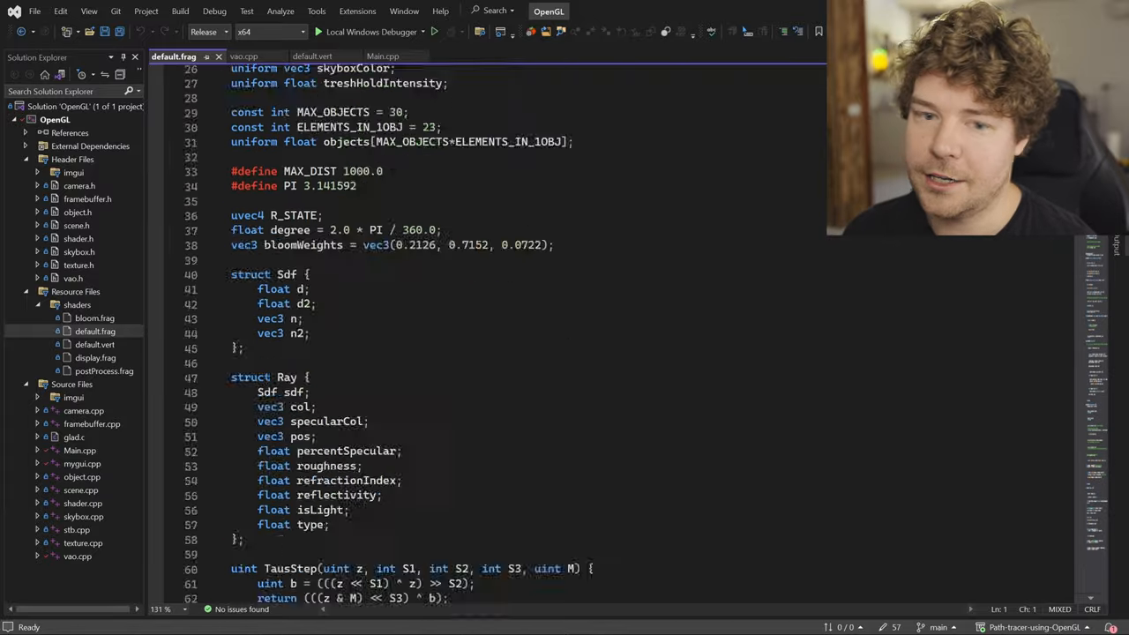
pyautogui.scroll(-3)
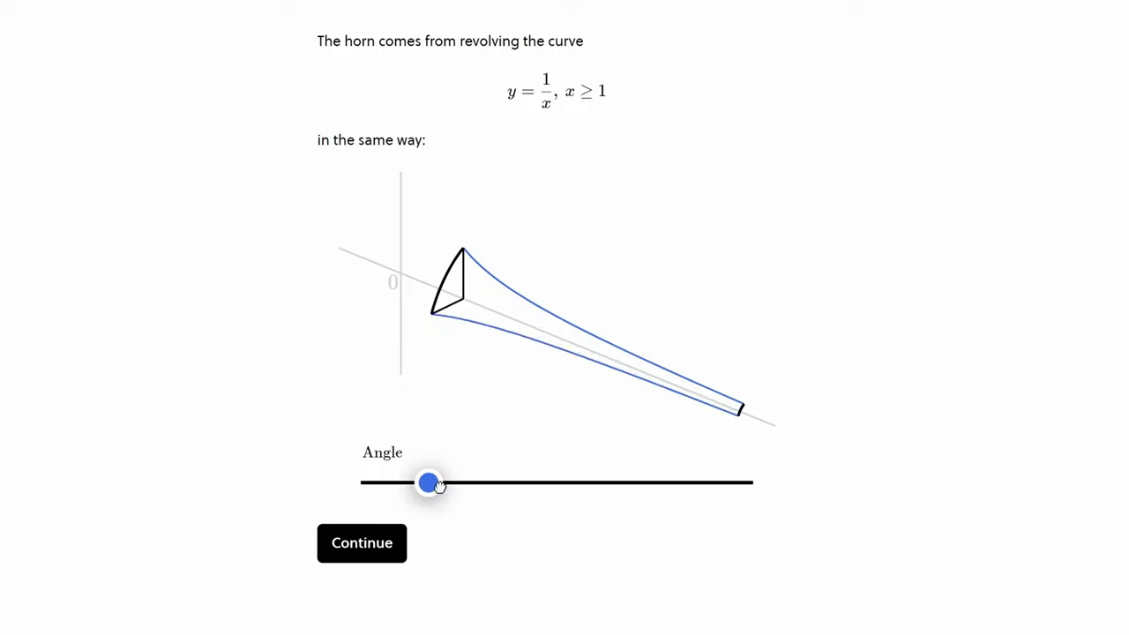
# Sweep out the horn, submit t = 1 as the cannonball's peak, and scroll on.
pyautogui.click(361, 543)
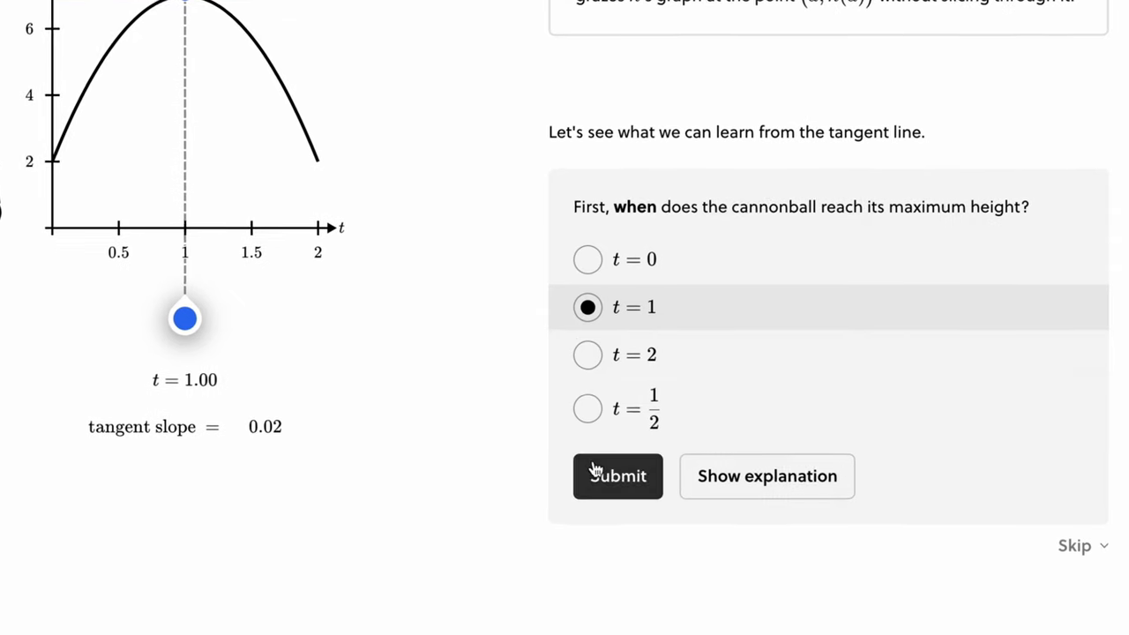
pyautogui.click(618, 476)
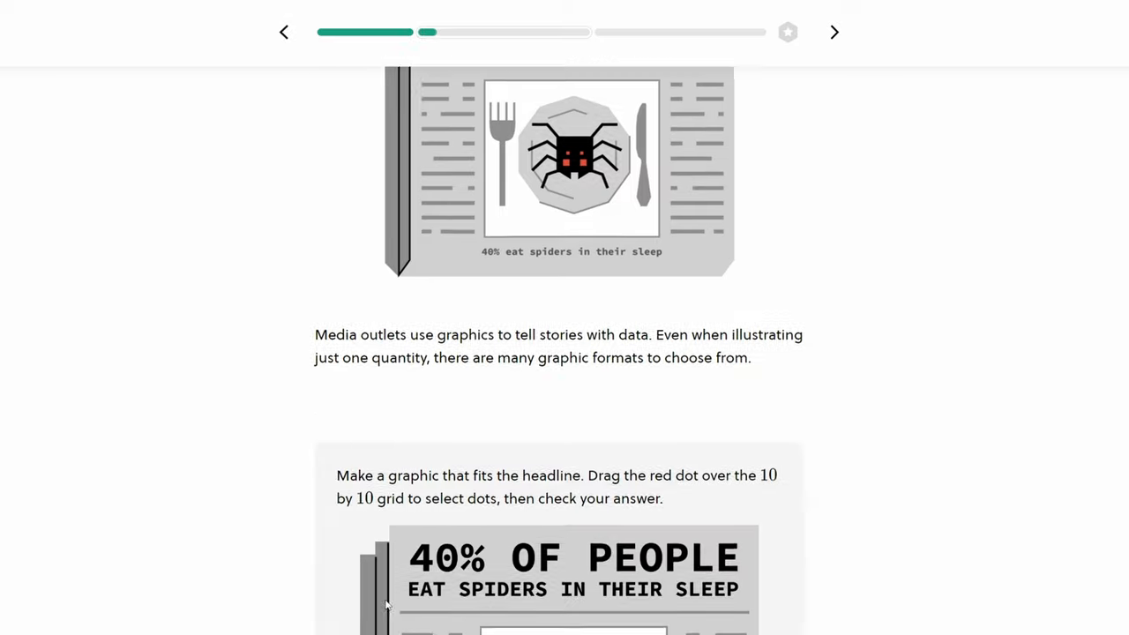
pyautogui.scroll(-3)
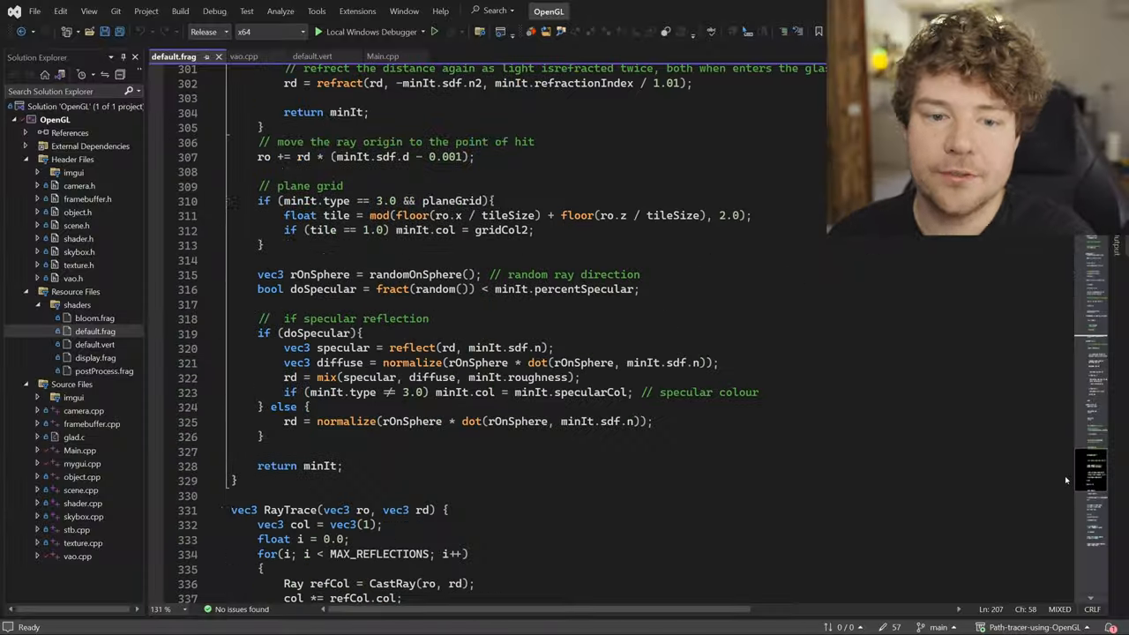
# Scroll to the CastRay specular reflection code in default.frag and select part of it.
pyautogui.scroll(-3)
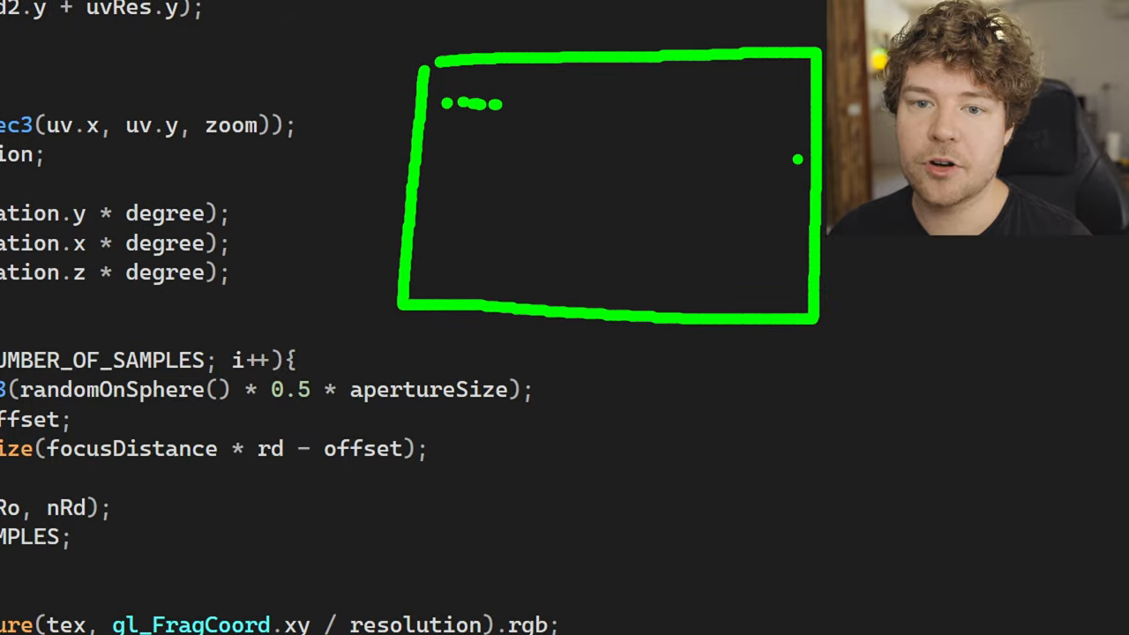
pyautogui.moveTo(477, 256); pyautogui.dragTo(414, 304)
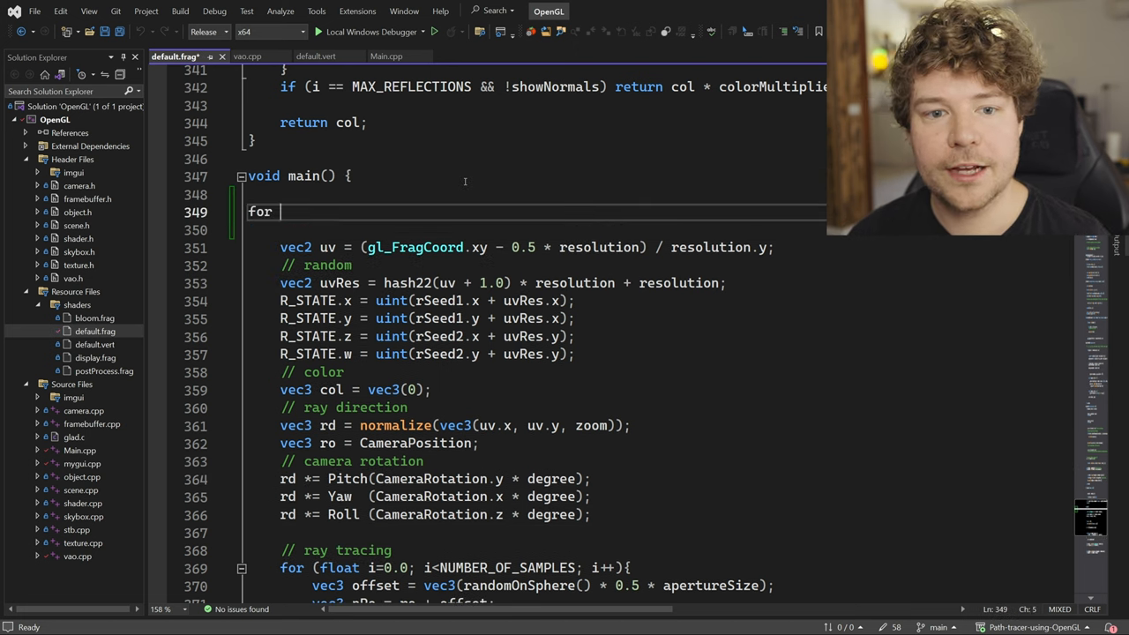
# Type 'for (int y = 0;' at the top of main in default.frag.
pyautogui.write('(int y =')
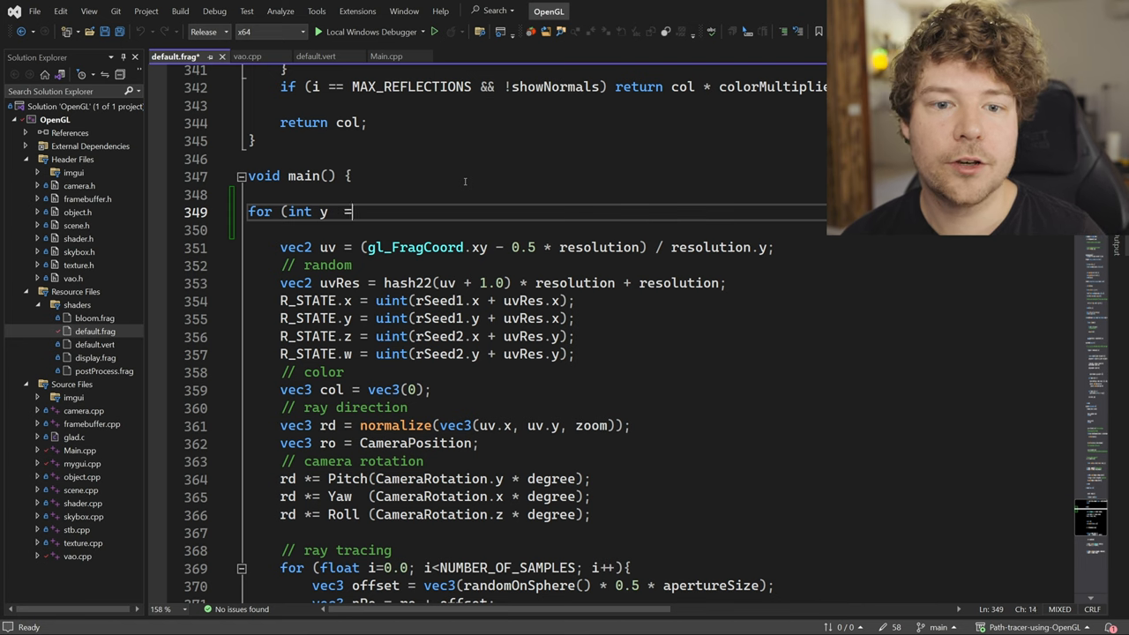
pyautogui.write('0;')
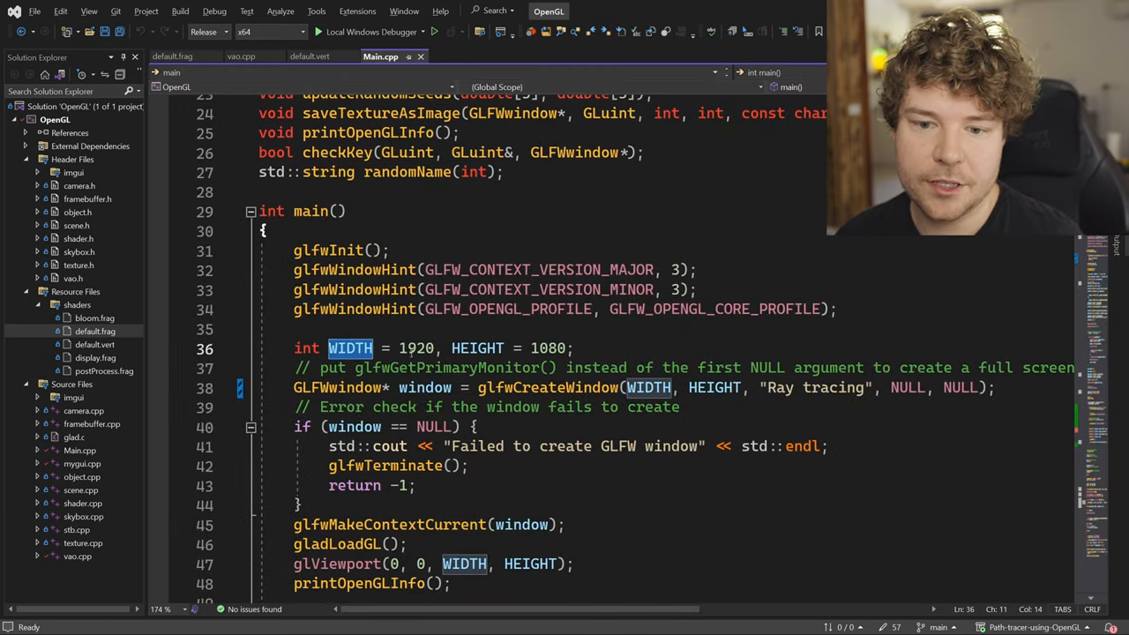
pyautogui.click(180, 56)
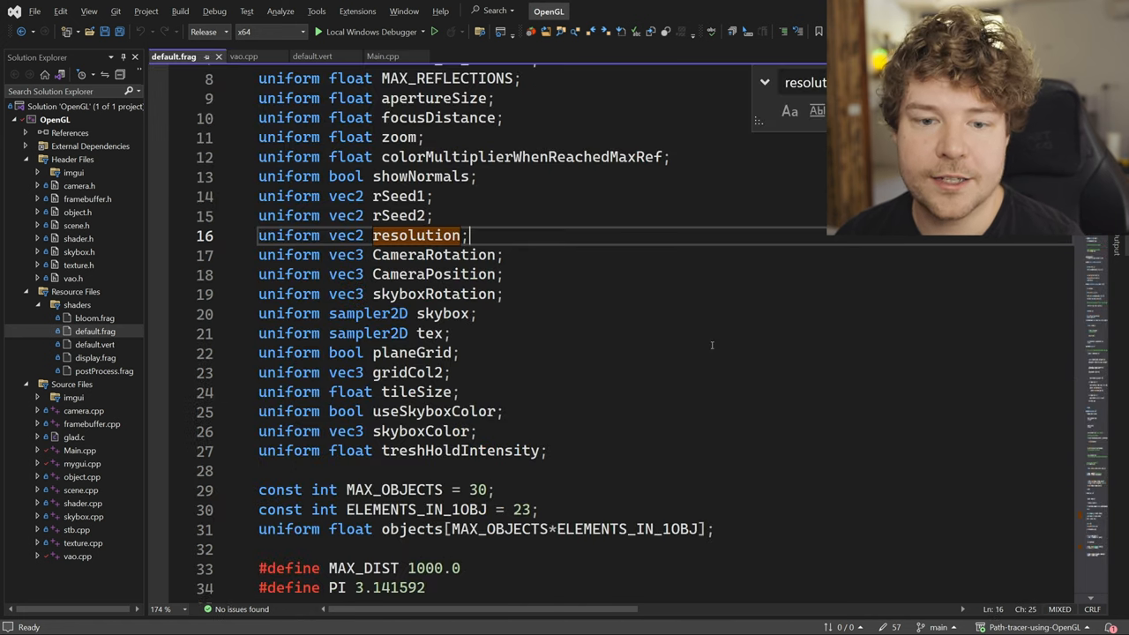
pyautogui.scroll(-3)
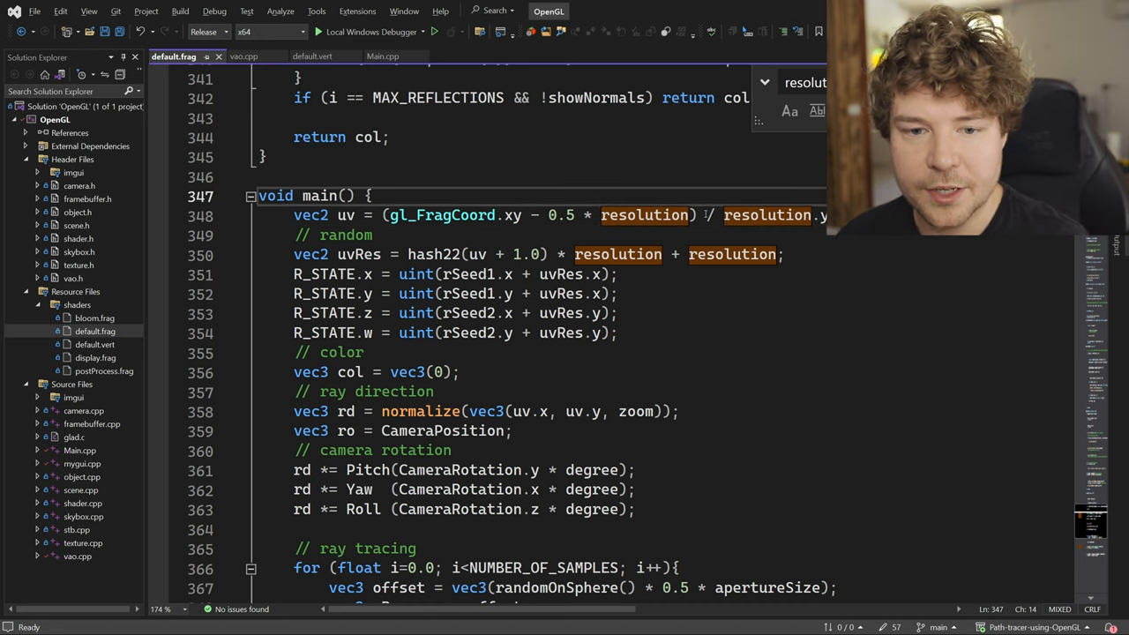
pyautogui.write('textureSize')
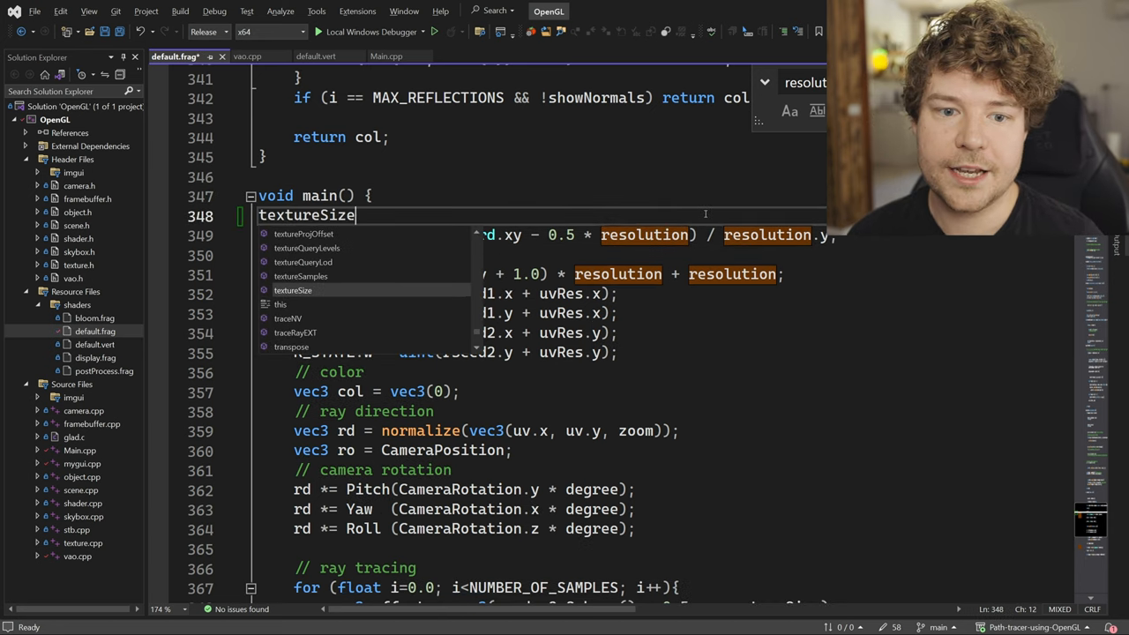
pyautogui.write('()')
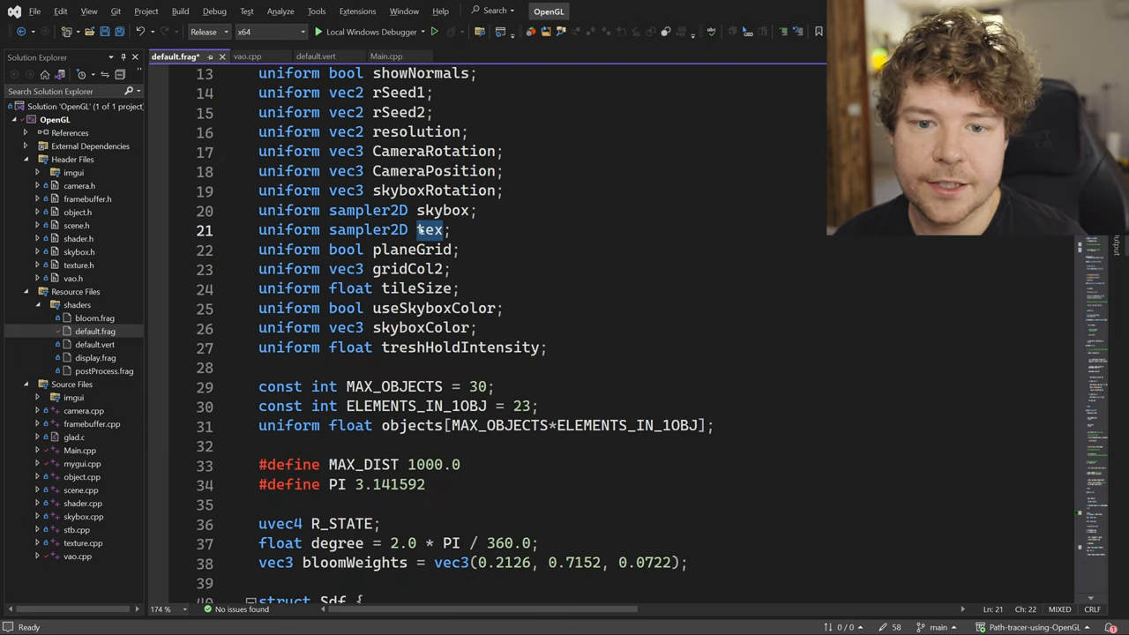
pyautogui.scroll(-3)
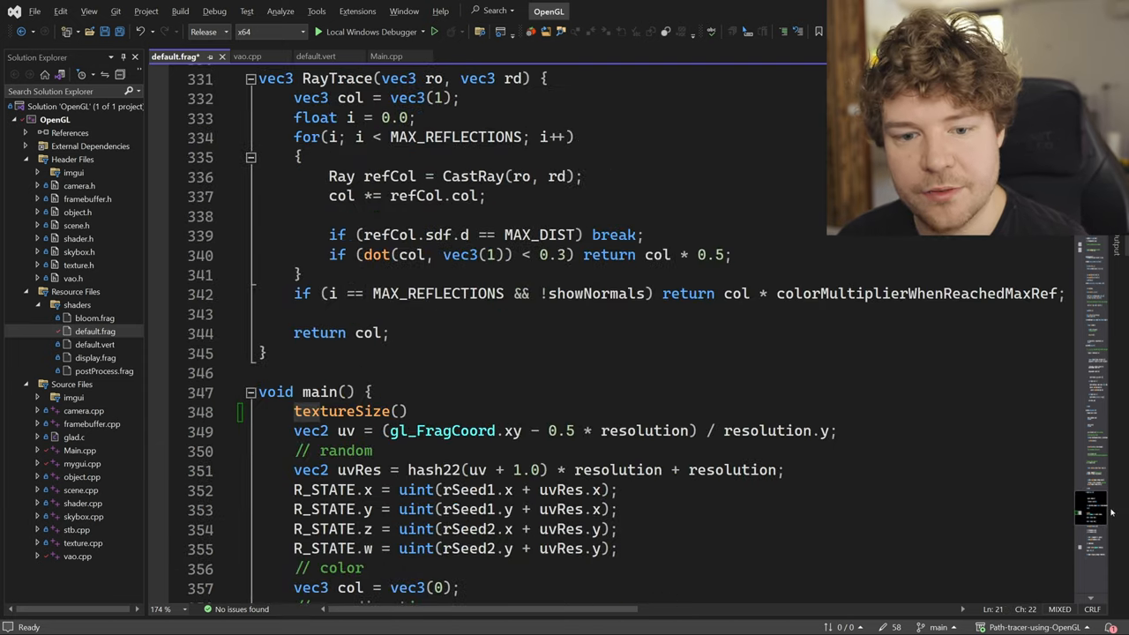
pyautogui.write('tex')
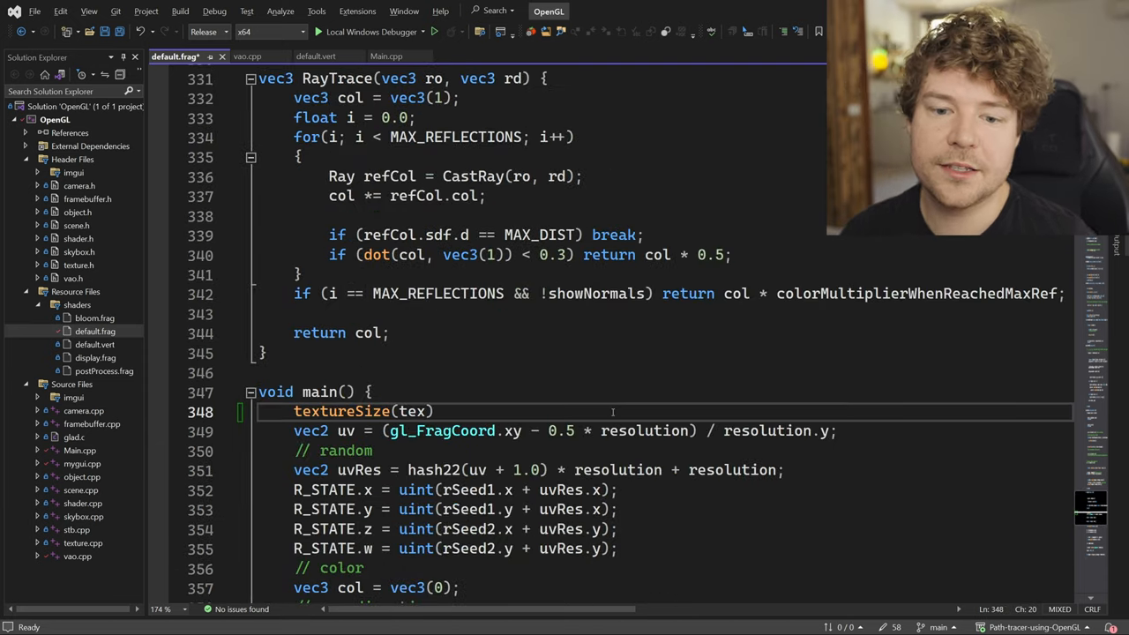
pyautogui.write(', 0)')
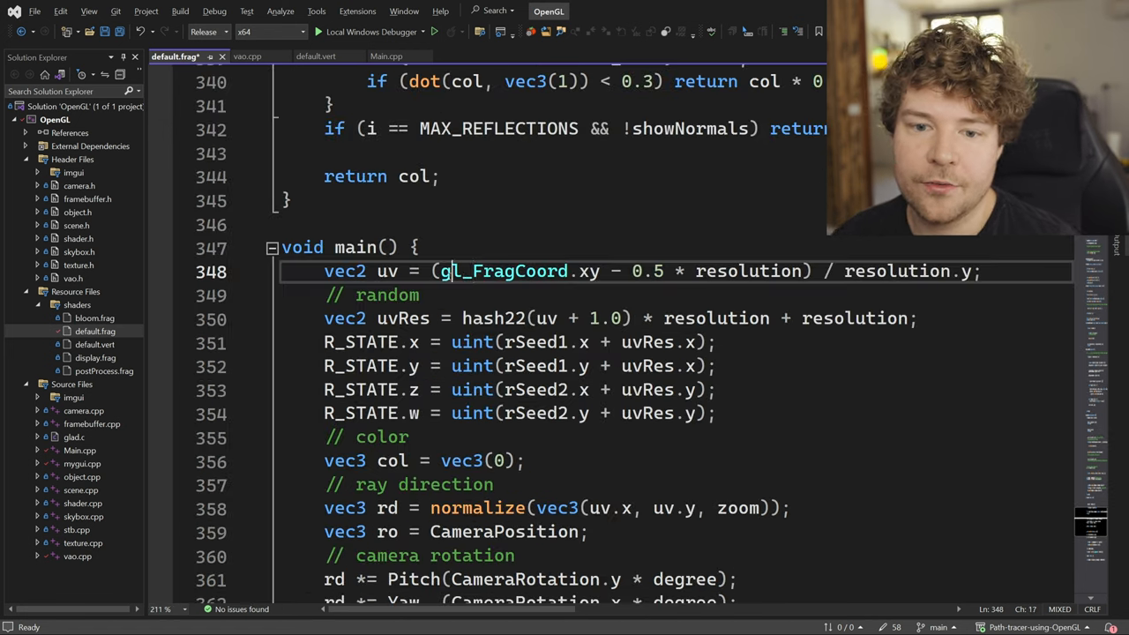
pyautogui.moveTo(439, 271); pyautogui.dragTo(603, 270)
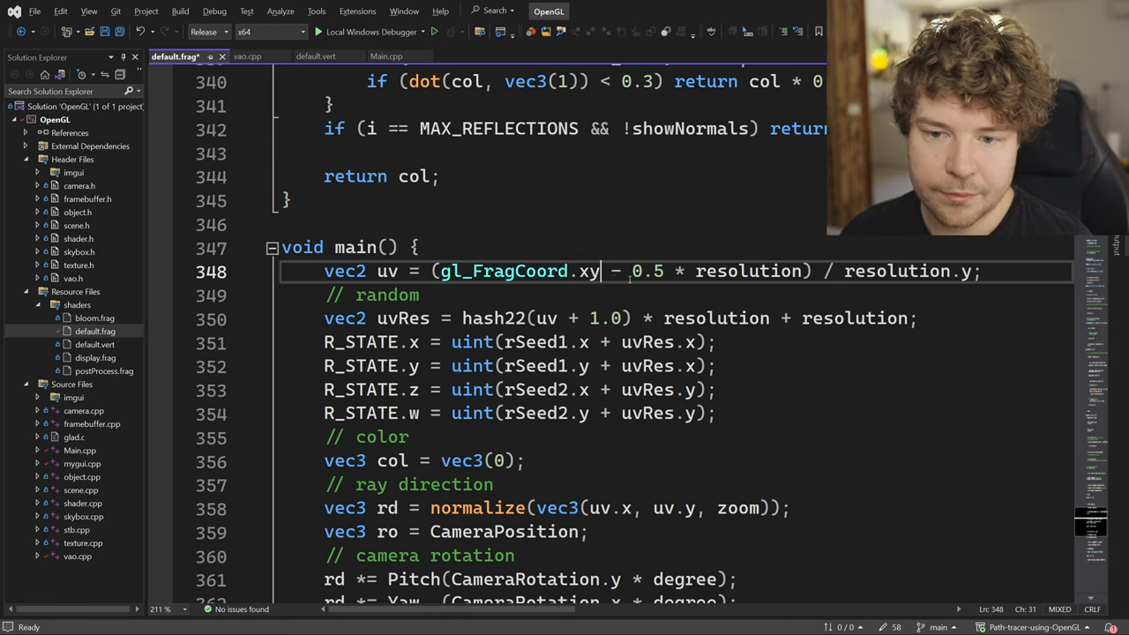
pyautogui.moveTo(631, 271); pyautogui.dragTo(795, 270)
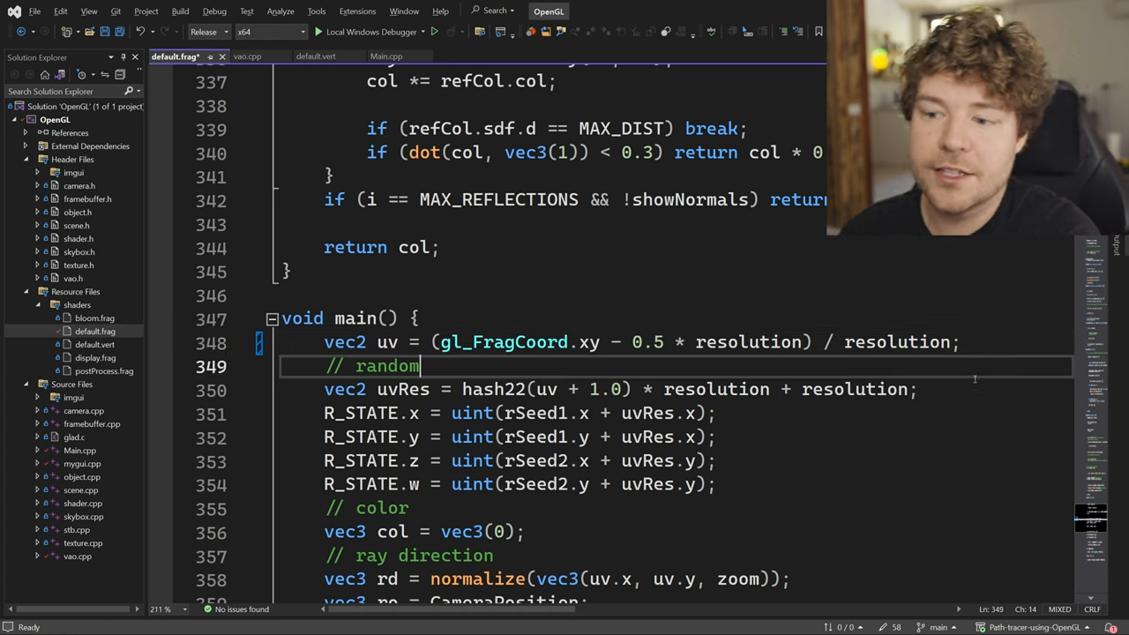
pyautogui.scroll(-3)
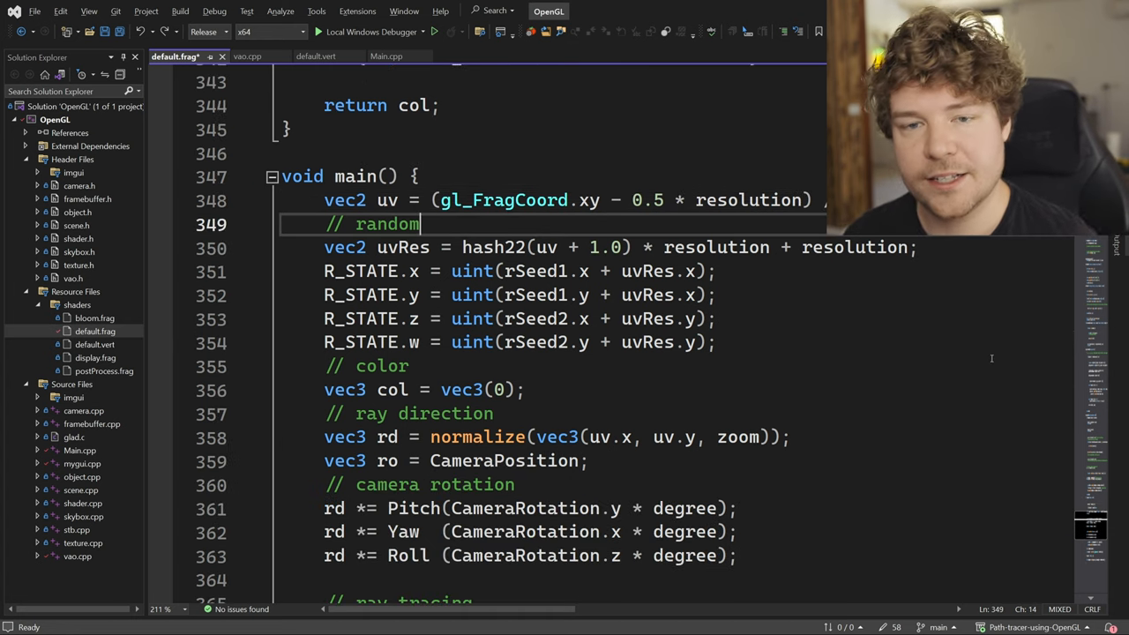
pyautogui.scroll(3)
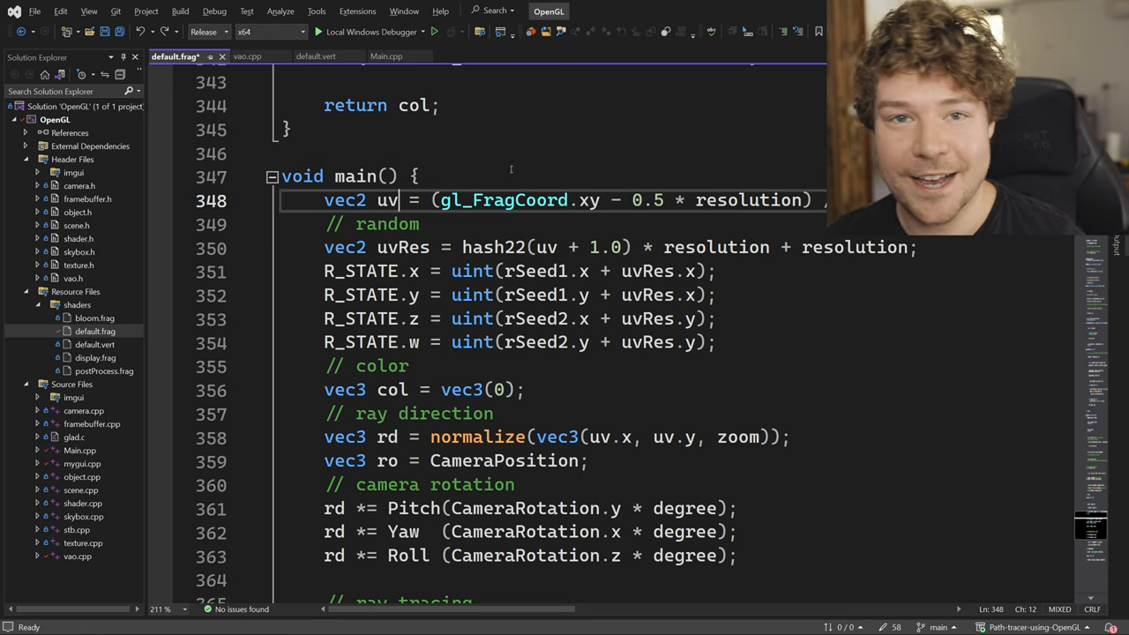
pyautogui.scroll(-3)
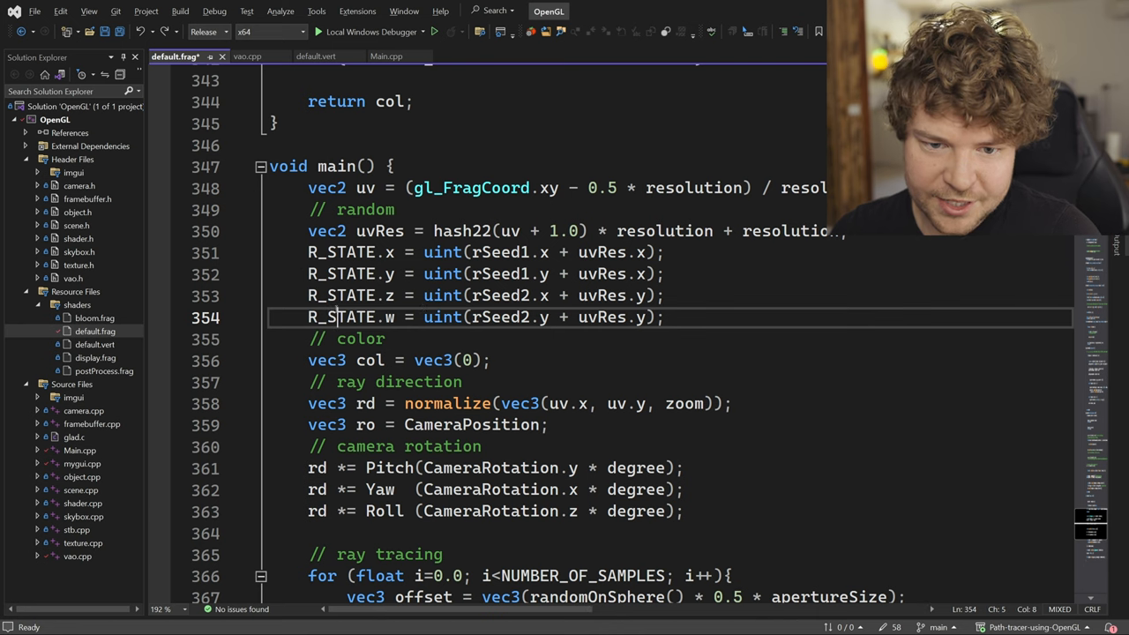
pyautogui.scroll(-3)
pyautogui.write('ro')
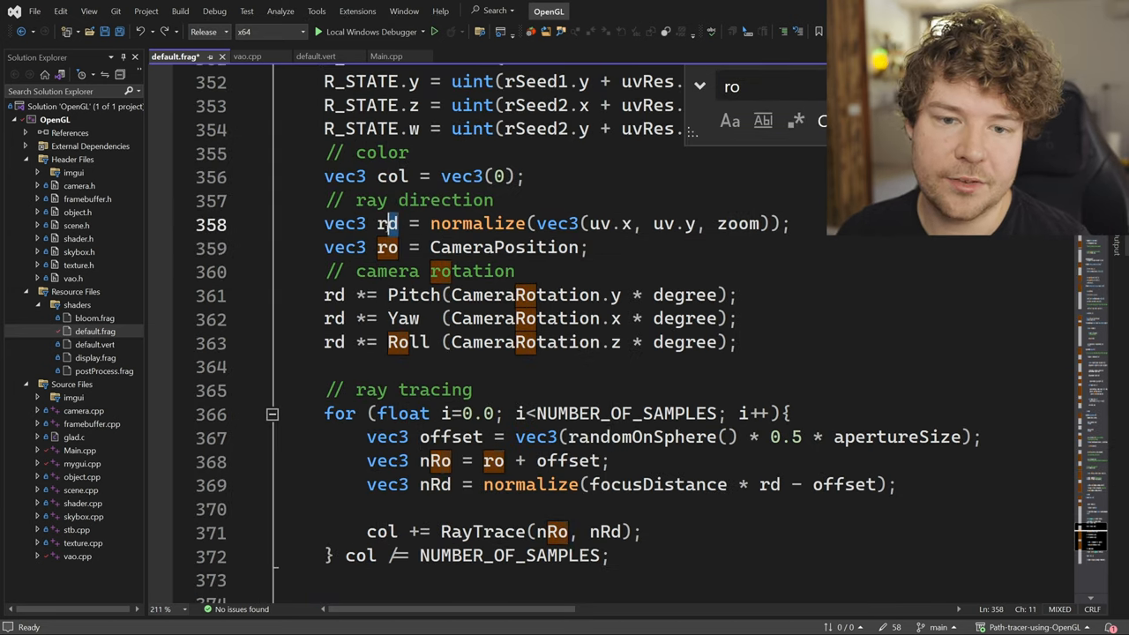
pyautogui.click(448, 294)
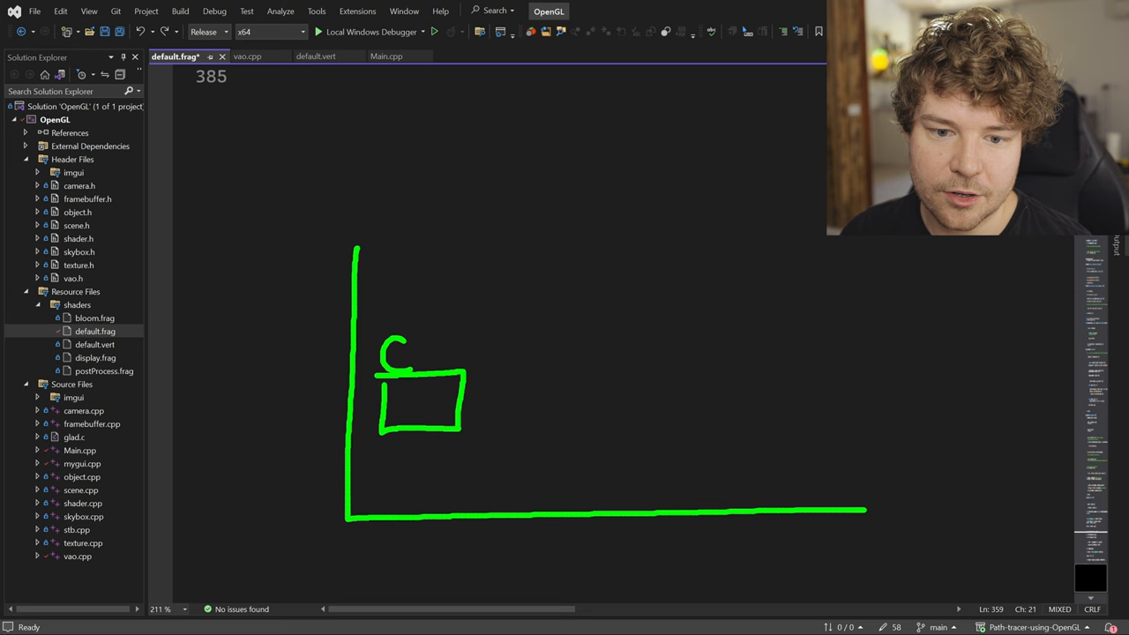
# Draw a camera labeled xyz, with rays from ro along rd toward a sphere.
pyautogui.moveTo(397, 353); pyautogui.dragTo(520, 406)
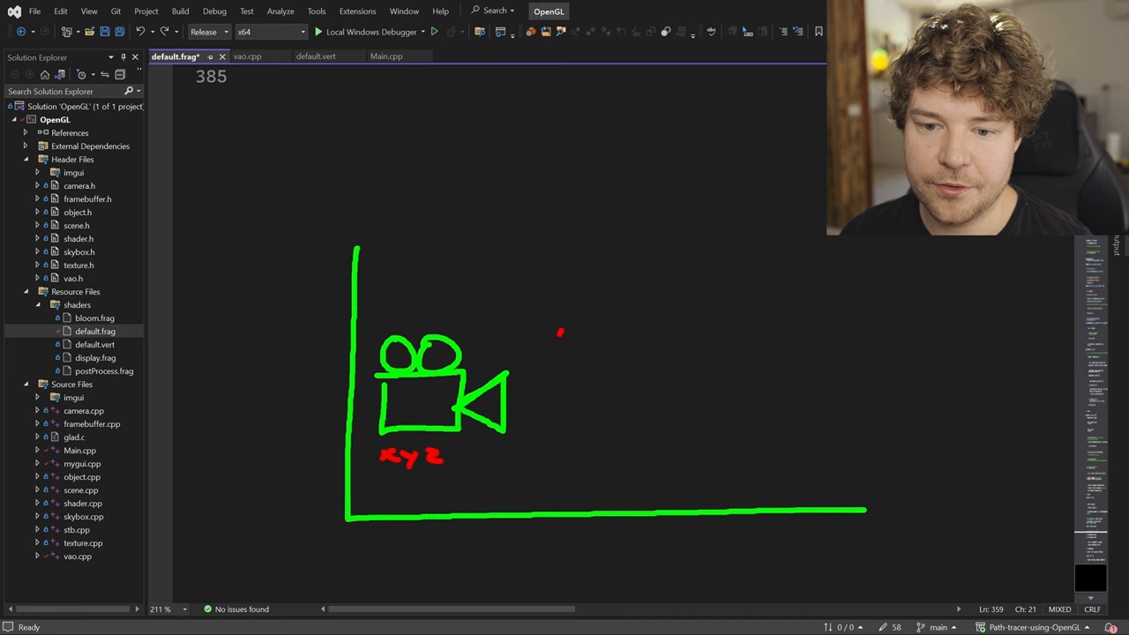
pyautogui.moveTo(556, 336); pyautogui.dragTo(657, 397)
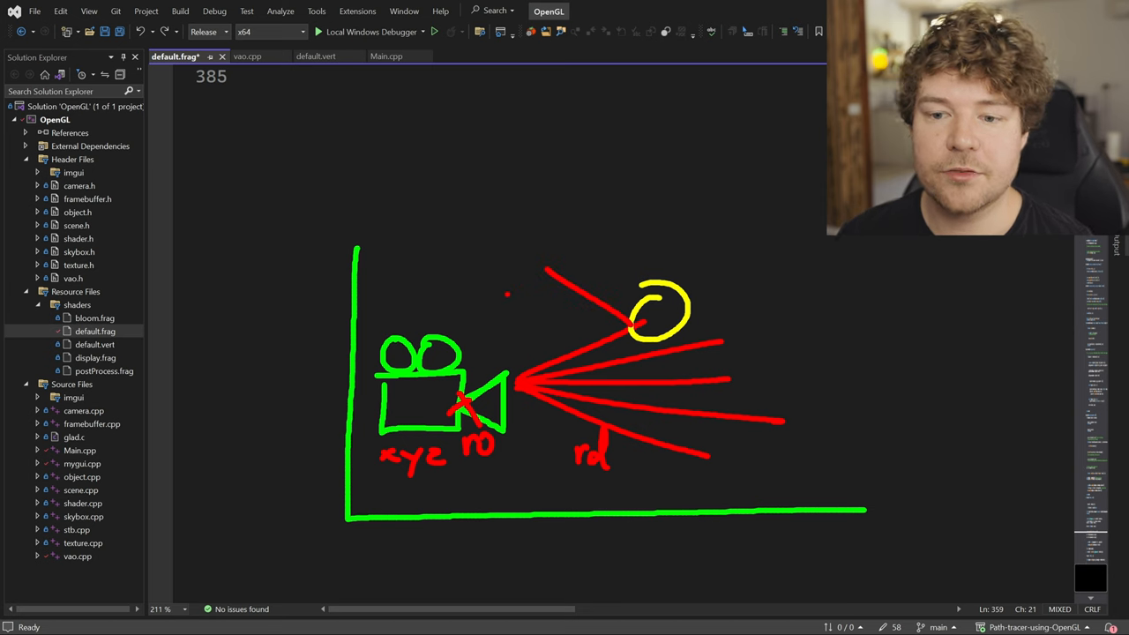
pyautogui.moveTo(450, 410); pyautogui.dragTo(666, 490)
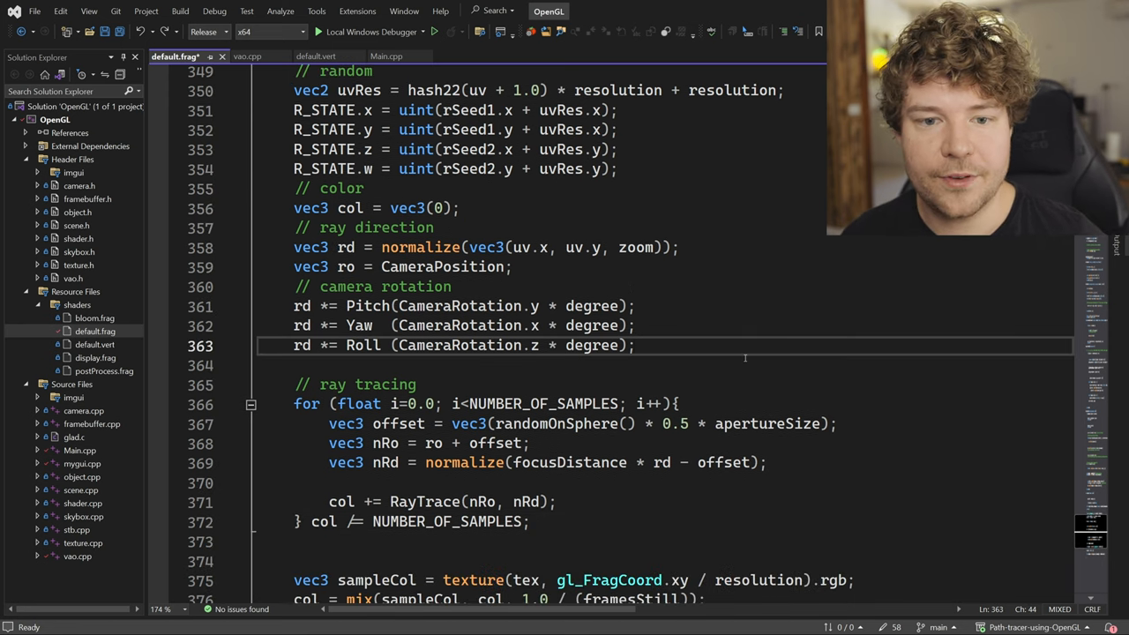
# Draft a struct Ray with a vec3 Origin field, plus 'float min', in main.
pyautogui.write('R')
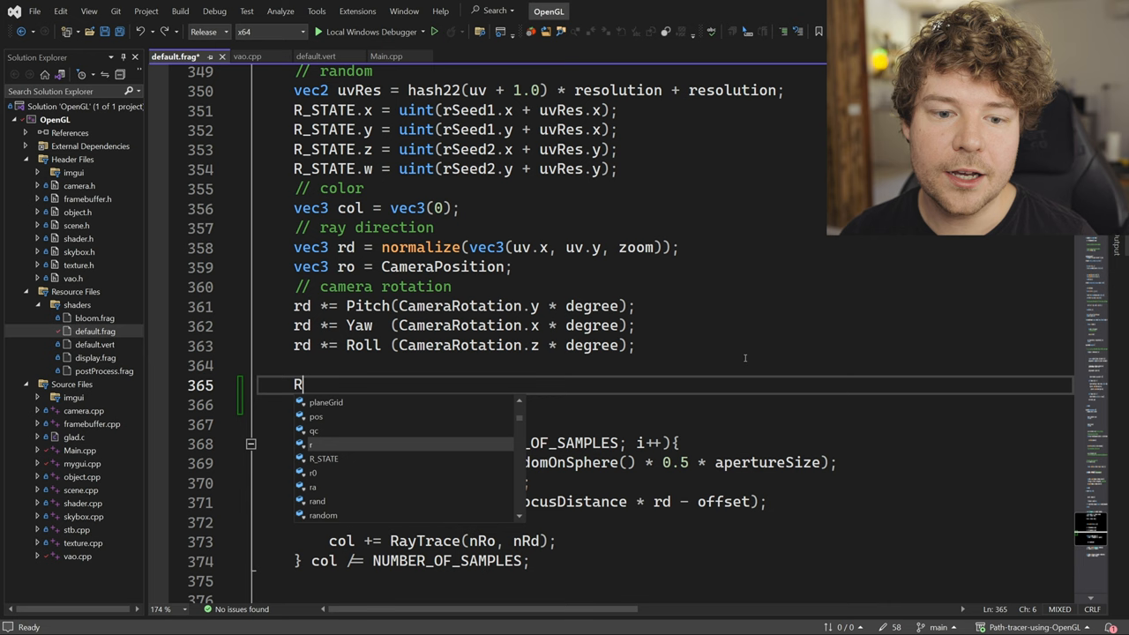
pyautogui.write('struct Ray')
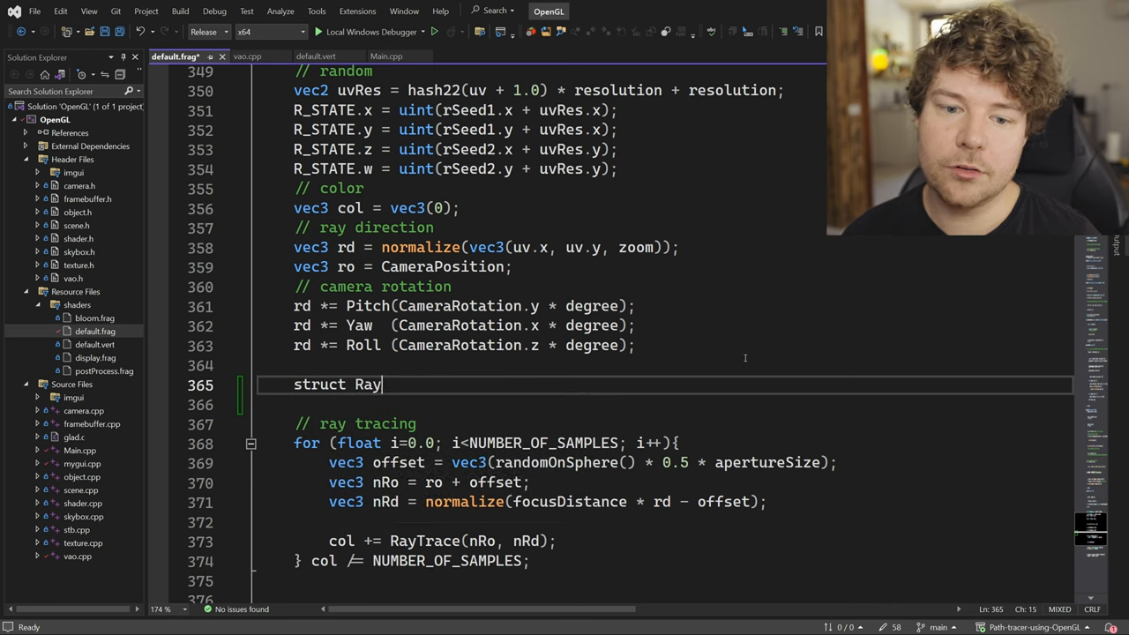
pyautogui.write('{')
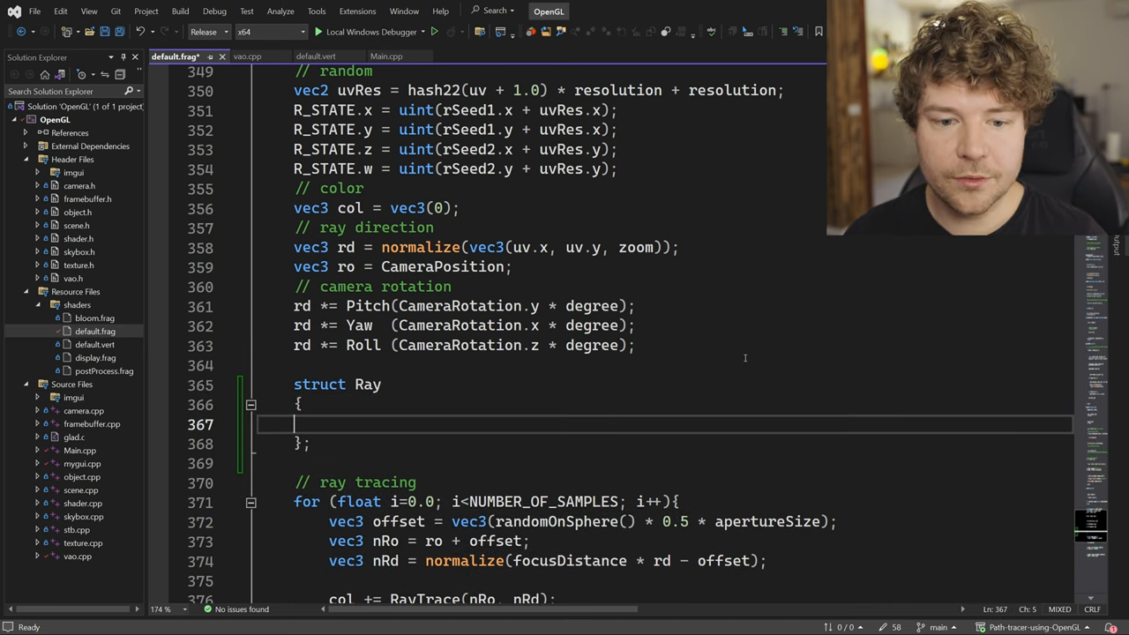
pyautogui.write('vec3')
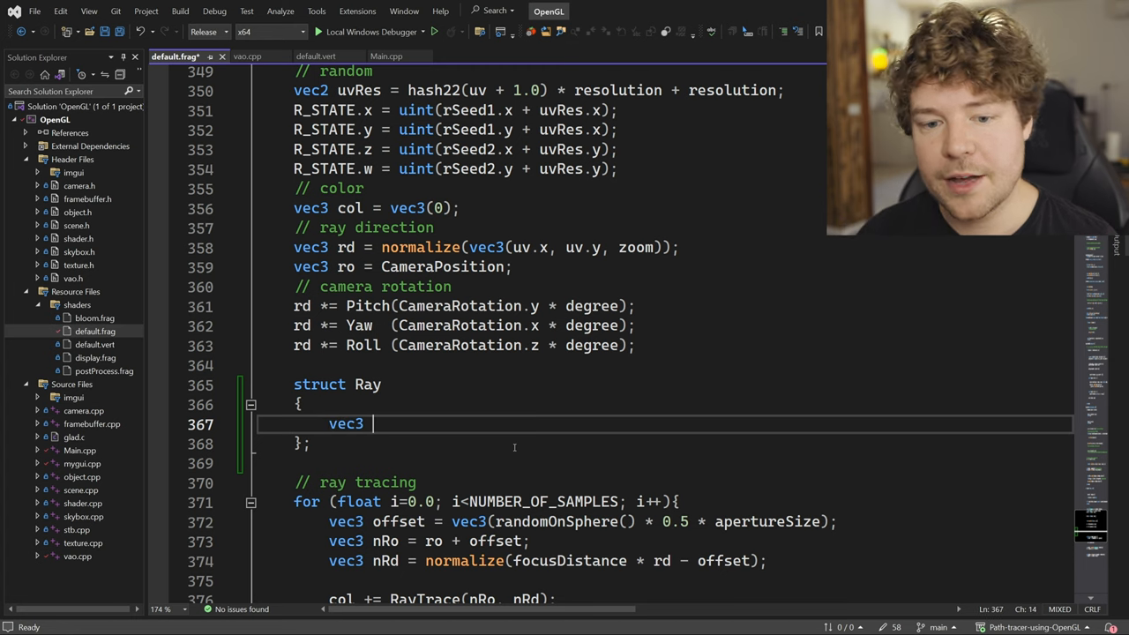
pyautogui.write('Origin;')
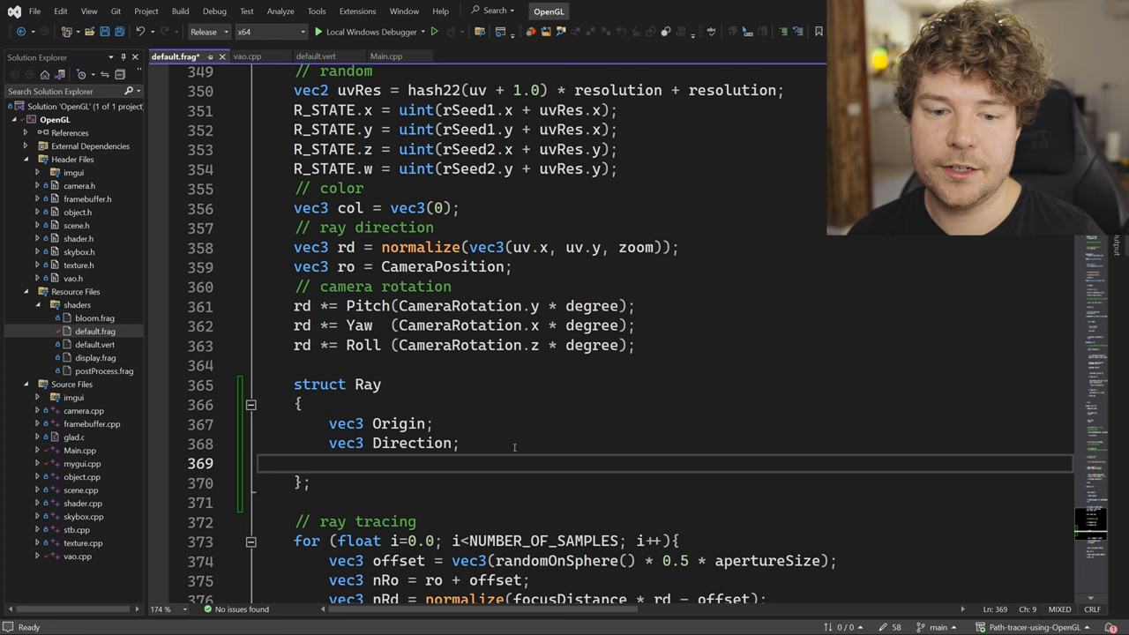
pyautogui.write('float min')
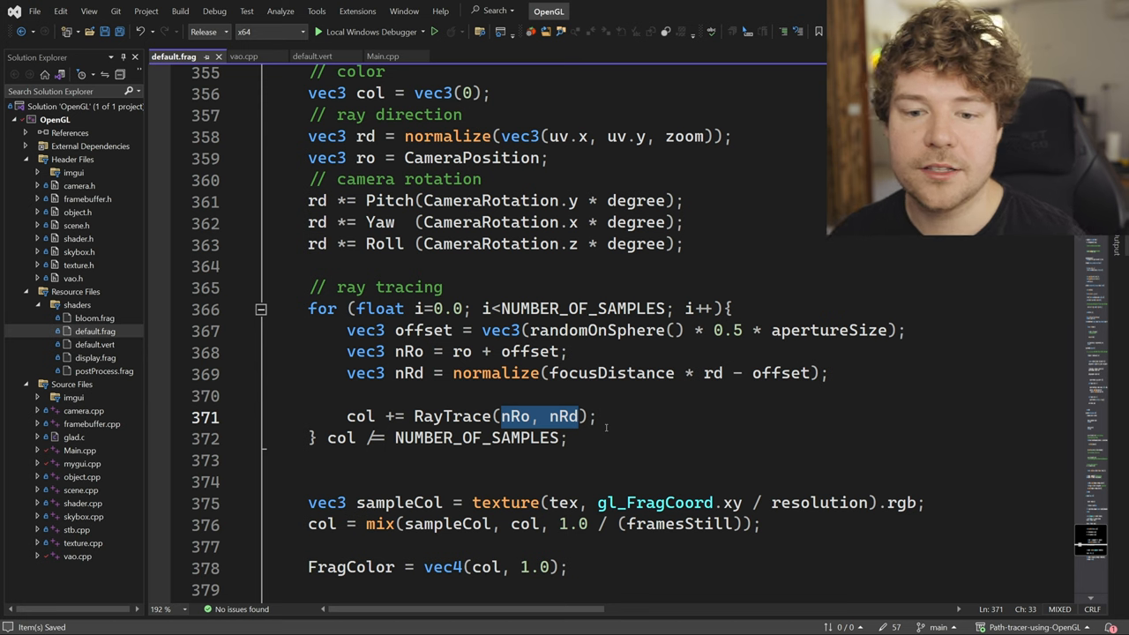
pyautogui.write('ray')
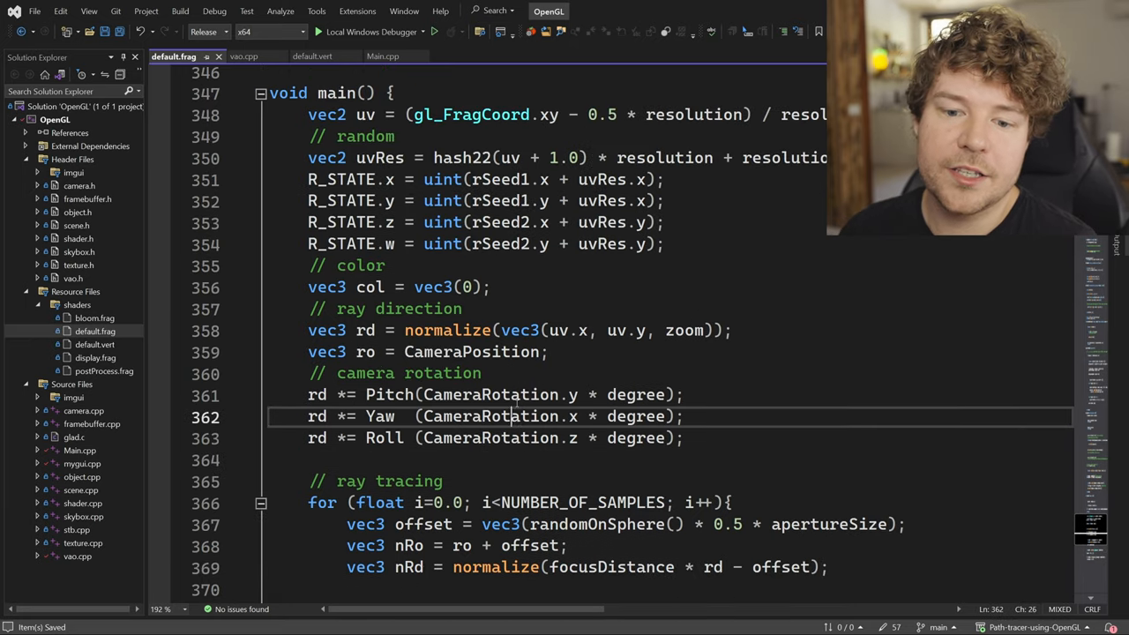
pyautogui.scroll(-3)
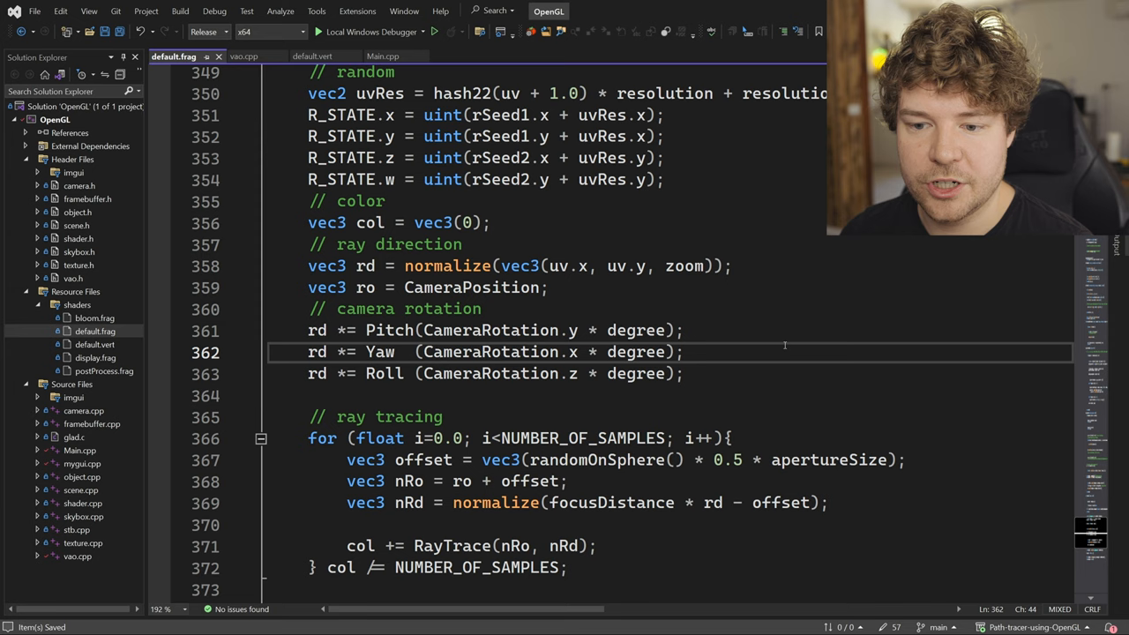
pyautogui.scroll(-3)
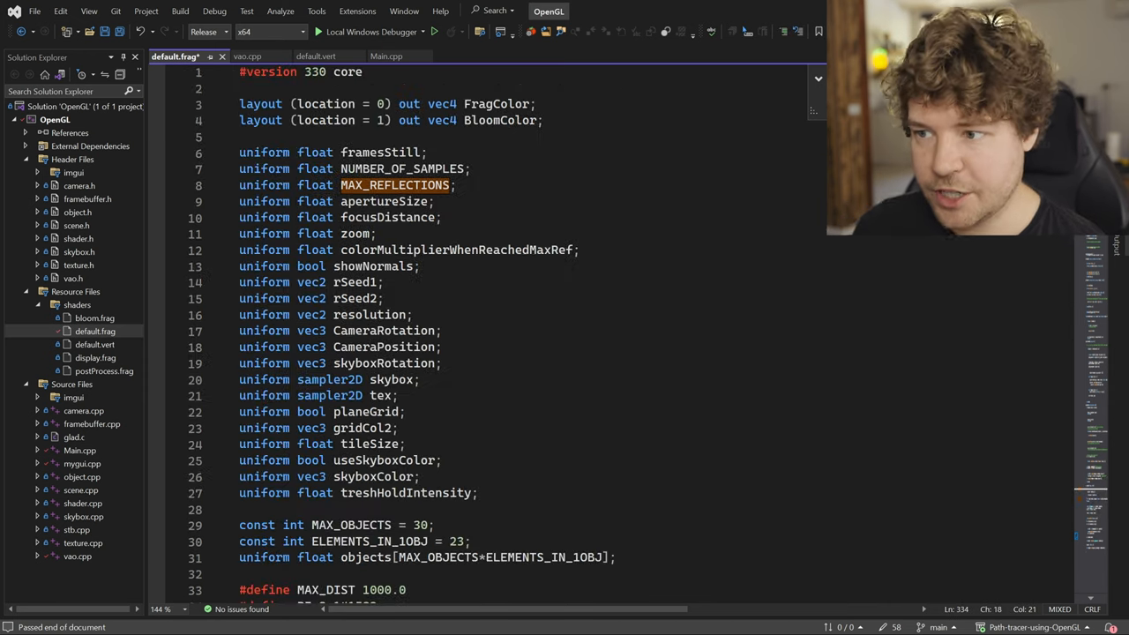
pyautogui.click(390, 56)
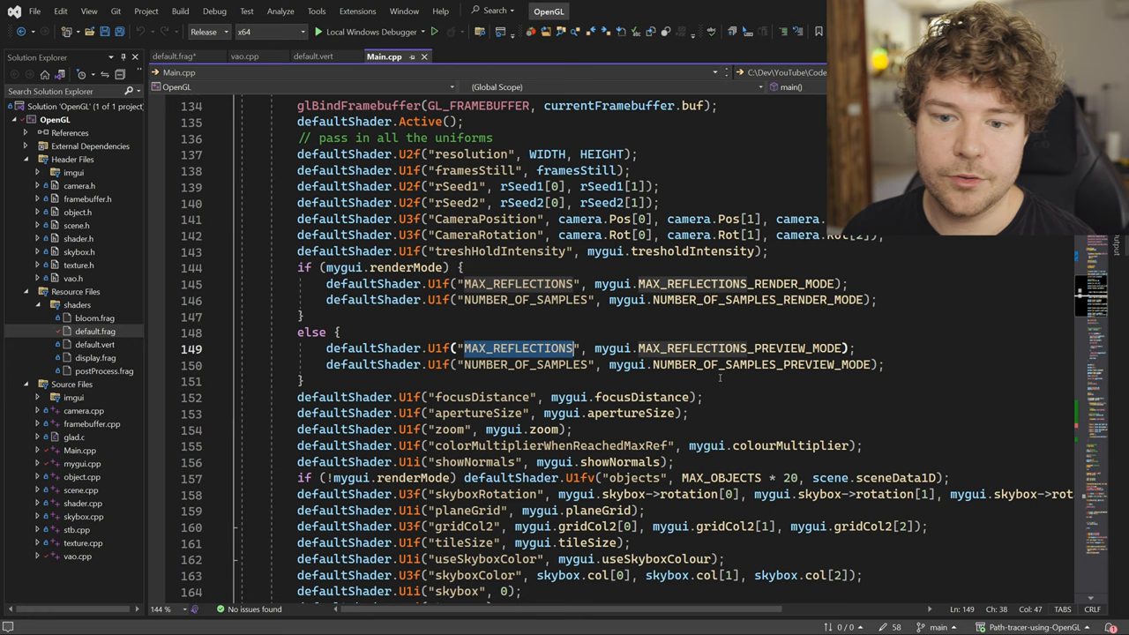
pyautogui.doubleClick(516, 348)
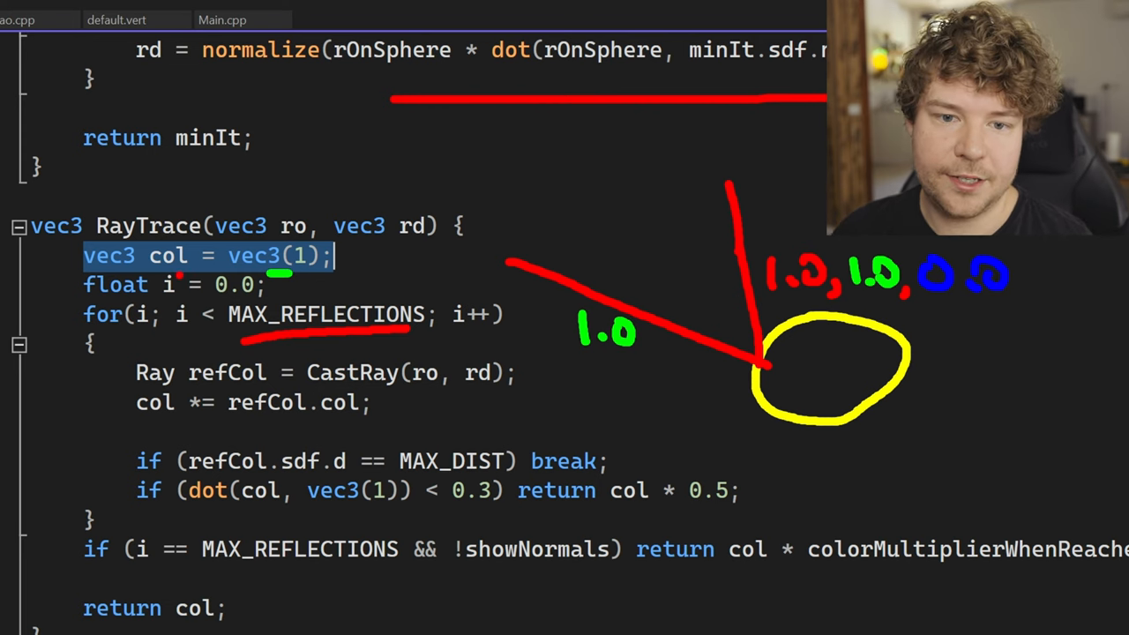
pyautogui.click(420, 269)
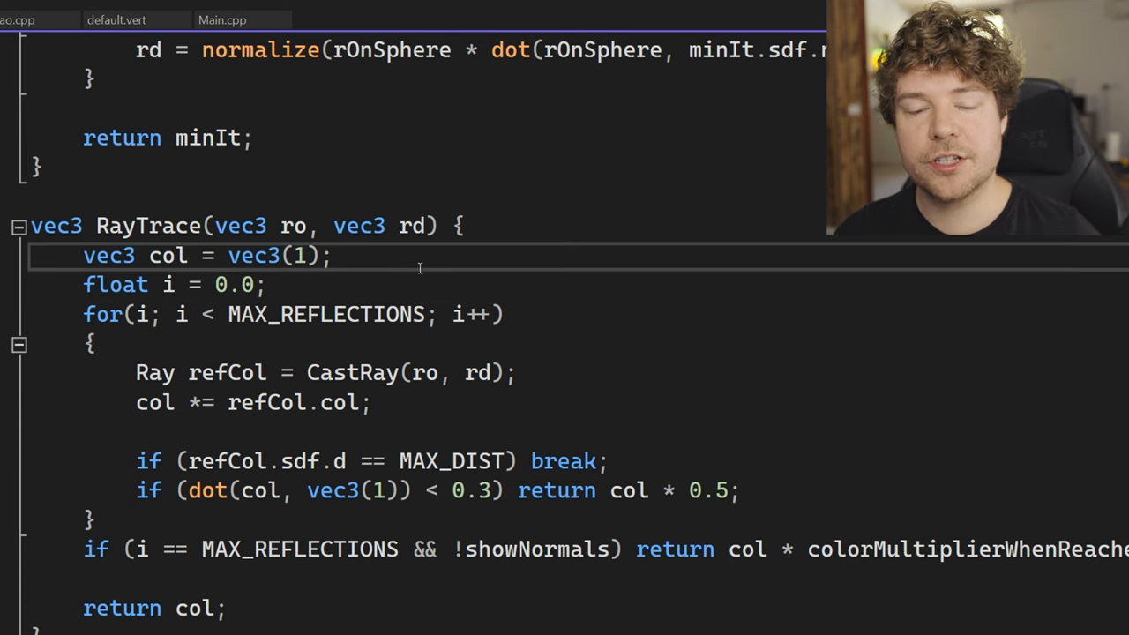
pyautogui.click(333, 256)
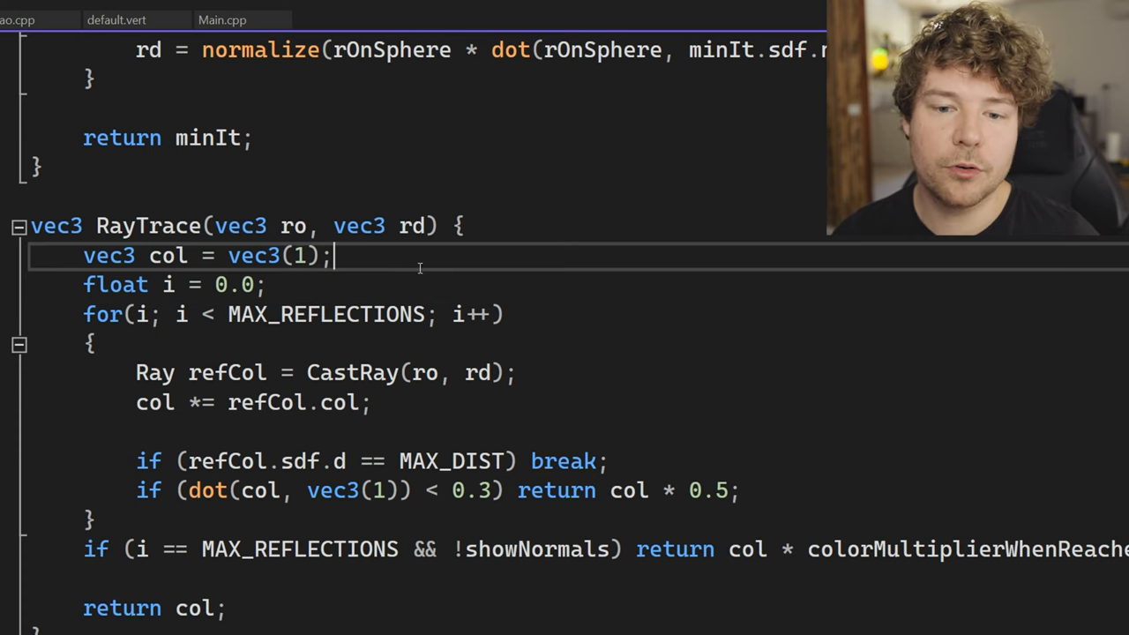
pyautogui.doubleClick(155, 403)
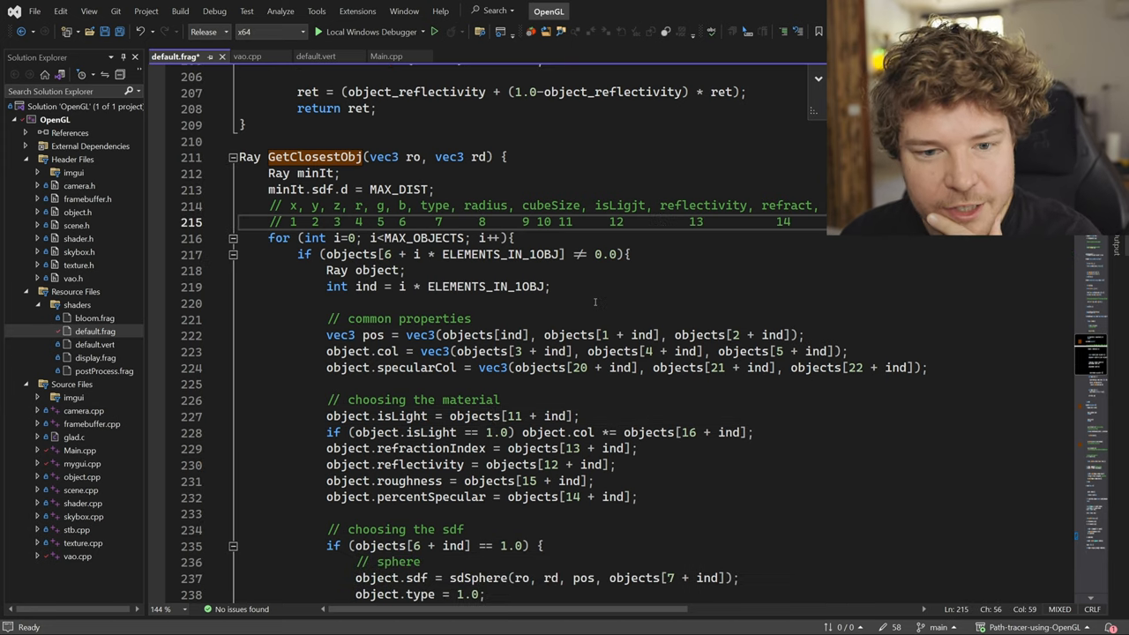
pyautogui.scroll(-3)
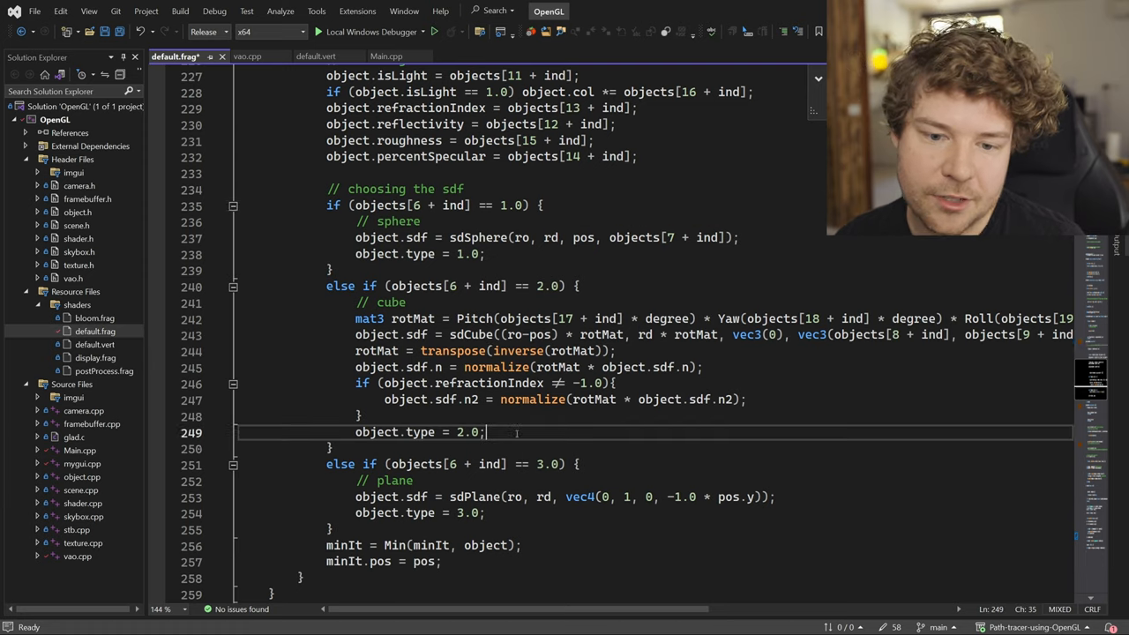
pyautogui.scroll(-3)
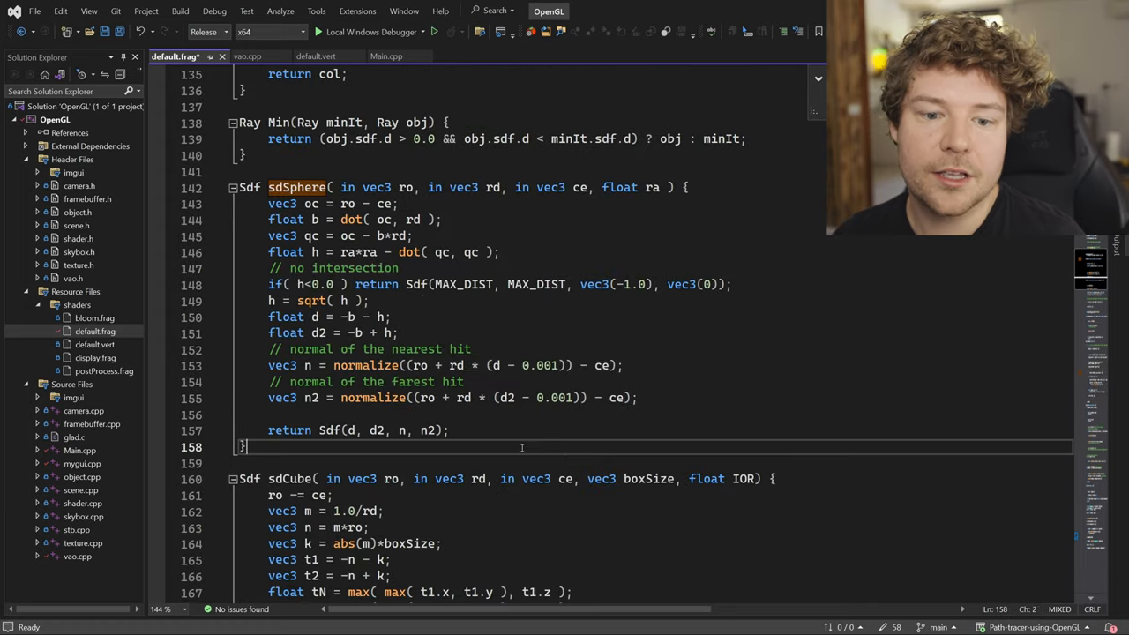
pyautogui.scroll(-3)
pyautogui.write('object')
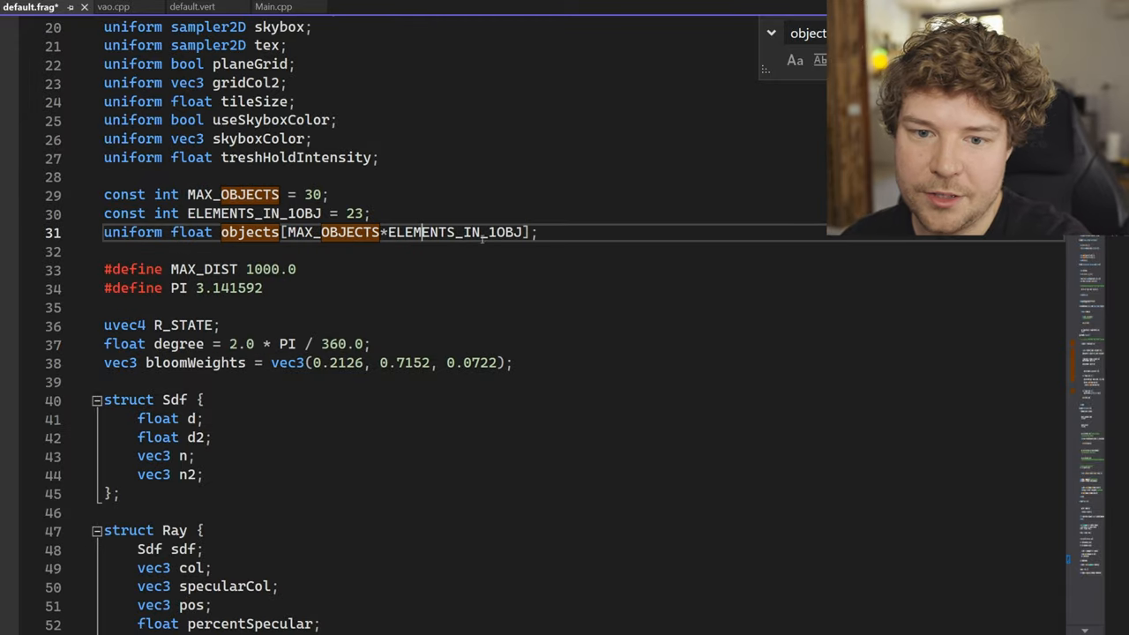
pyautogui.doubleClick(511, 232)
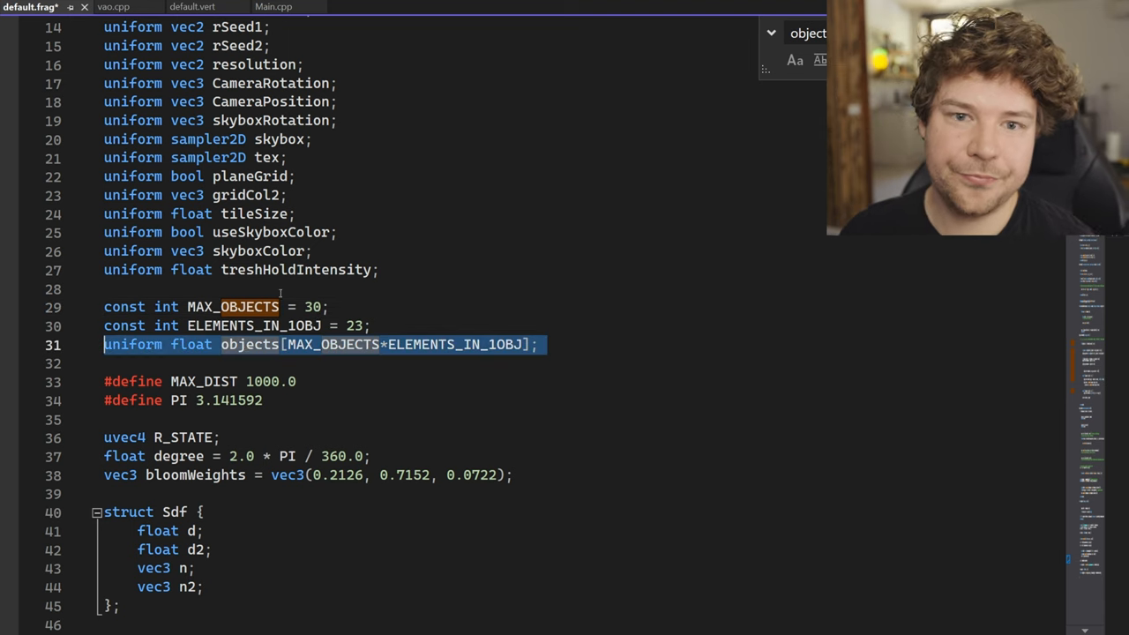
pyautogui.click(282, 7)
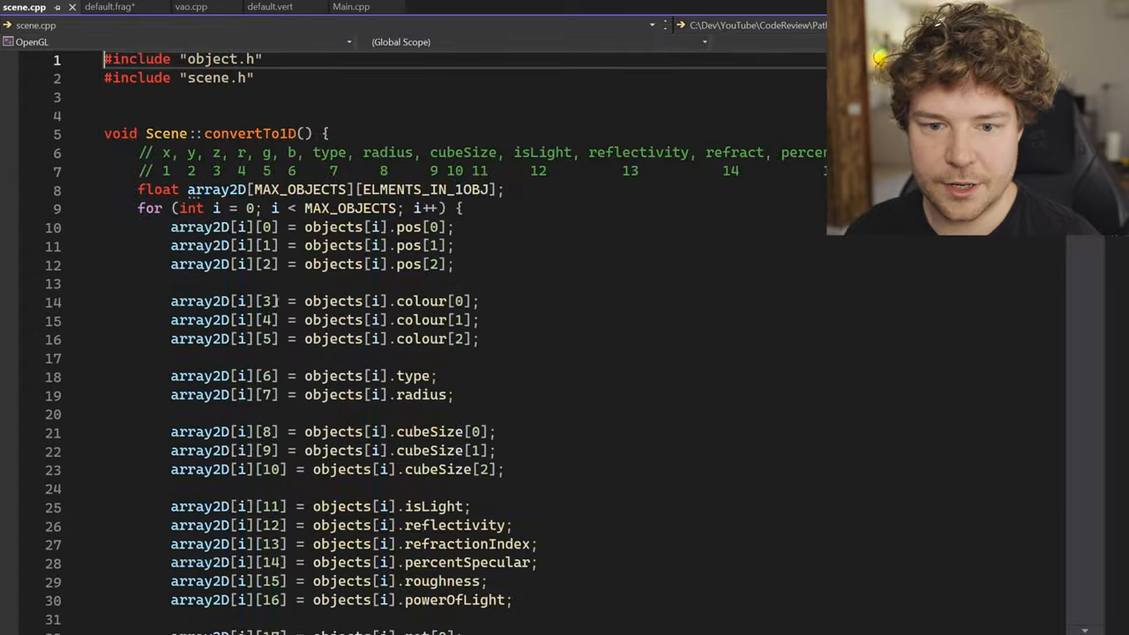
pyautogui.scroll(-3)
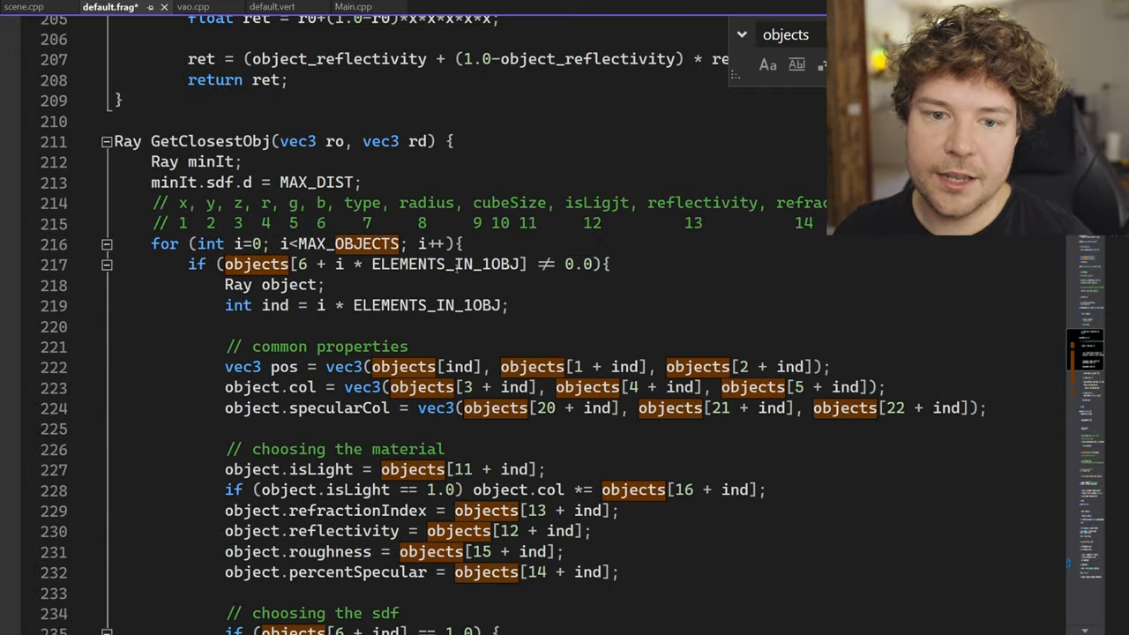
pyautogui.scroll(-3)
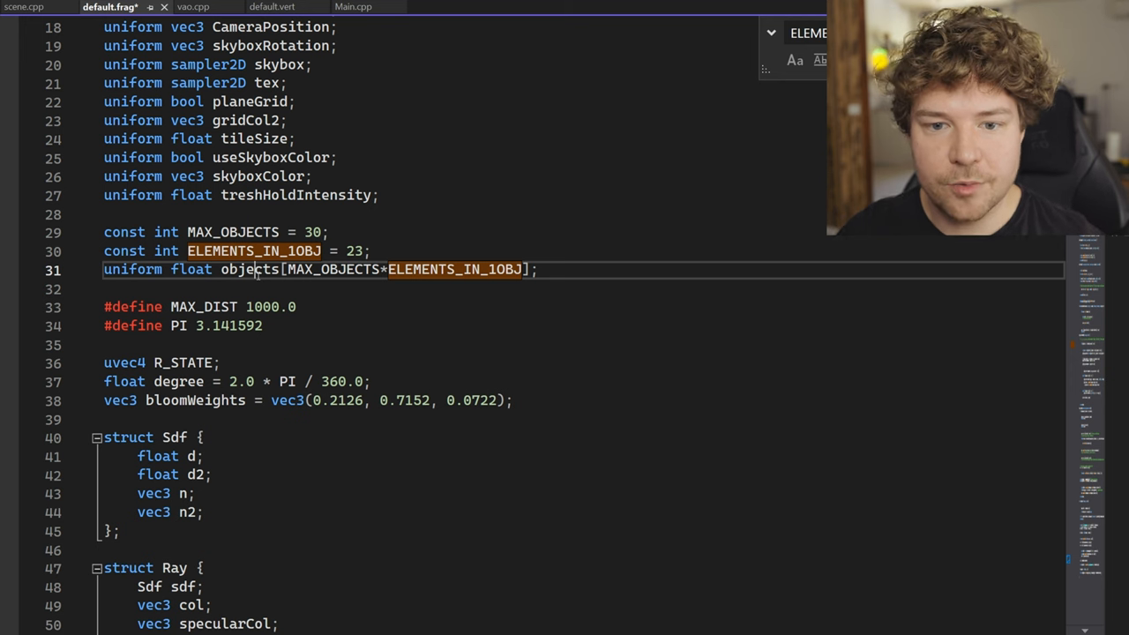
pyautogui.scroll(-3)
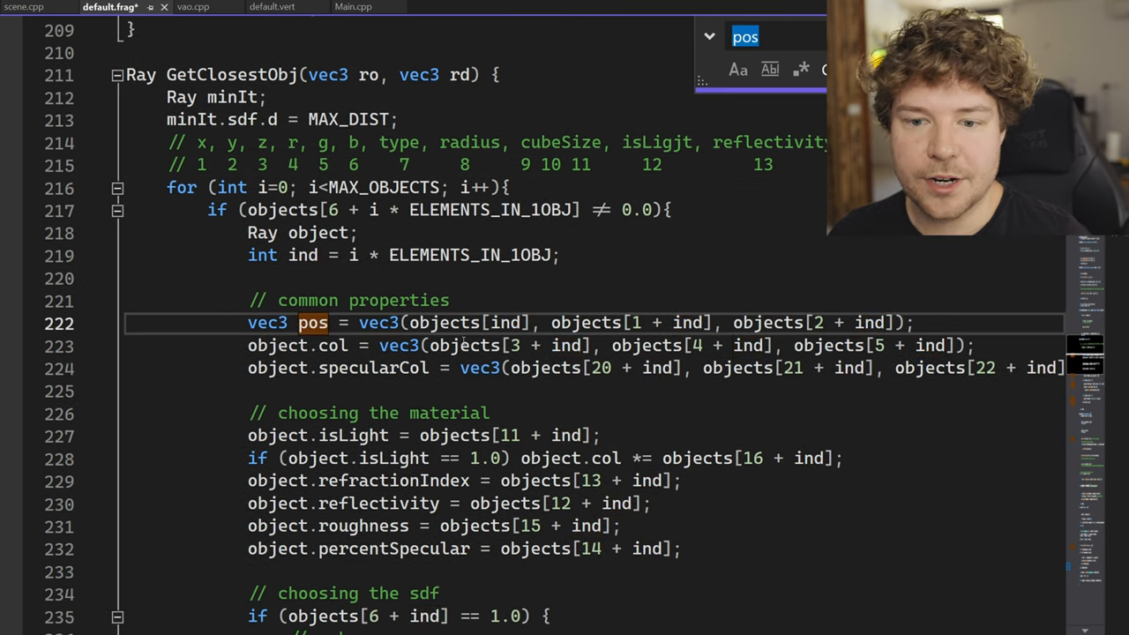
# Add #defines OBJ_POS_X 0, OBJ_POS_Y 1, OBJ_POS_Z 2, OBJ_REFLECTIVITY 12 above GetClosestObj.
pyautogui.write('ind')
pyautogui.click(583, 322)
pyautogui.write('0')
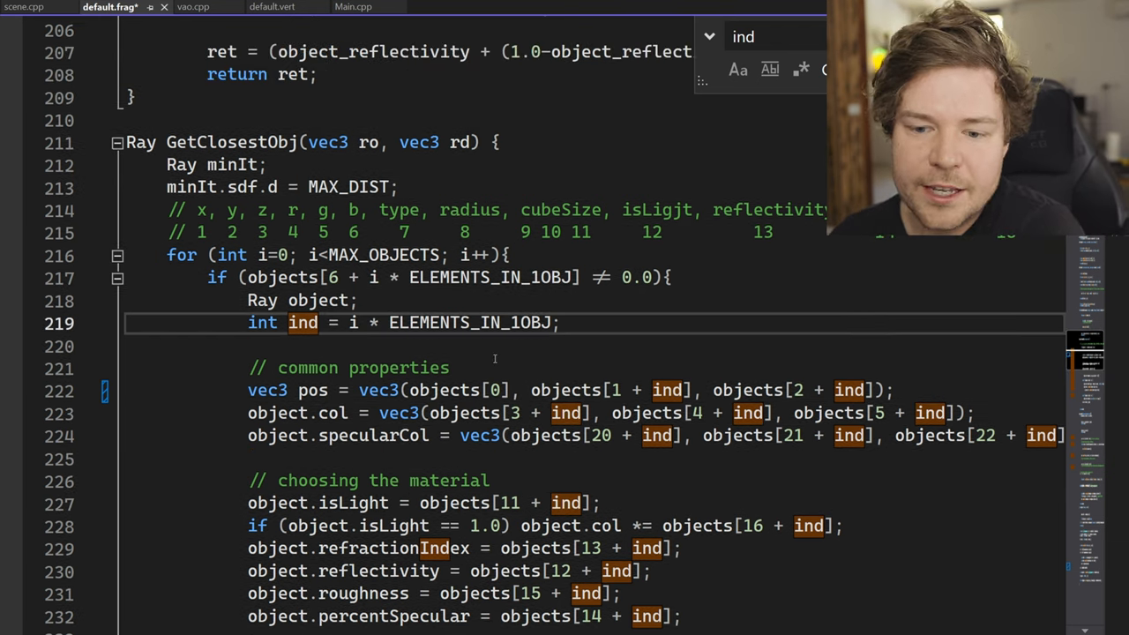
pyautogui.scroll(-3)
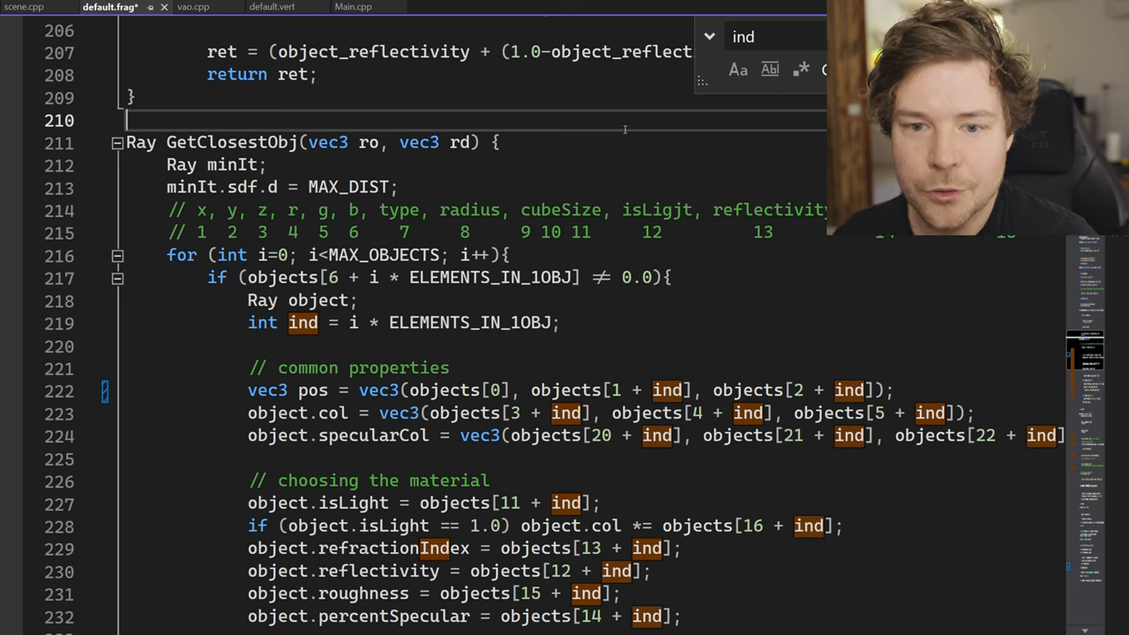
pyautogui.write('#define')
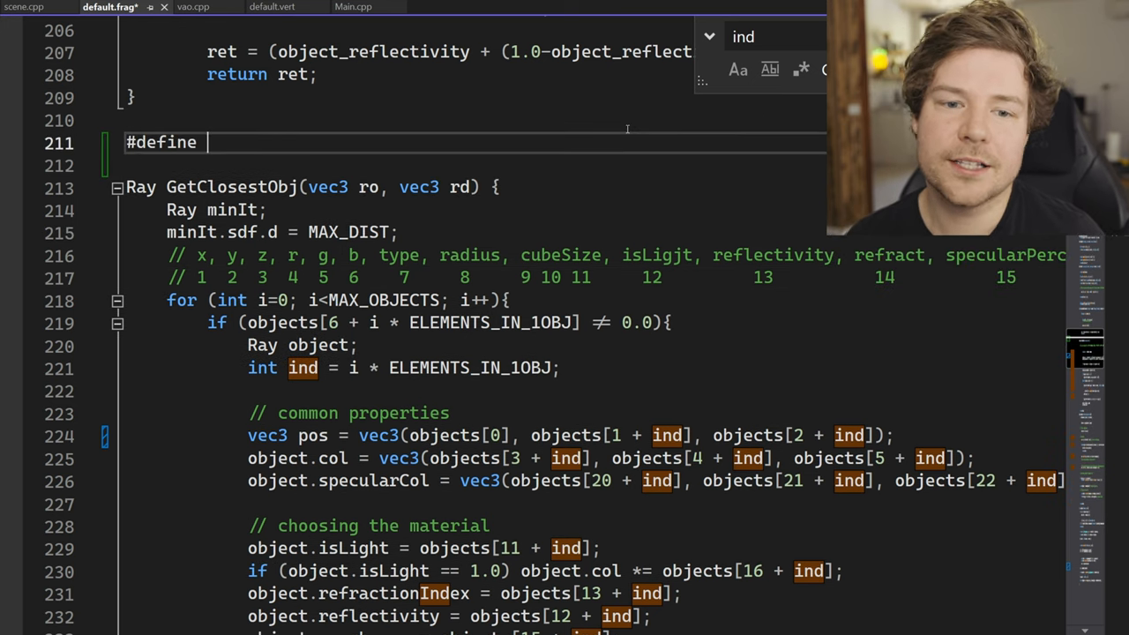
pyautogui.write('OBJ_')
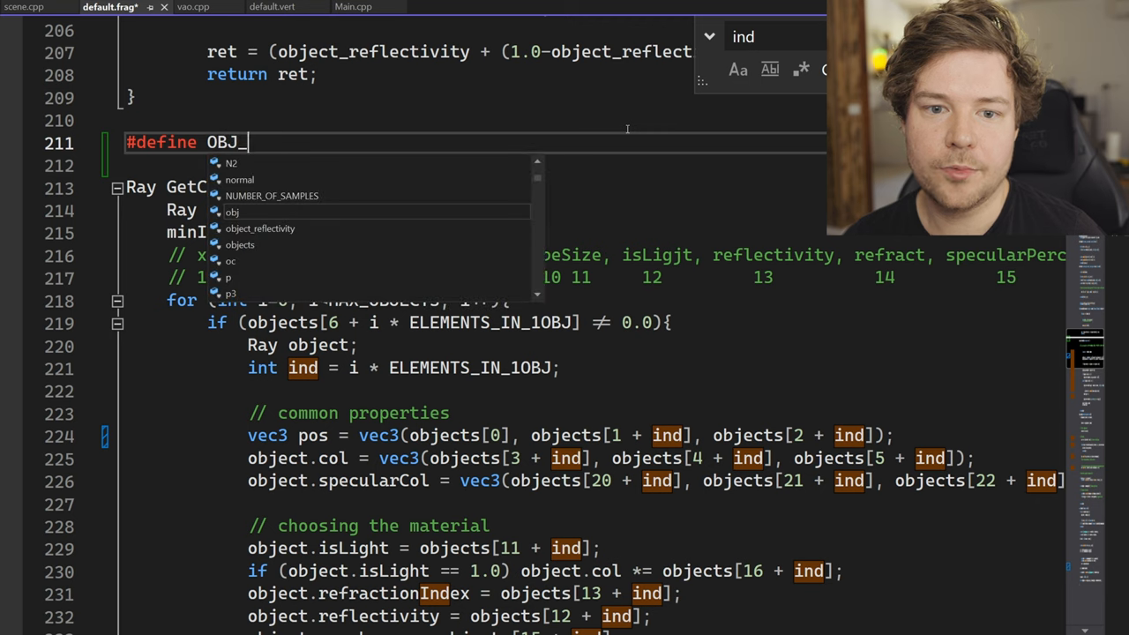
pyautogui.write('POS_X')
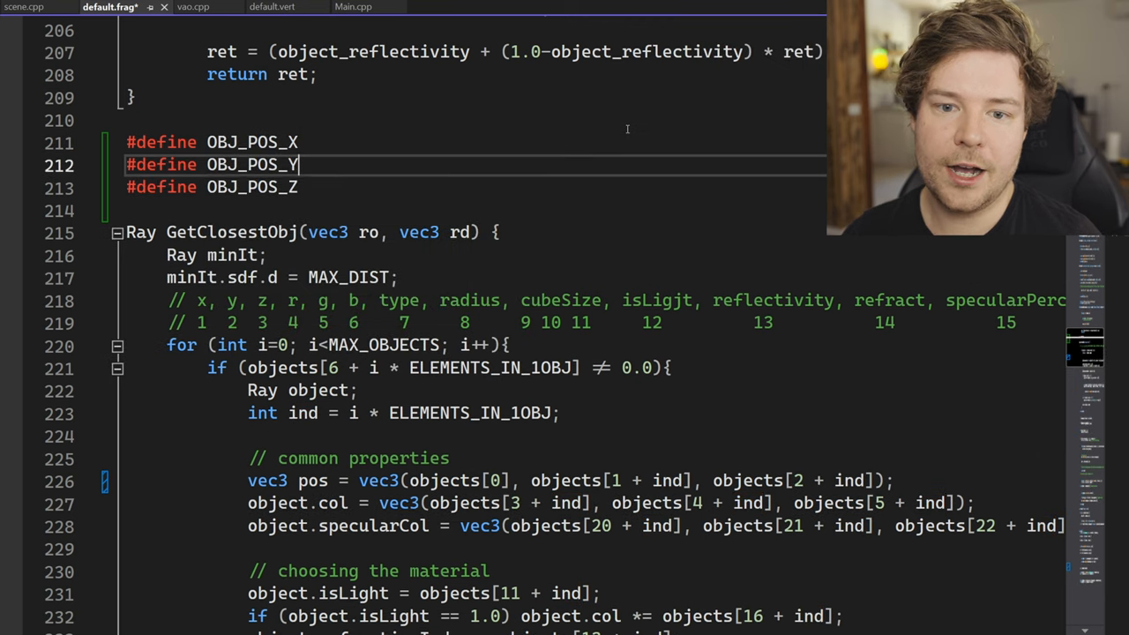
pyautogui.write('0')
pyautogui.write(' 1')
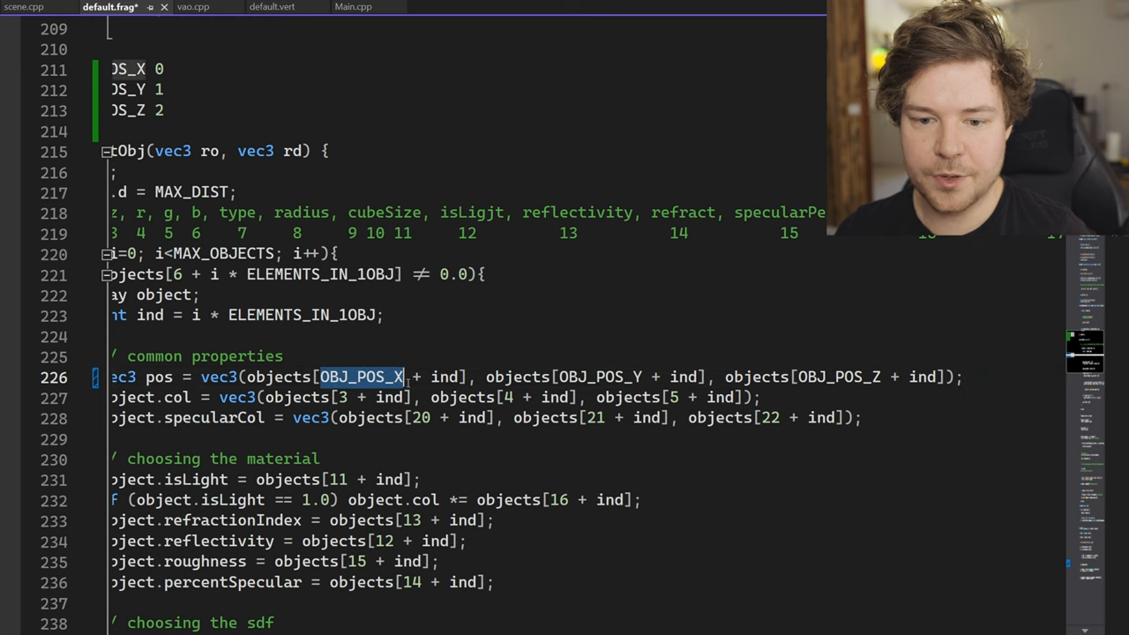
pyautogui.scroll(-3)
pyautogui.write('#define OBJ_REFLECTIVITY 12')
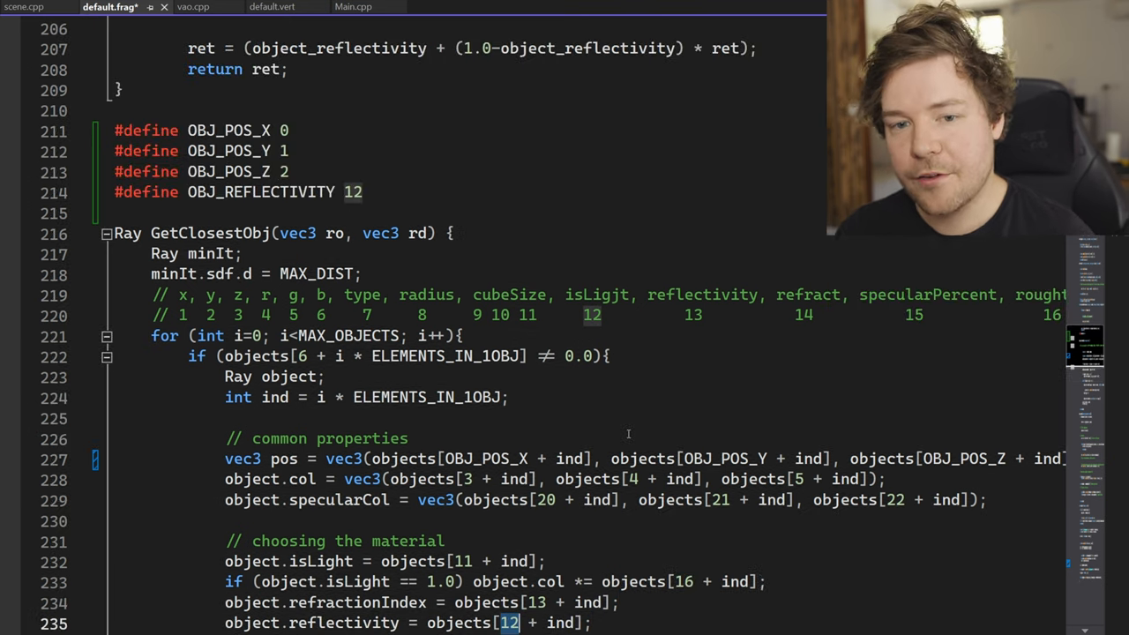
pyautogui.moveTo(115, 130); pyautogui.dragTo(362, 192)
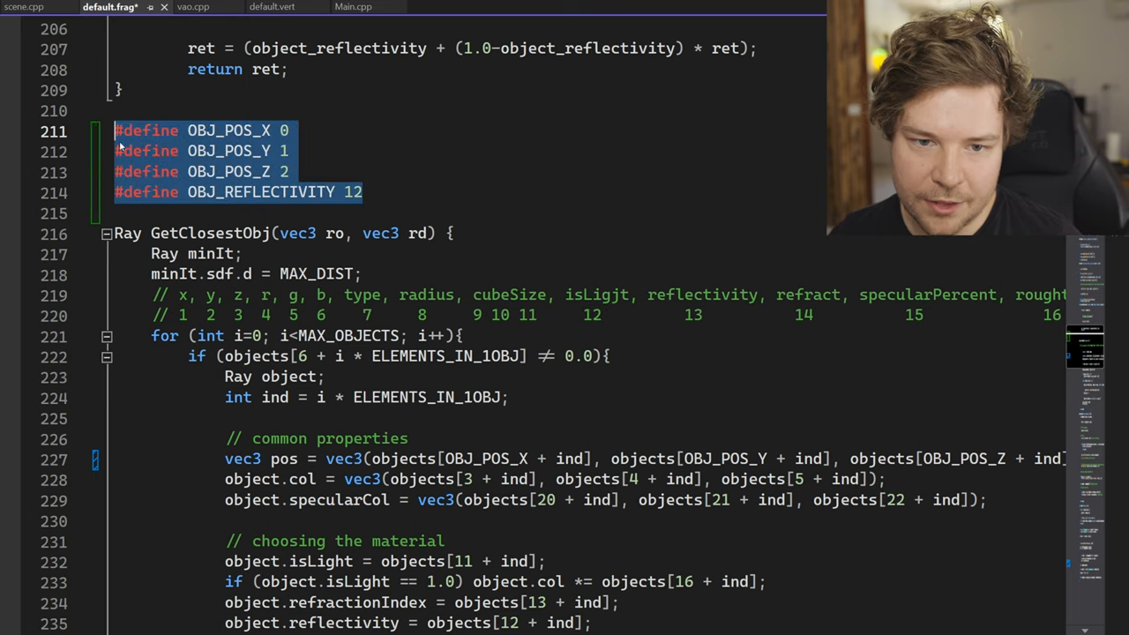
# Delete the four define lines and draft a struct Object with vec3 Position.
pyautogui.press('Delete')
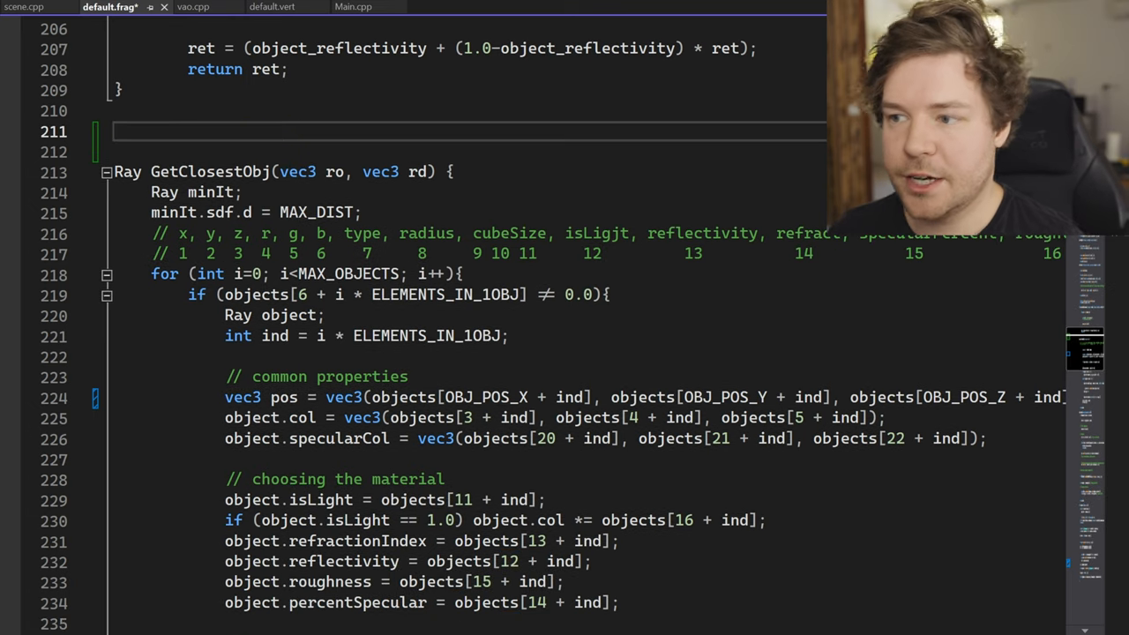
pyautogui.scroll(3)
pyautogui.write('un')
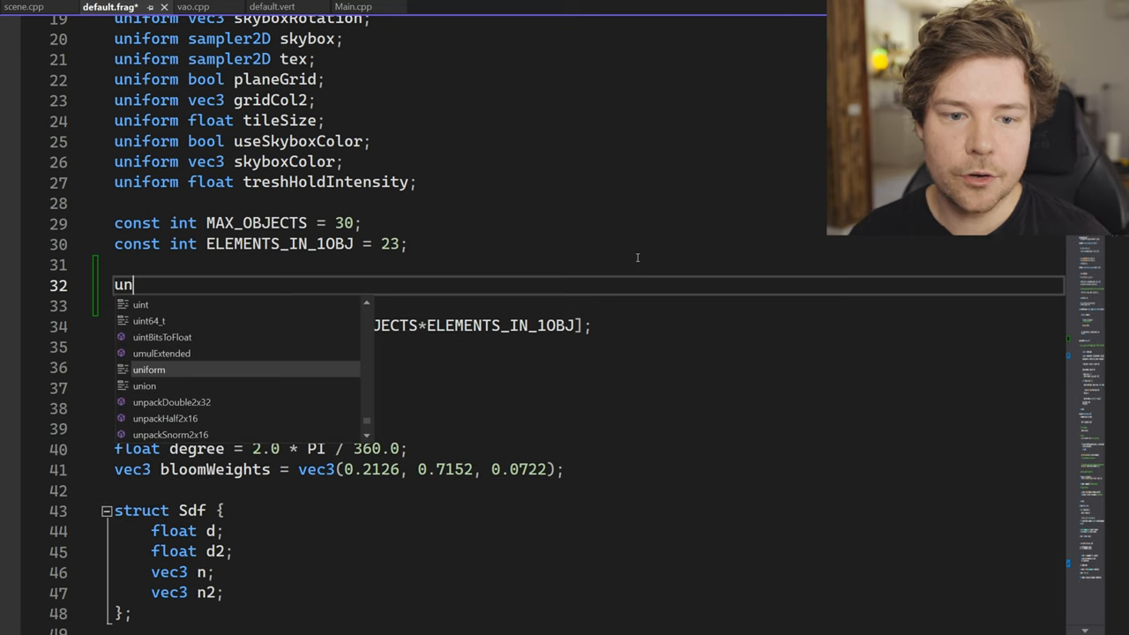
pyautogui.write('struct Objec')
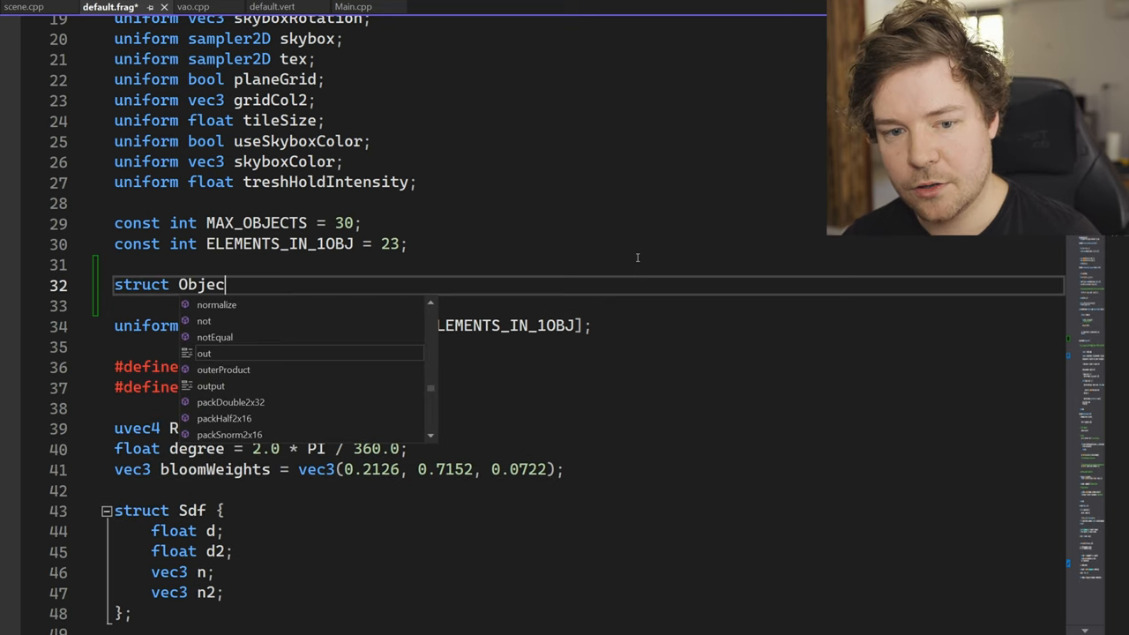
pyautogui.write('{')
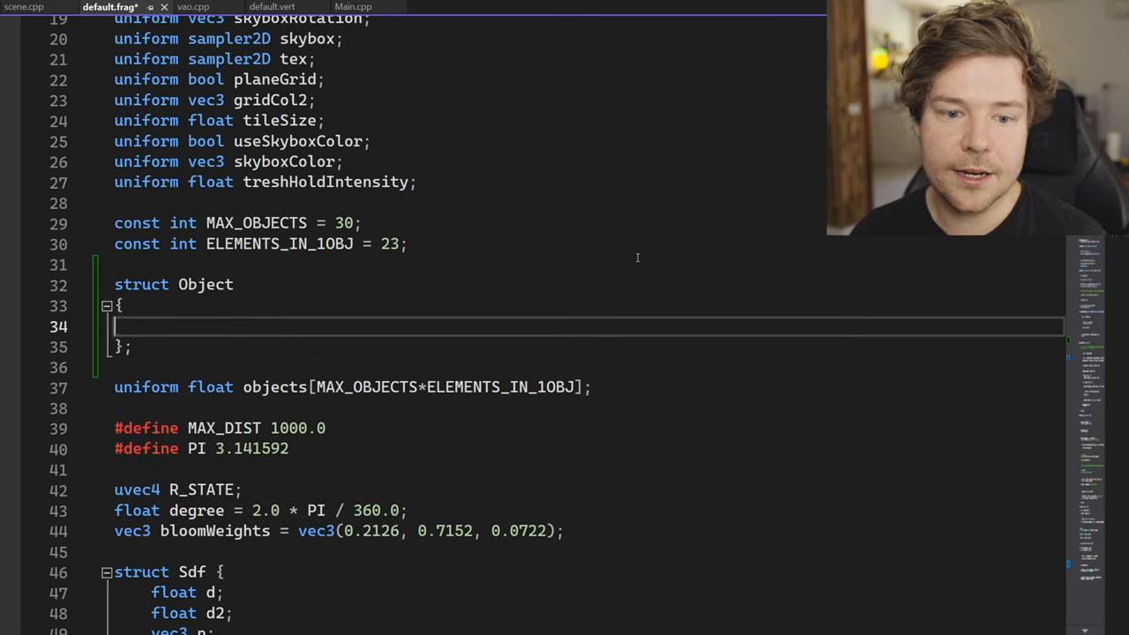
pyautogui.write('vec3 Position;')
pyautogui.write('vec3 Color;')
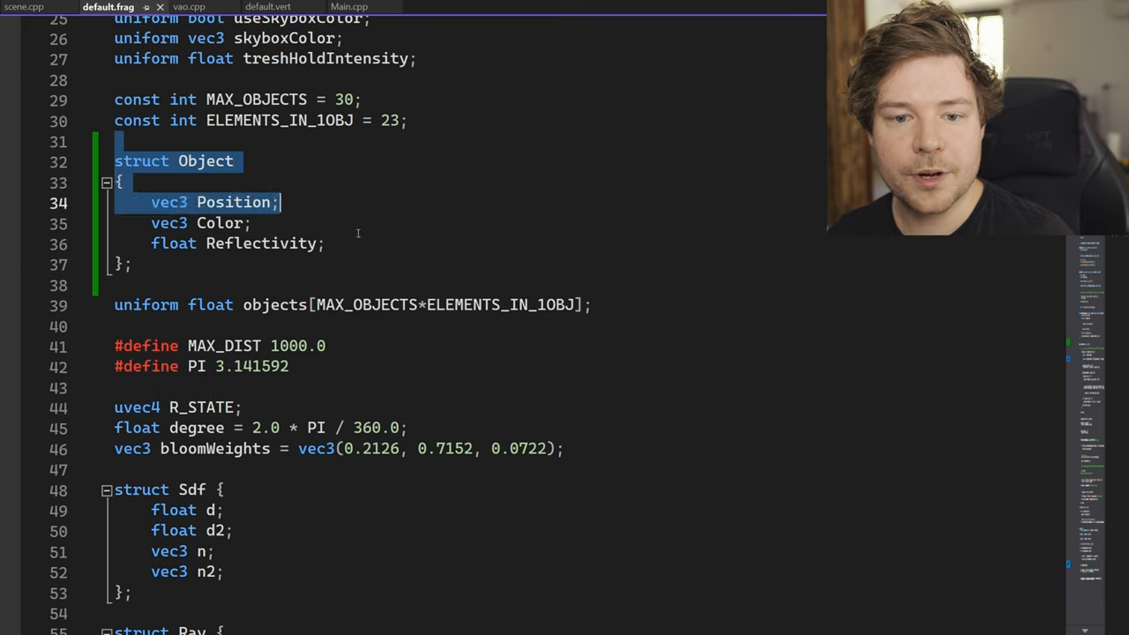
pyautogui.write('Object')
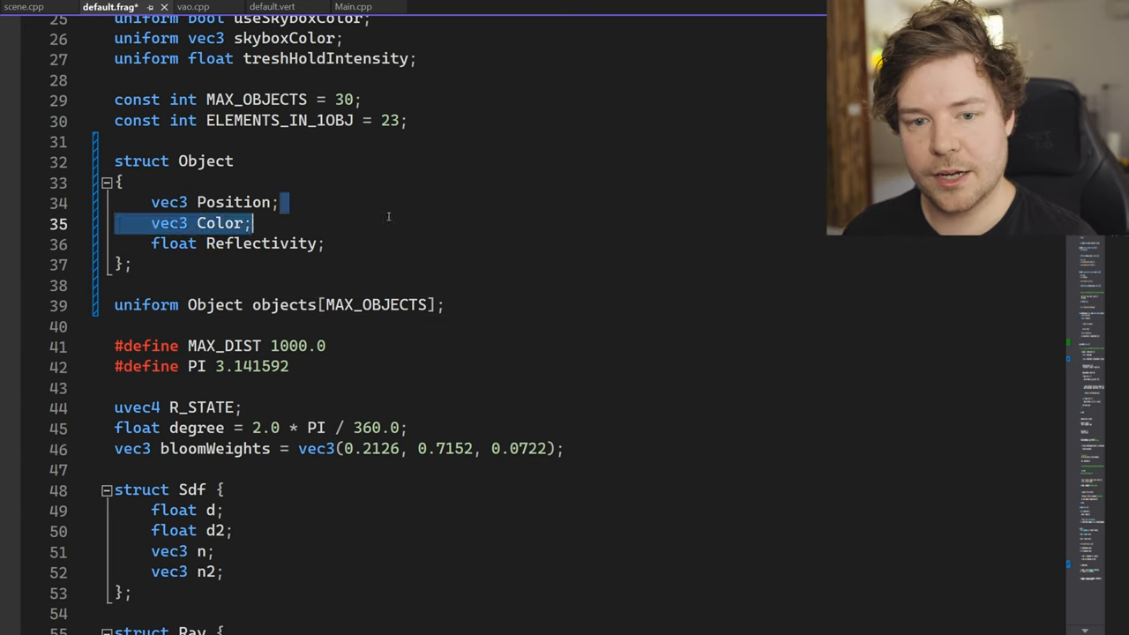
# Try layout(std430) and std12x uniform qualifiers, then select the Object struct for removal.
pyautogui.click(392, 223)
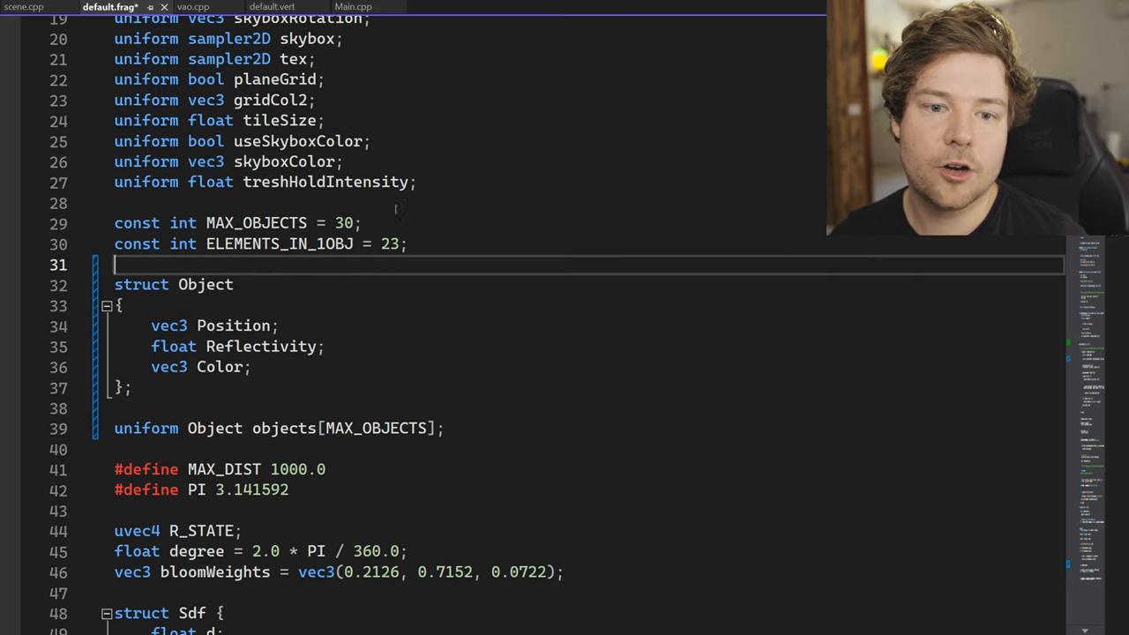
pyautogui.moveTo(359, 286)
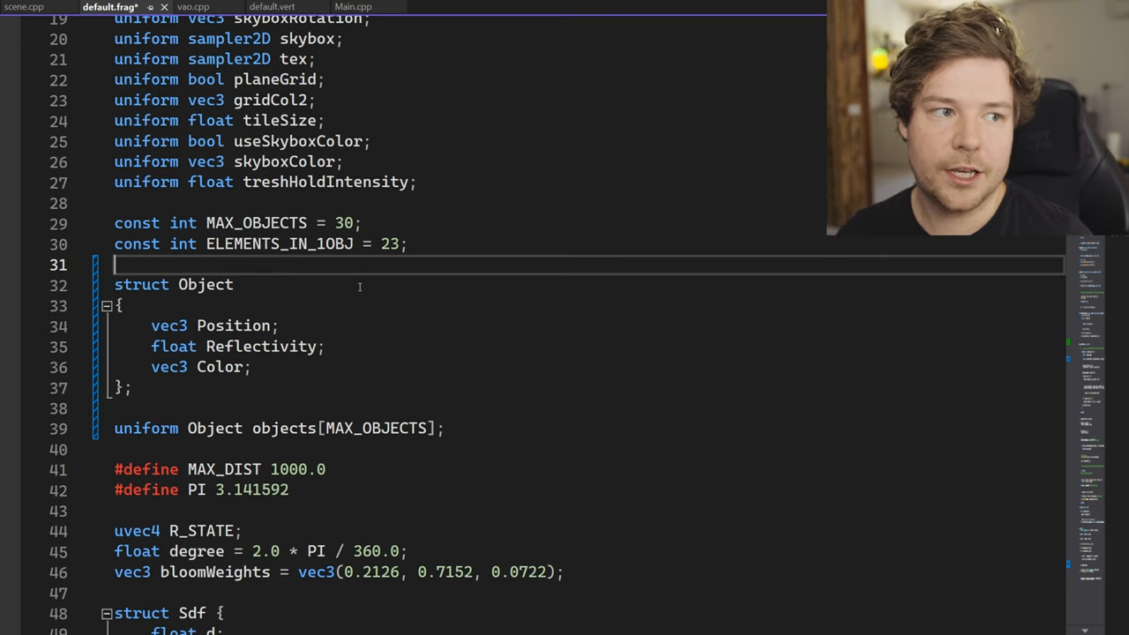
pyautogui.write('layout(std')
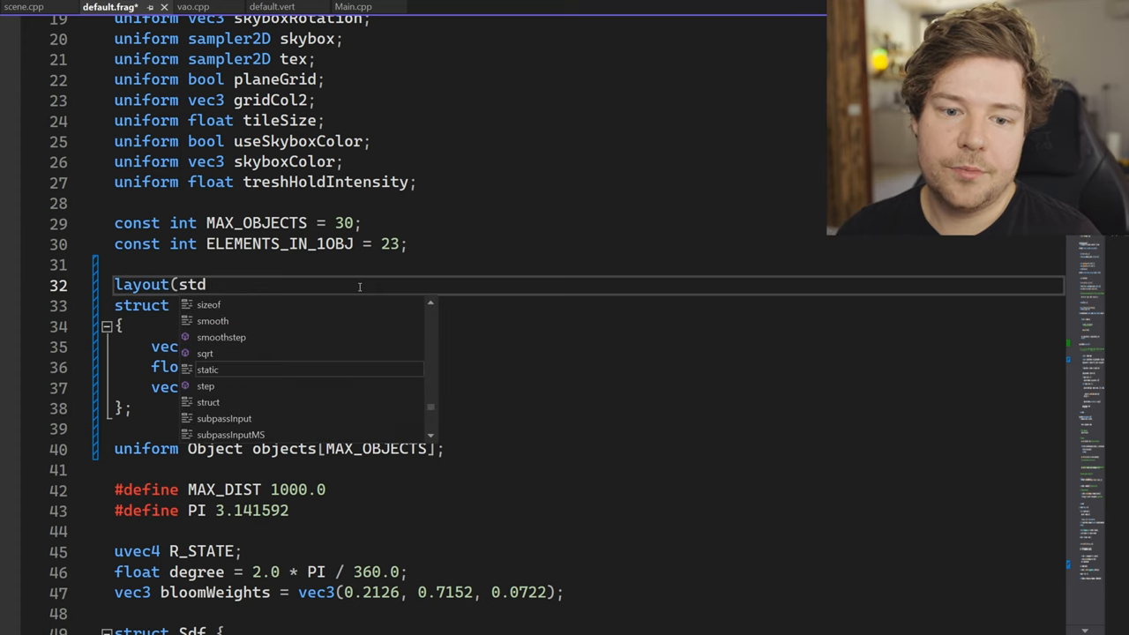
pyautogui.write('430)')
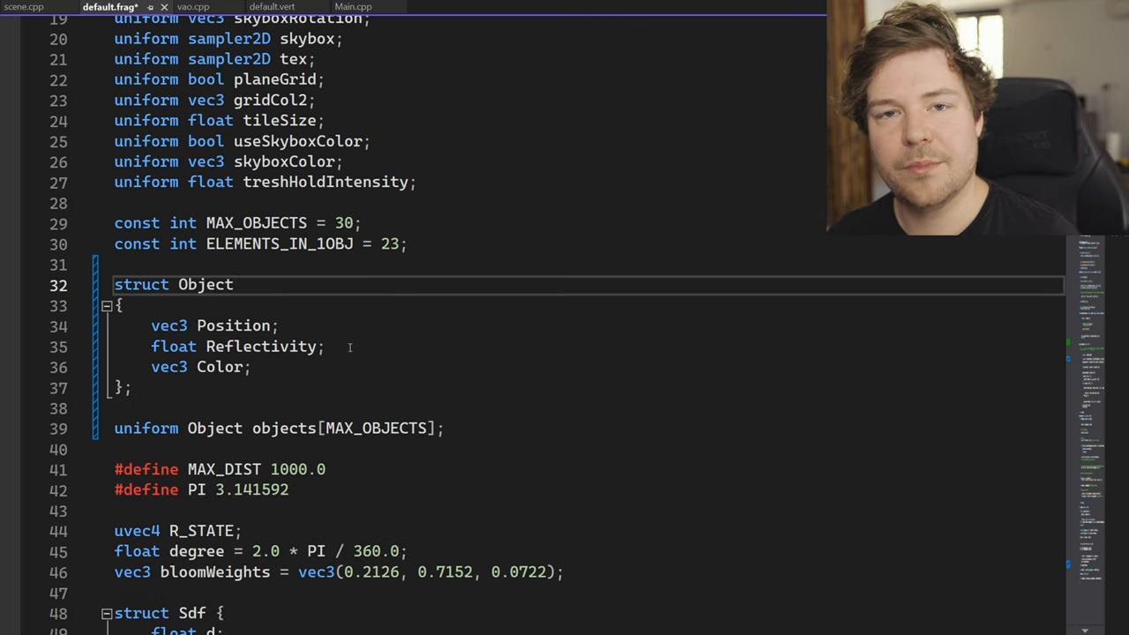
pyautogui.moveTo(114, 284); pyautogui.dragTo(132, 388)
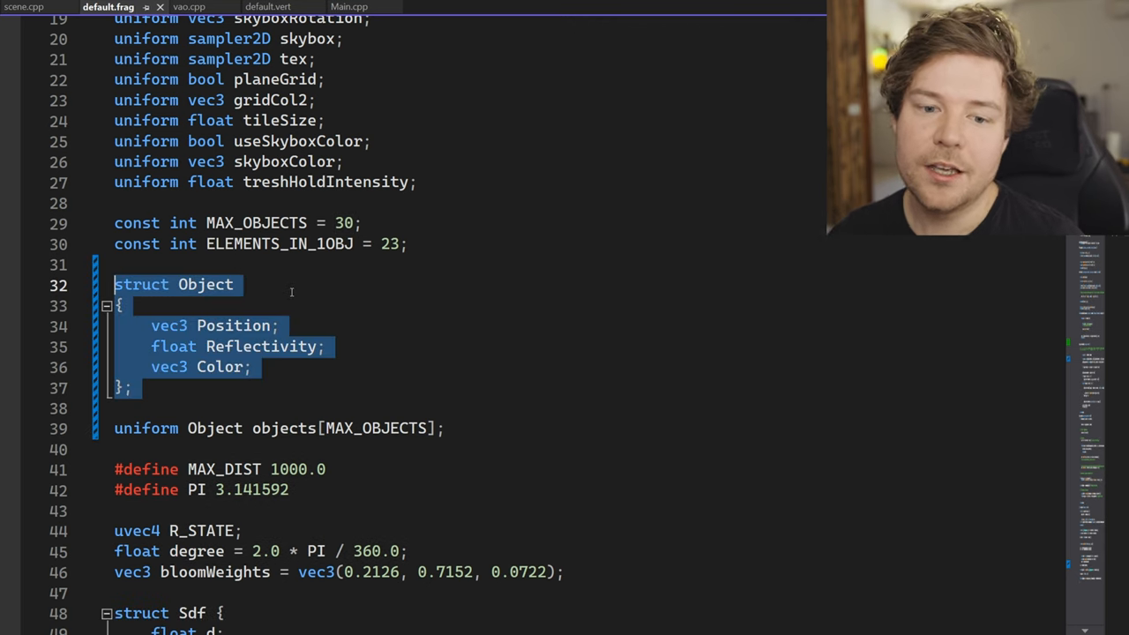
pyautogui.write('layout(std12)')
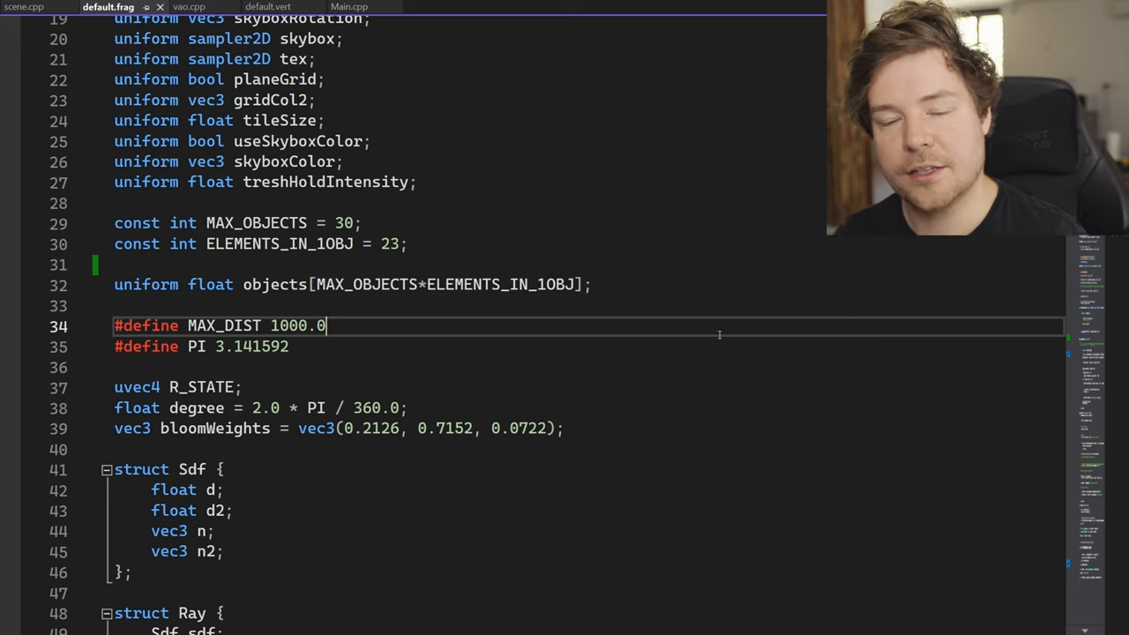
# Add struct Object (vec3 Position, vec3 Color, float Reflectivity) above GetClosestObj and start UnpackObject().
pyautogui.scroll(-3)
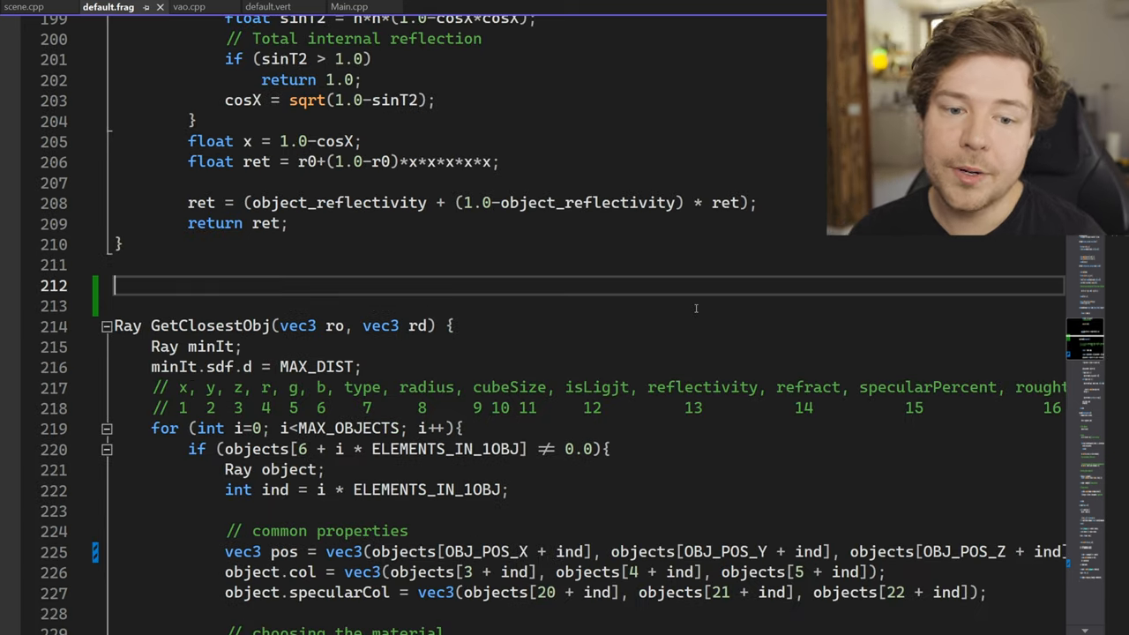
pyautogui.write('structy')
pyautogui.click(587, 306)
pyautogui.write('{')
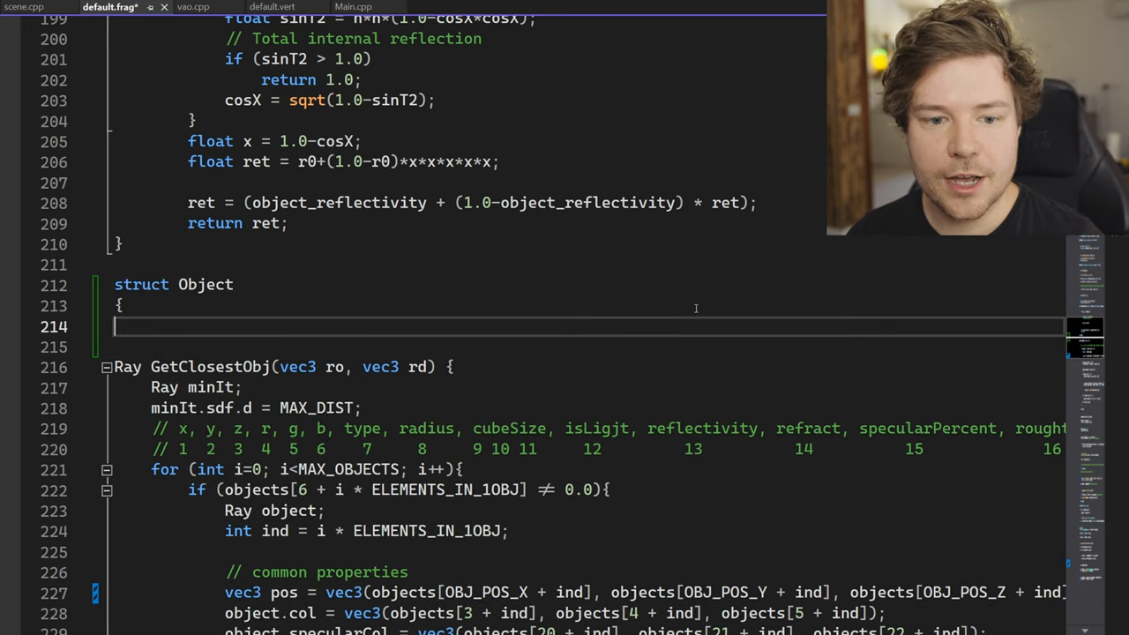
pyautogui.write('vec3 Position;')
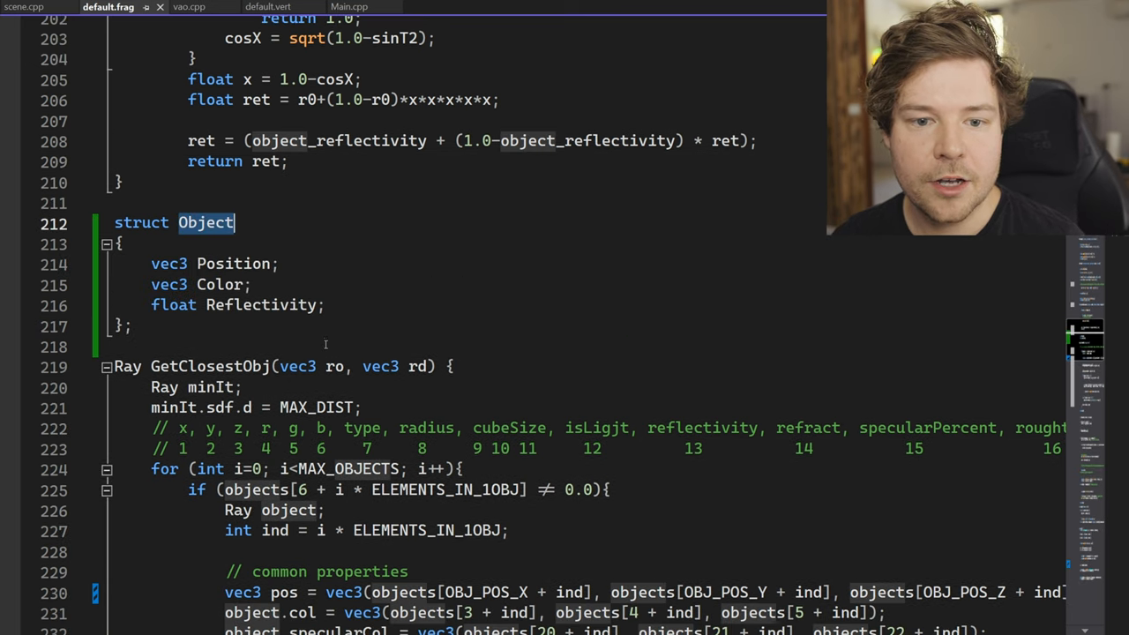
pyautogui.write('Object Unp')
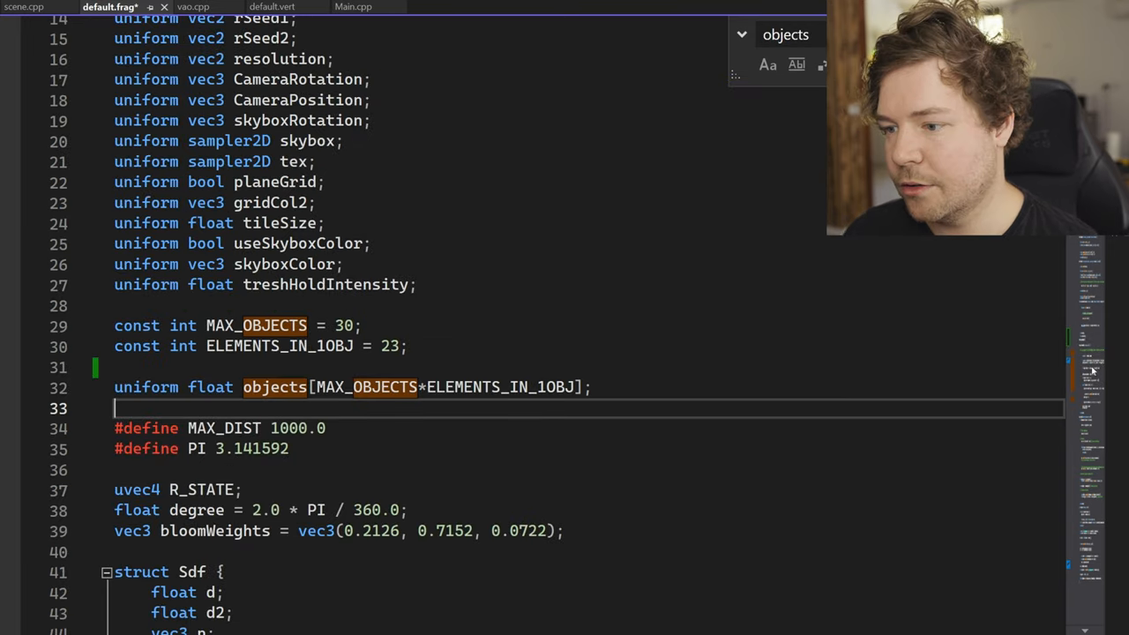
pyautogui.scroll(-3)
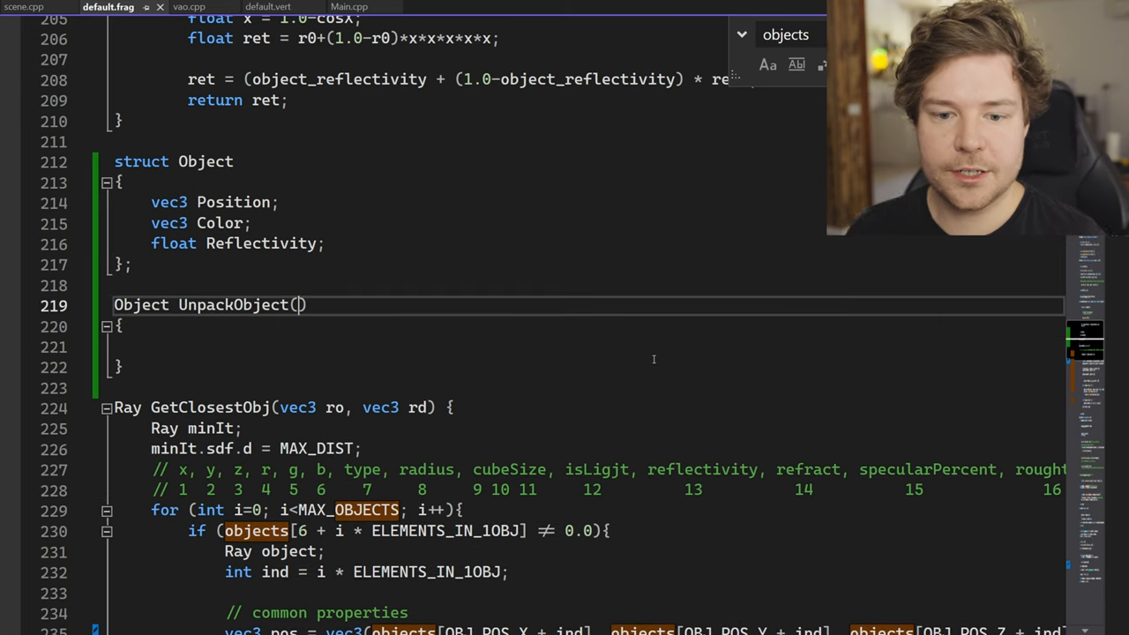
# Give UnpackObject an int index parameter, reuse the loop's offset calculation, and declare Object result.
pyautogui.write('int index')
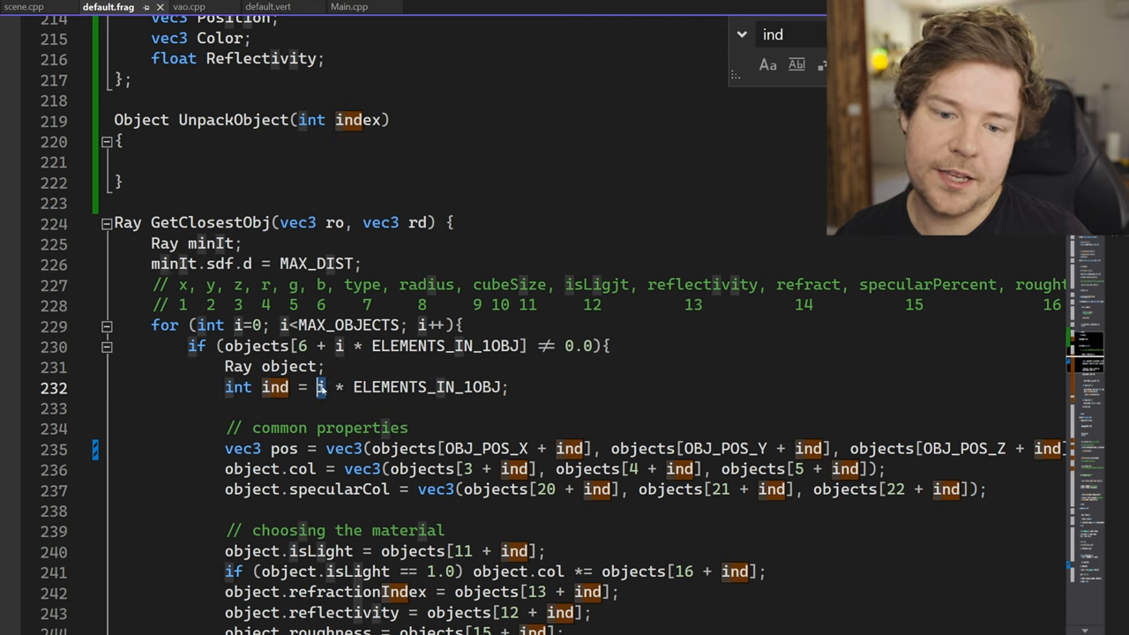
pyautogui.doubleClick(430, 387)
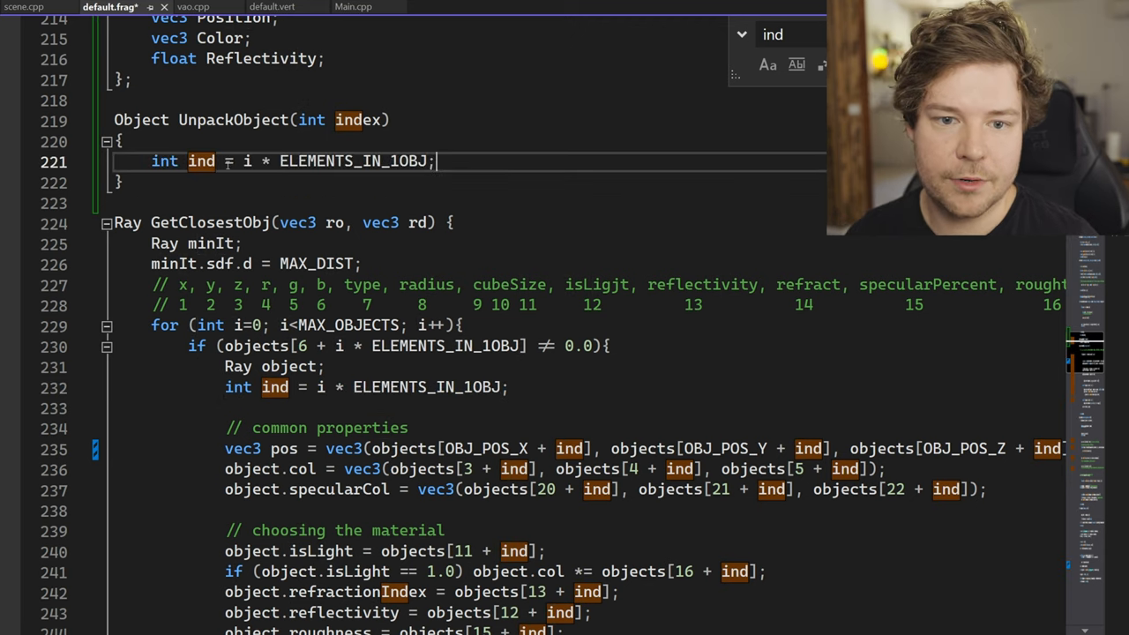
pyautogui.press('Enter')
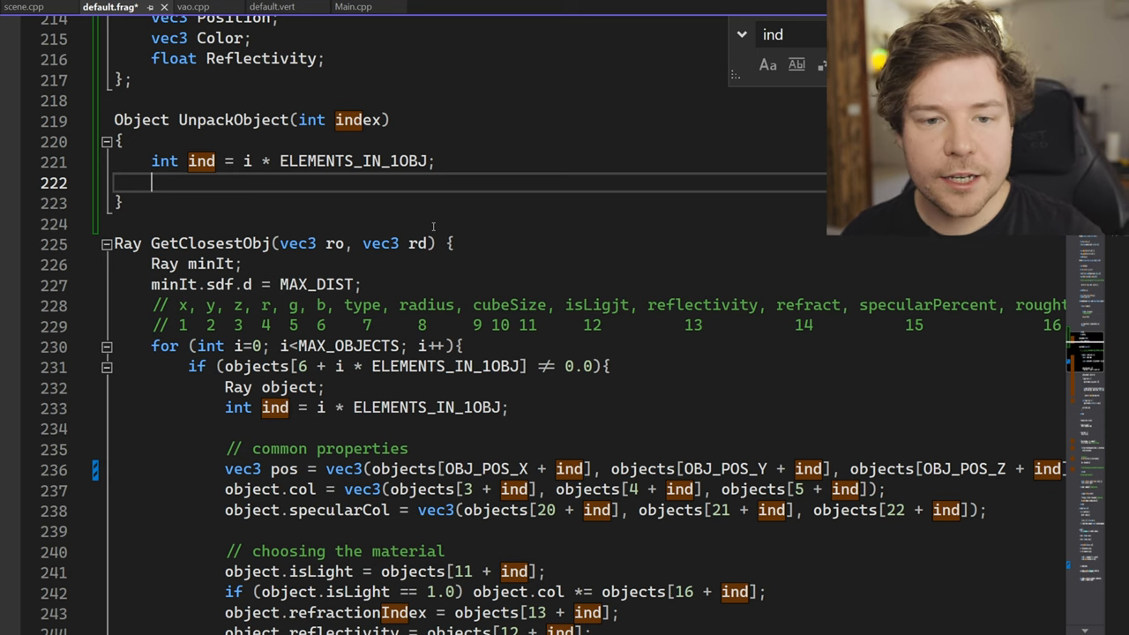
pyautogui.moveTo(397, 298)
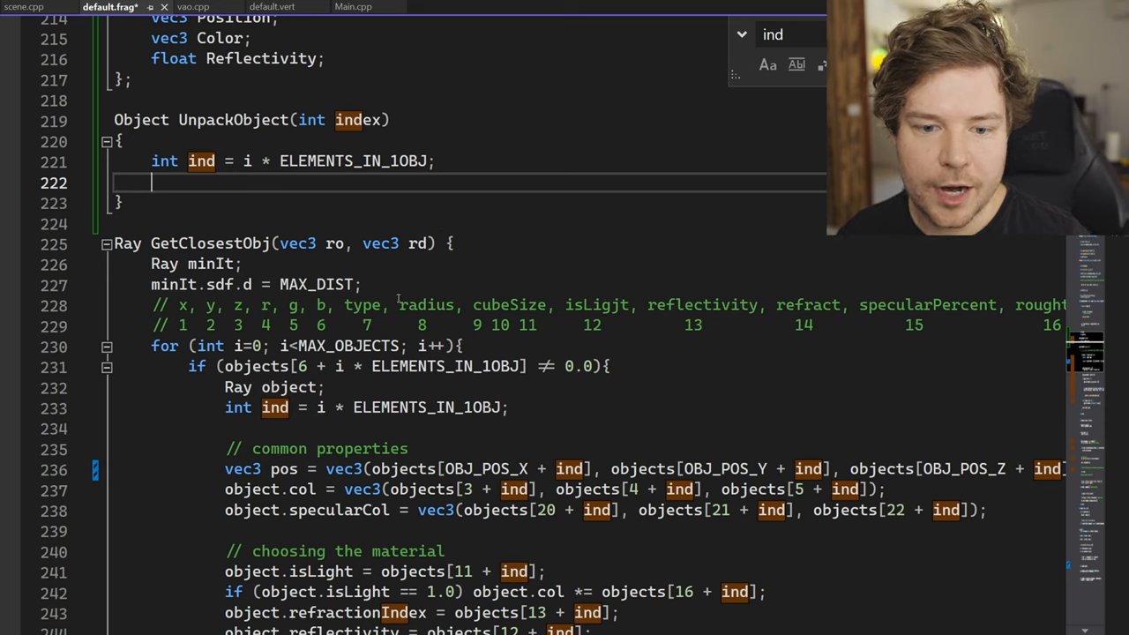
pyautogui.write('Object result;')
pyautogui.write('return result;')
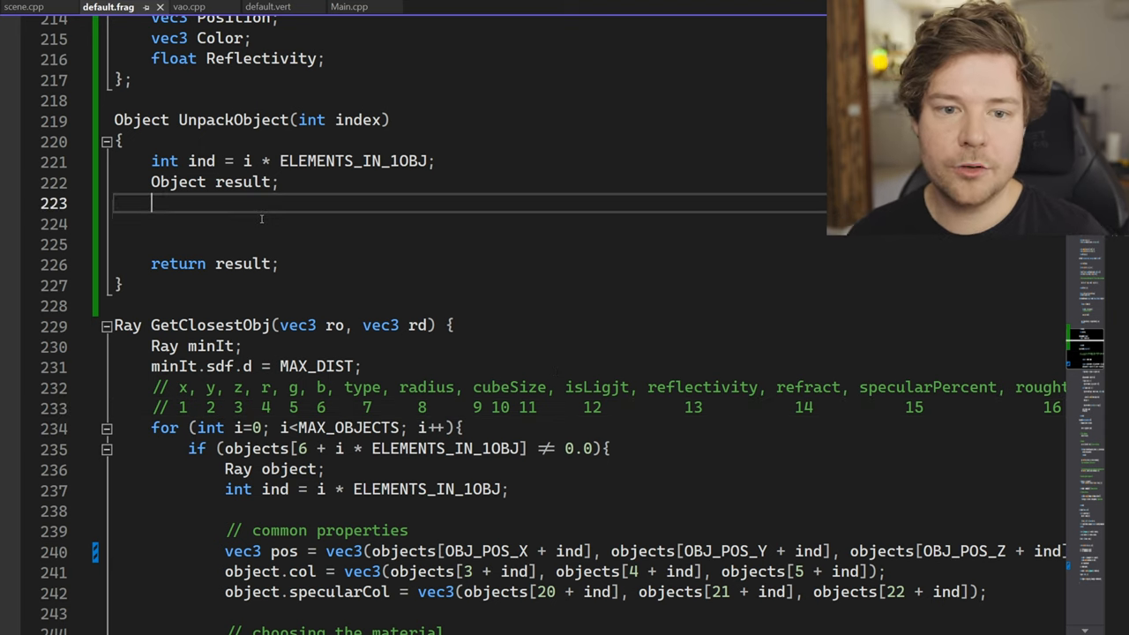
# Assign result.Position from vec3(objects[0+offset]...) and fill Reflectivity from objects[12+offset].
pyautogui.write('result.Position = objects')
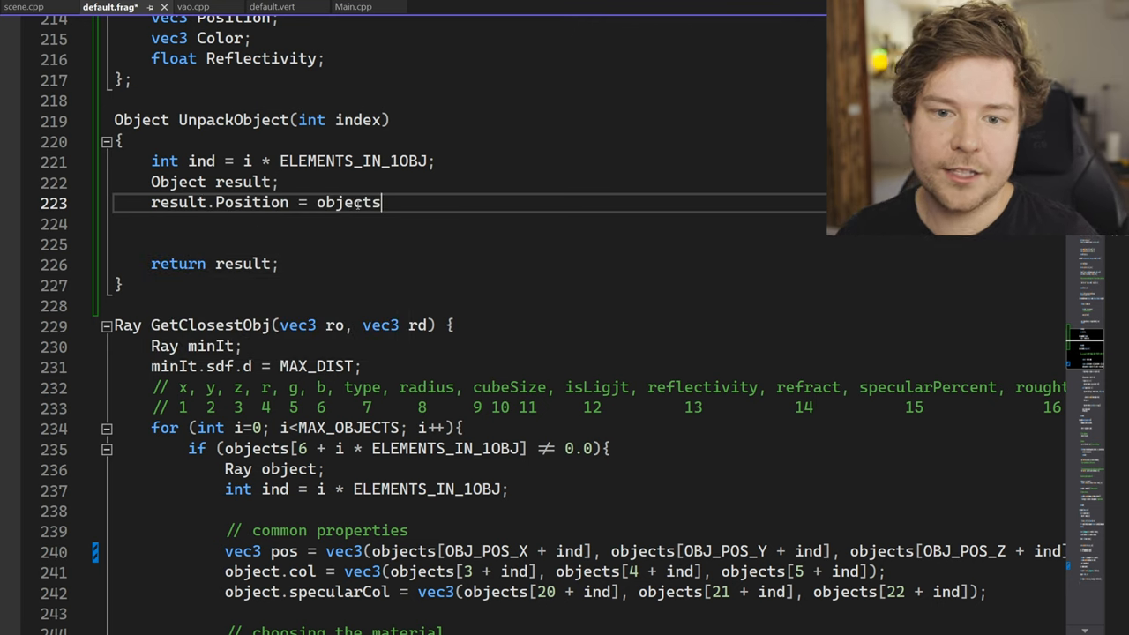
pyautogui.write('[]')
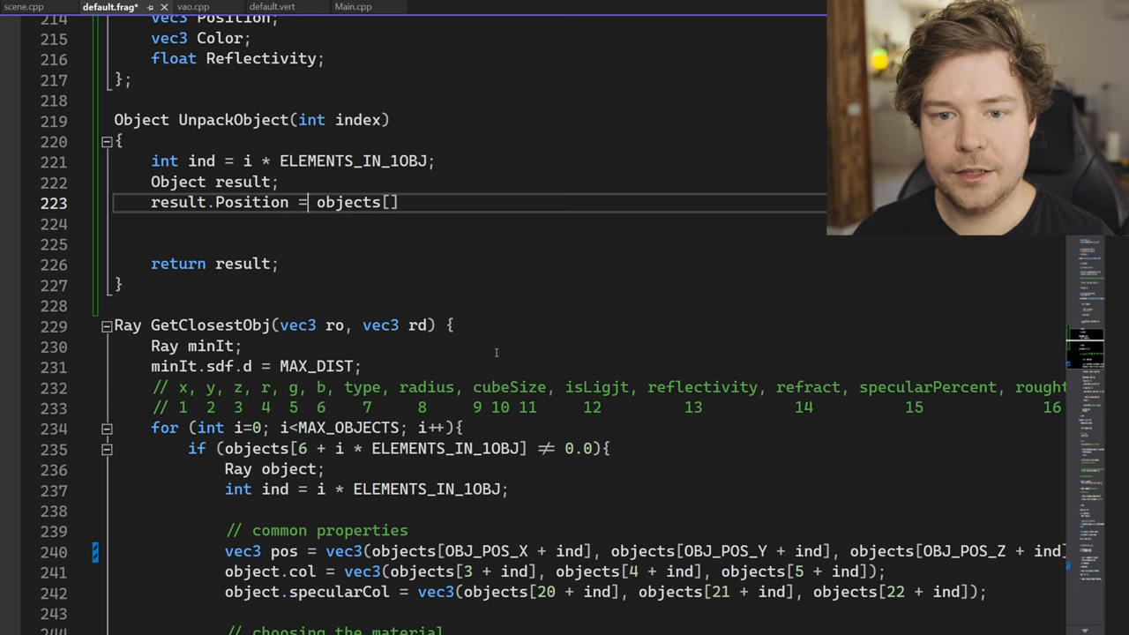
pyautogui.write('vec3(objects[0 + offset')
pyautogui.click(470, 224)
pyautogui.write('result.Reflectivity = objects[12 + offset];')
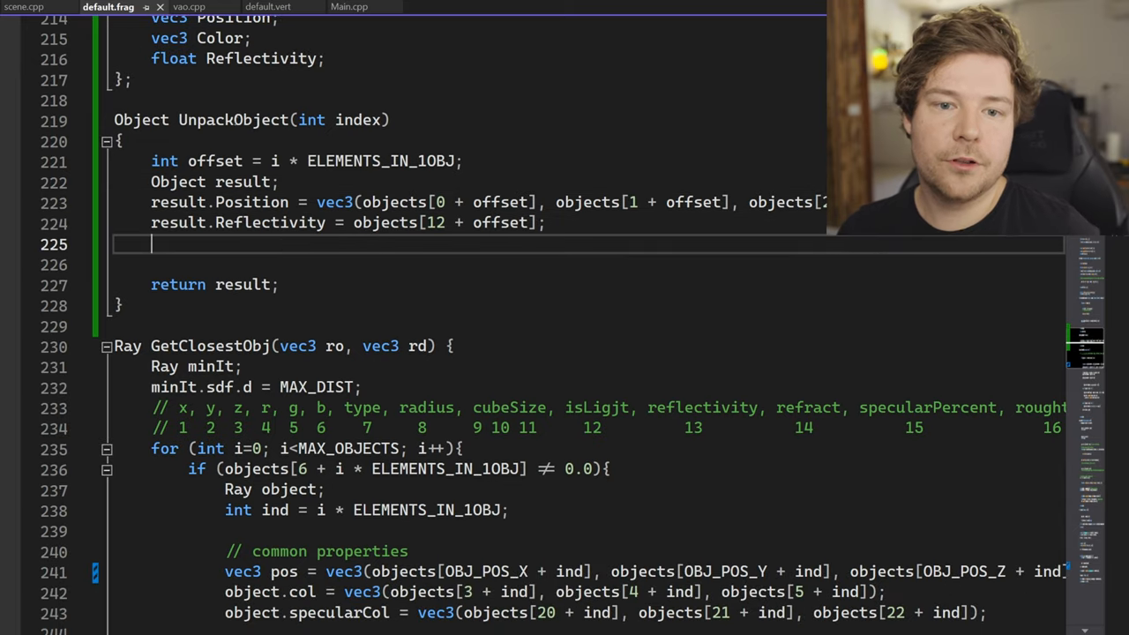
pyautogui.scroll(-3)
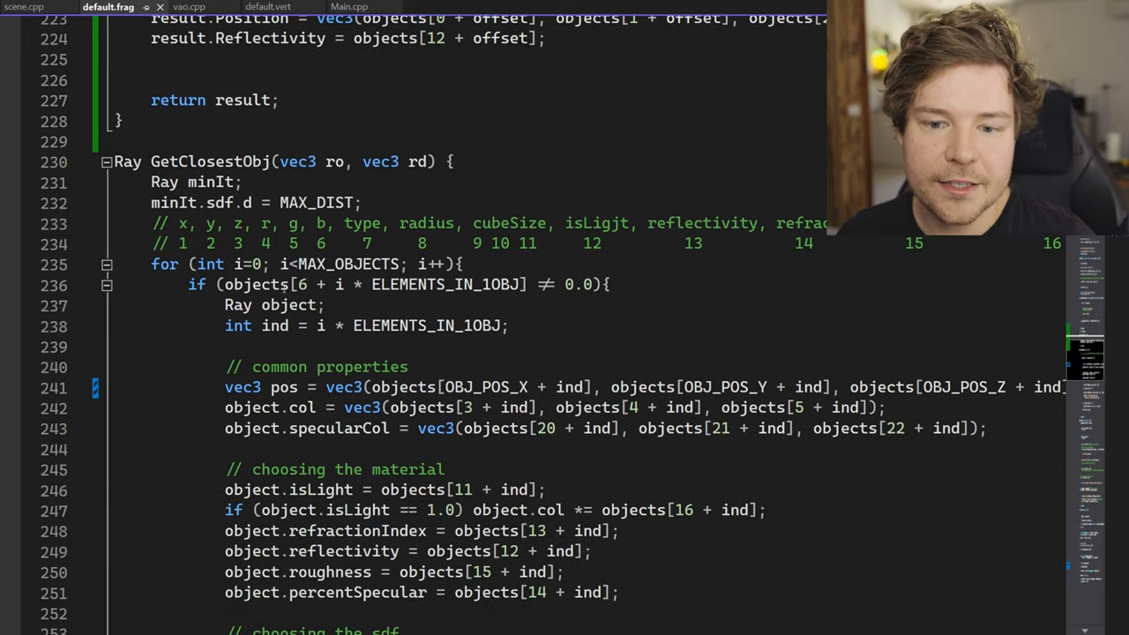
pyautogui.click(346, 285)
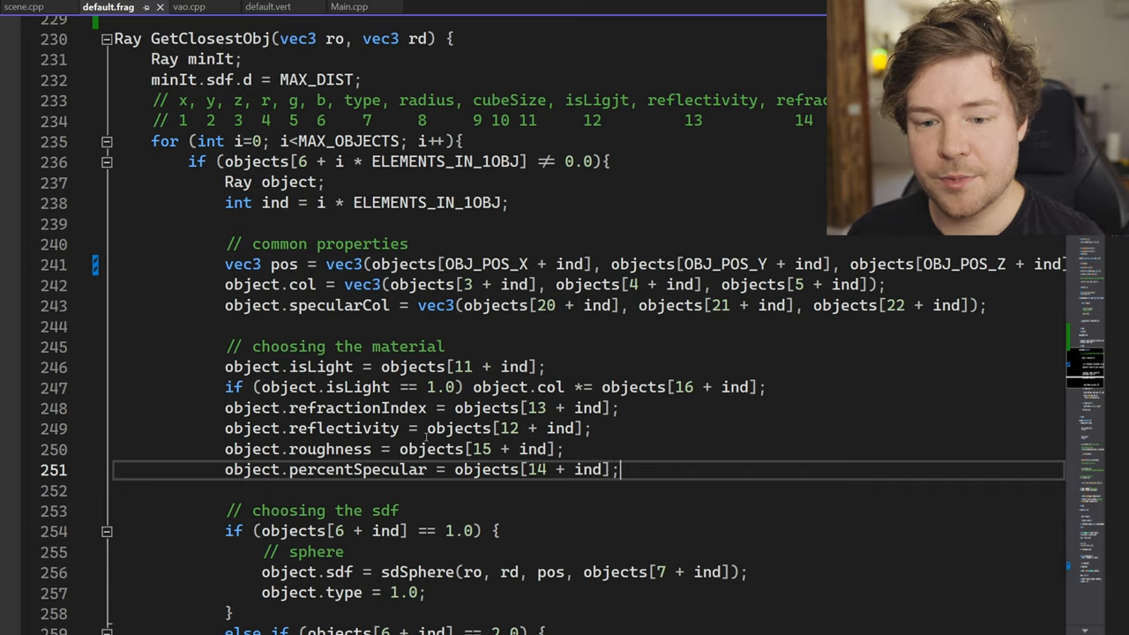
pyautogui.scroll(-3)
pyautogui.write('object')
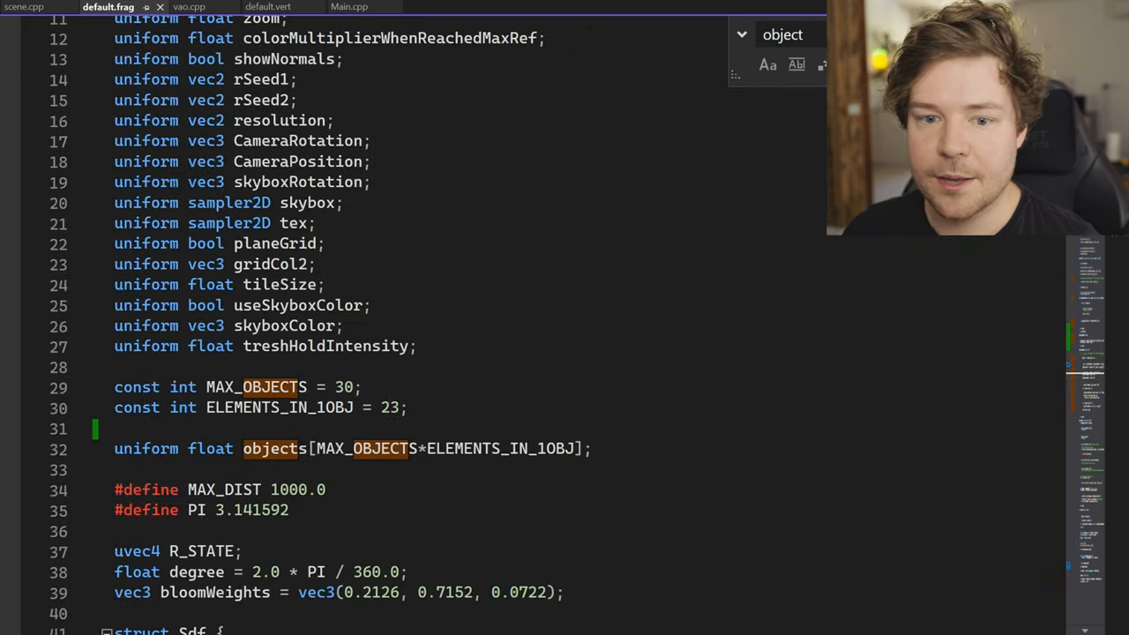
pyautogui.scroll(-3)
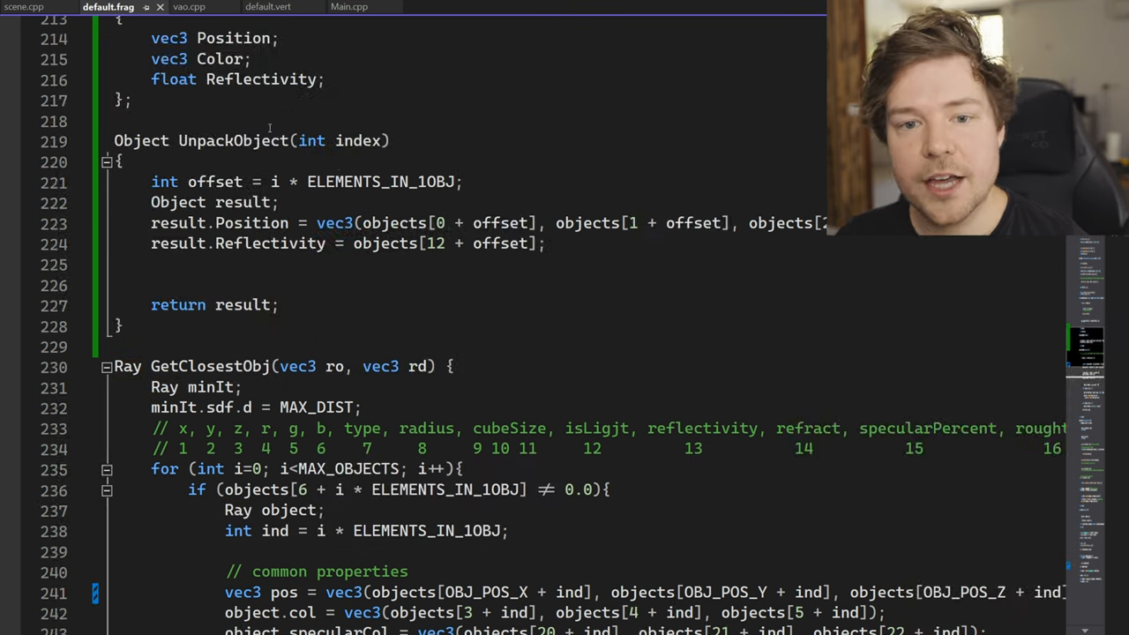
pyautogui.scroll(-3)
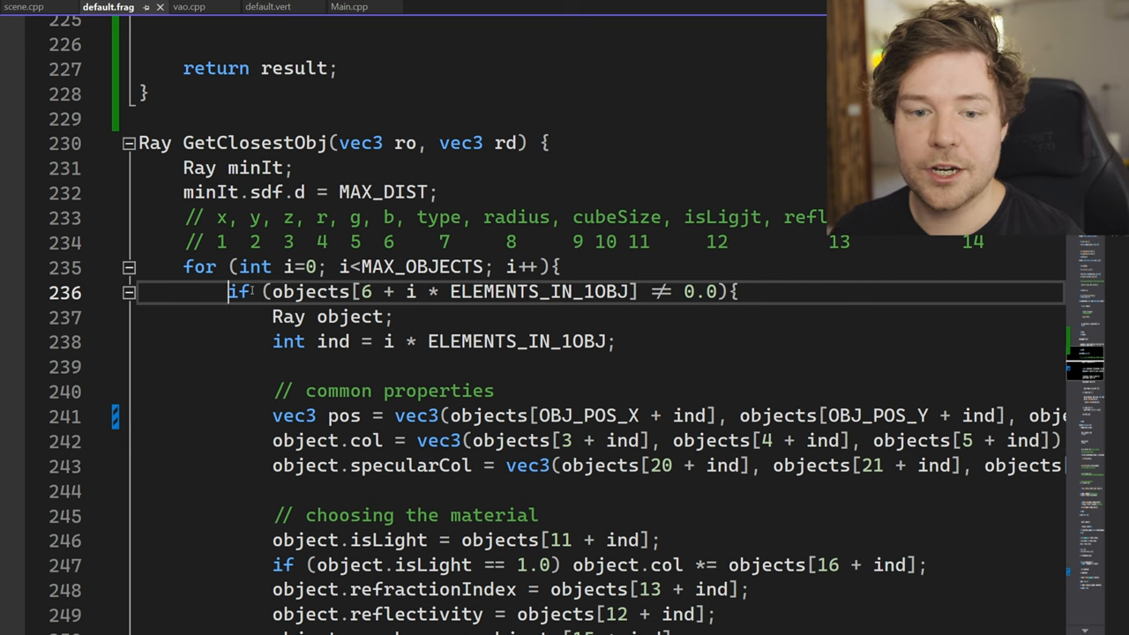
pyautogui.scroll(-3)
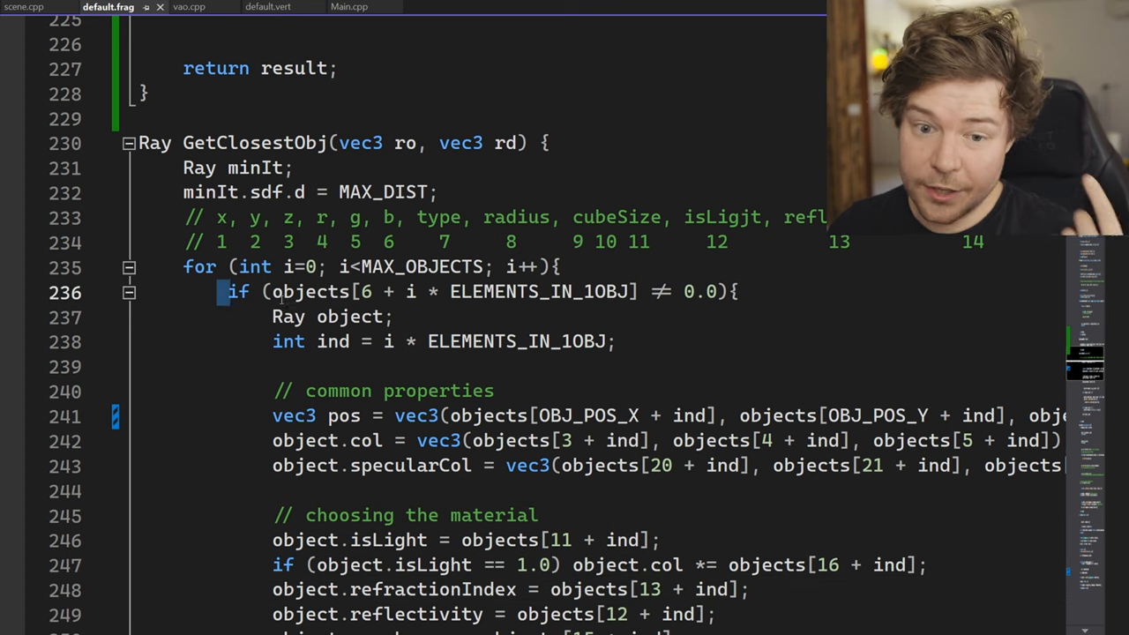
# In the GetClosestObj loop, set 'Object obj = UnpackObject(i);' and test obj.Type != 0.0.
pyautogui.click(560, 266)
pyautogui.write('Object UnpackObject(int index')
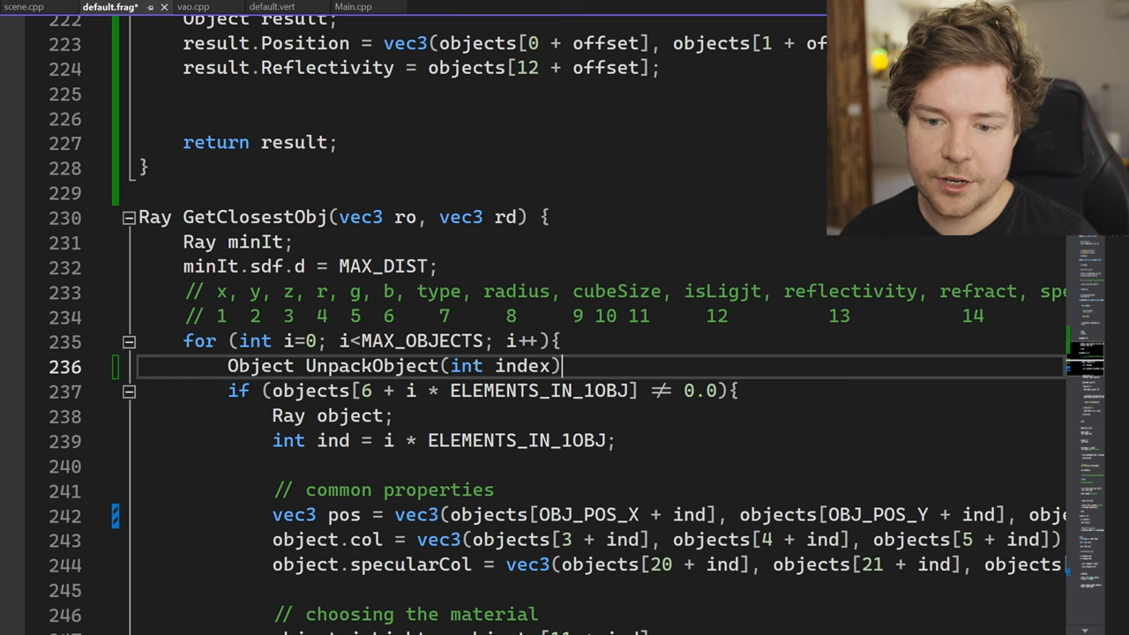
pyautogui.write('i)')
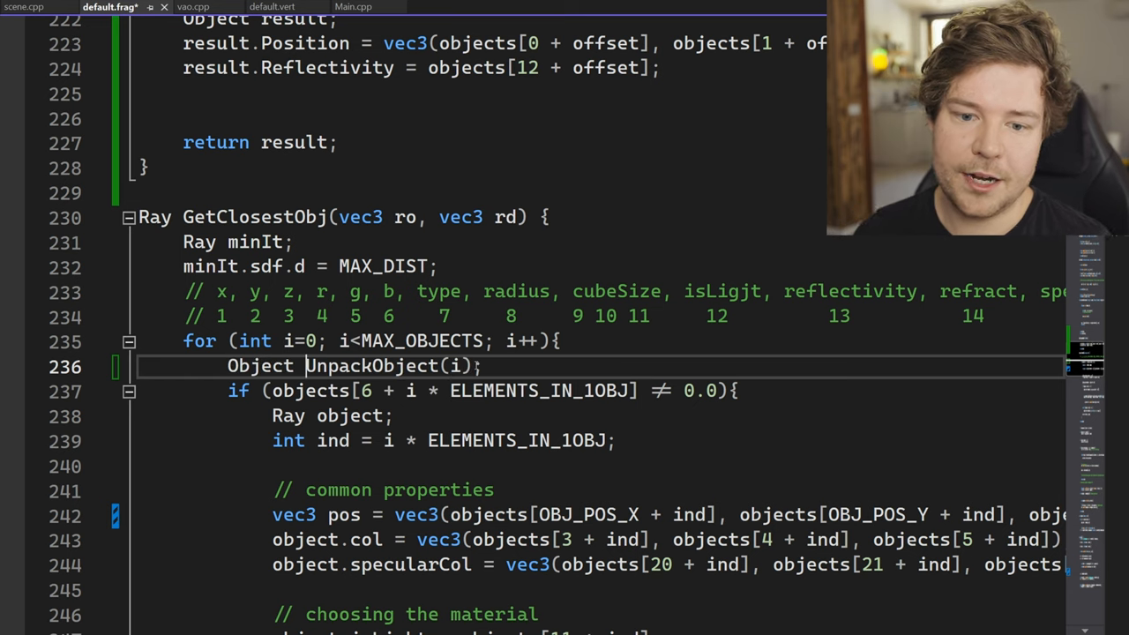
pyautogui.write('obj =')
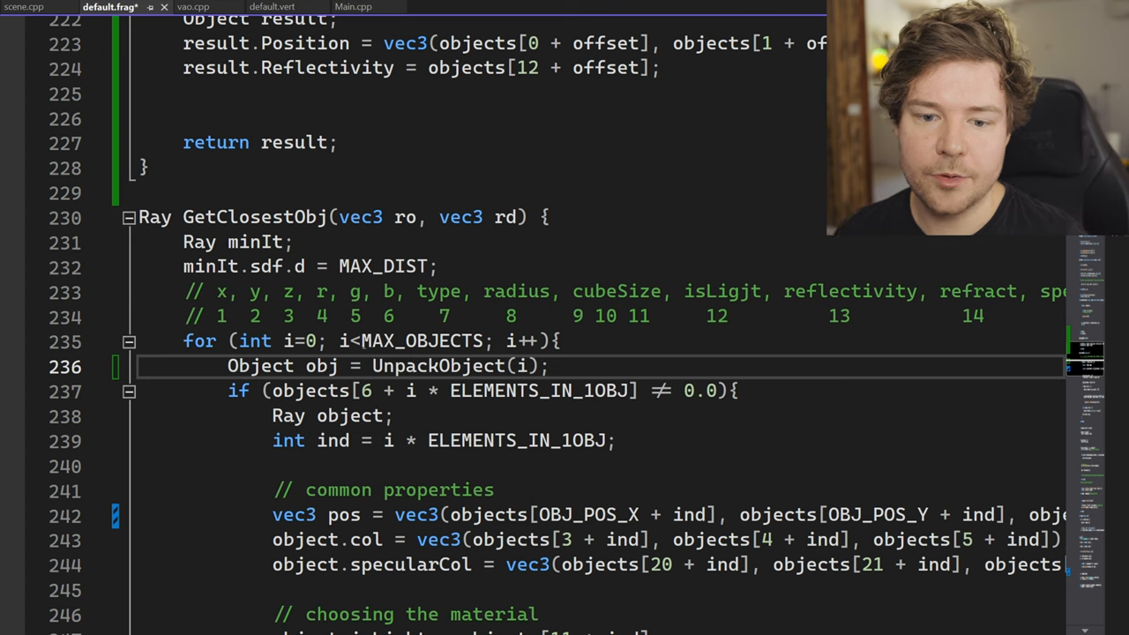
pyautogui.moveTo(273, 391); pyautogui.dragTo(644, 391)
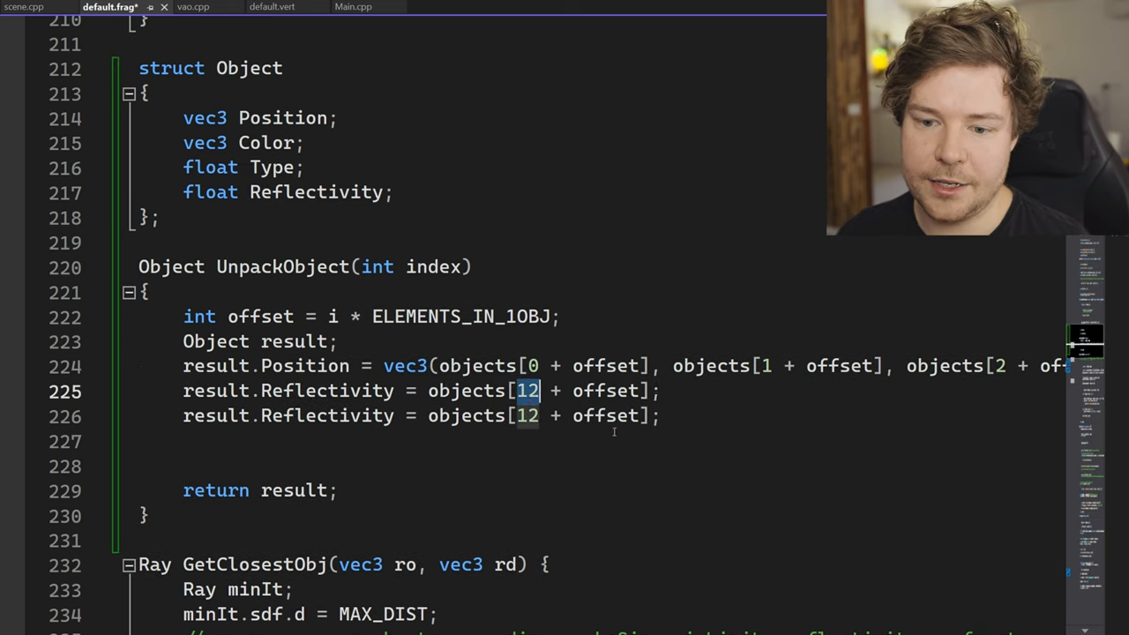
# Scroll down through the shader to RayTrace's refraction code.
pyautogui.scroll(-3)
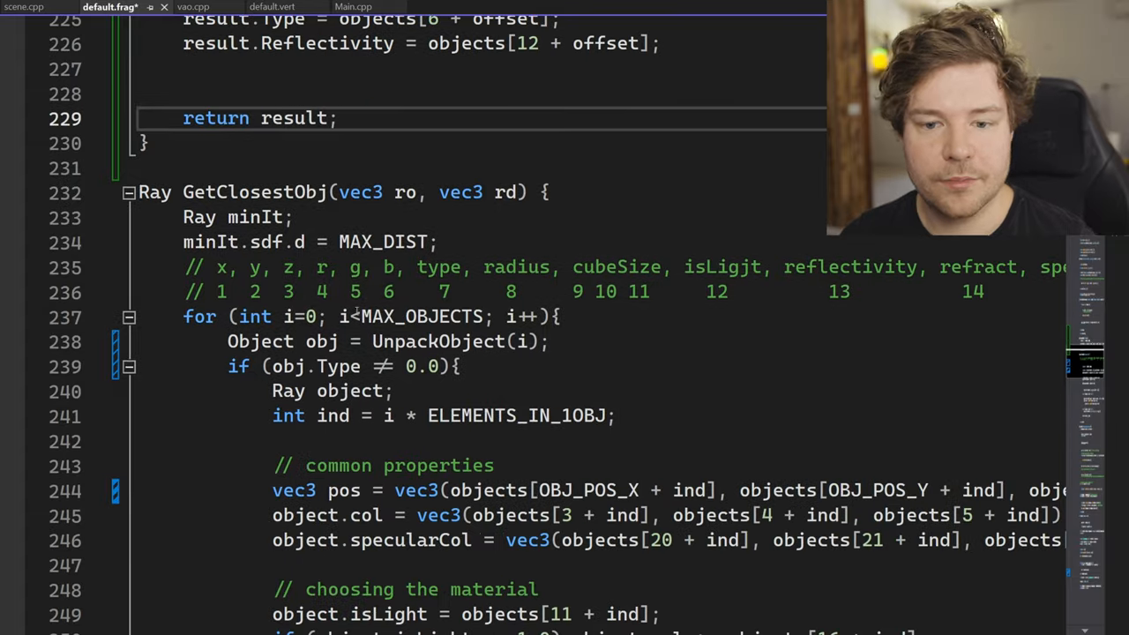
pyautogui.scroll(-3)
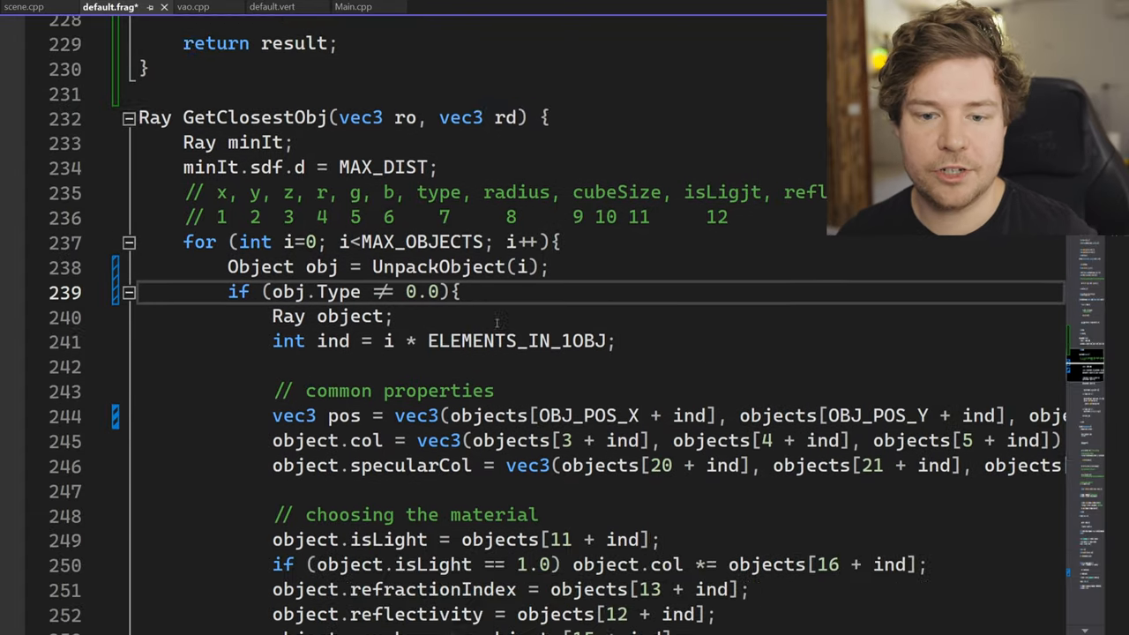
pyautogui.scroll(-3)
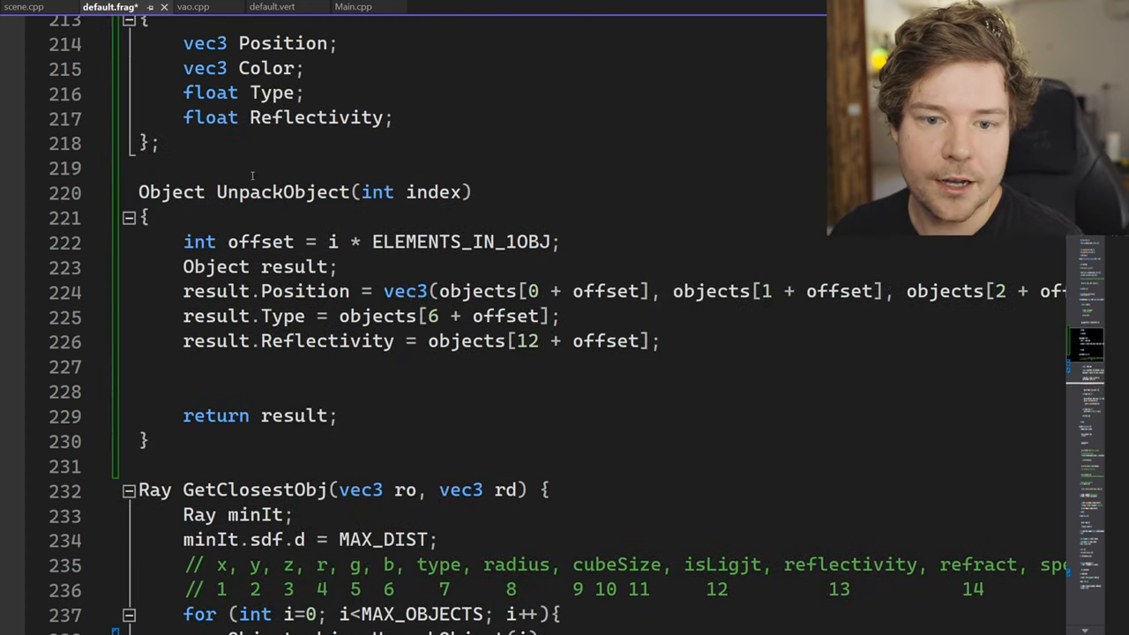
pyautogui.scroll(-3)
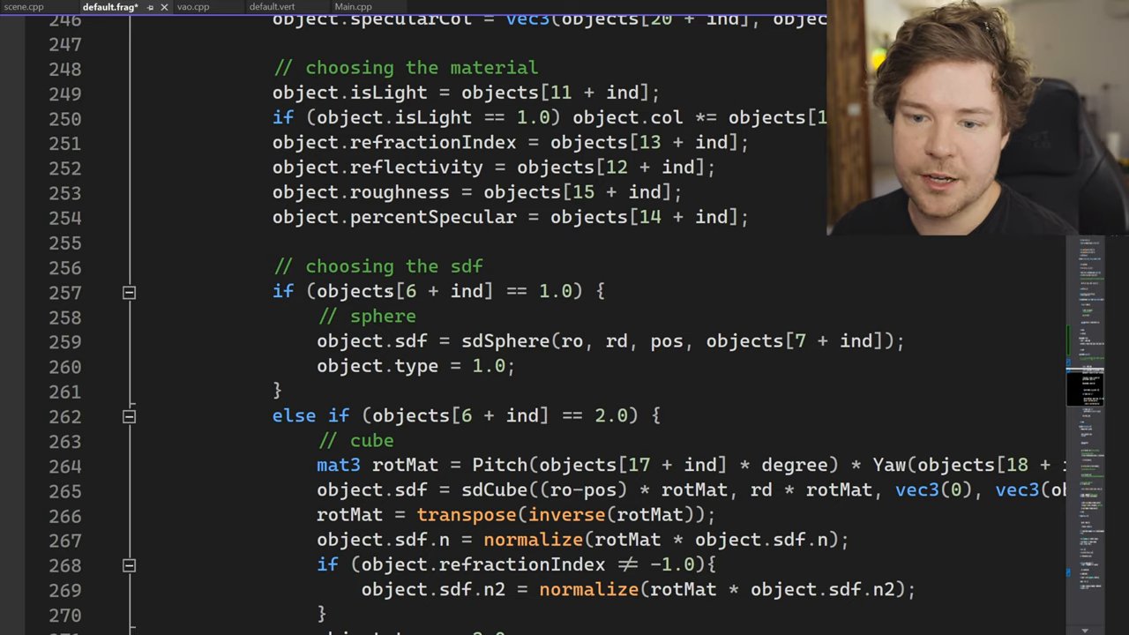
pyautogui.scroll(-3)
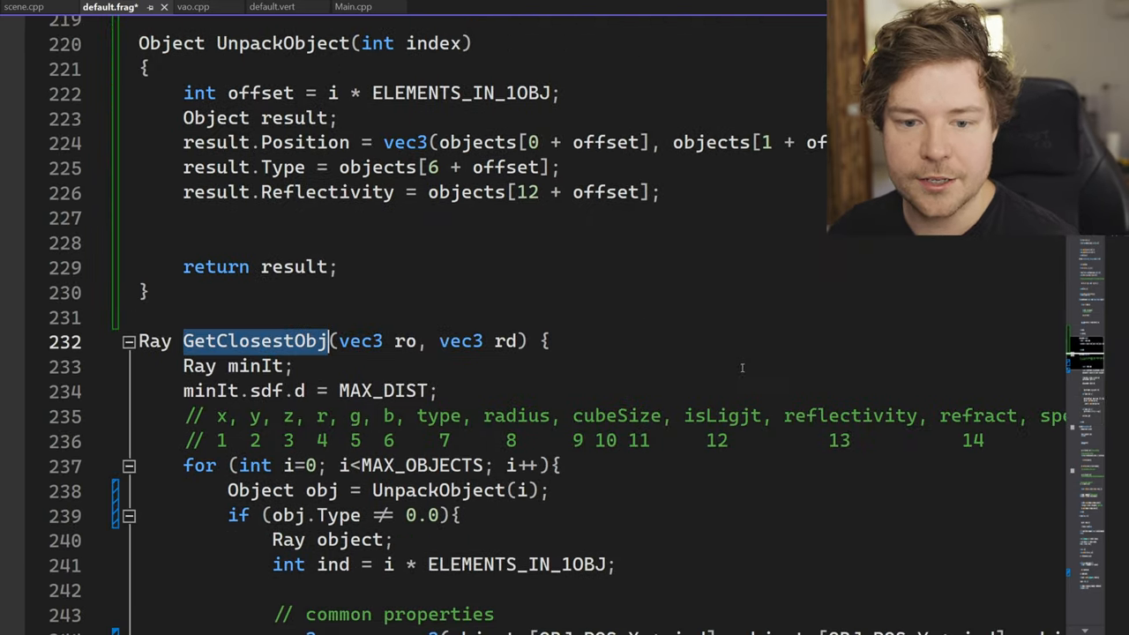
pyautogui.scroll(-3)
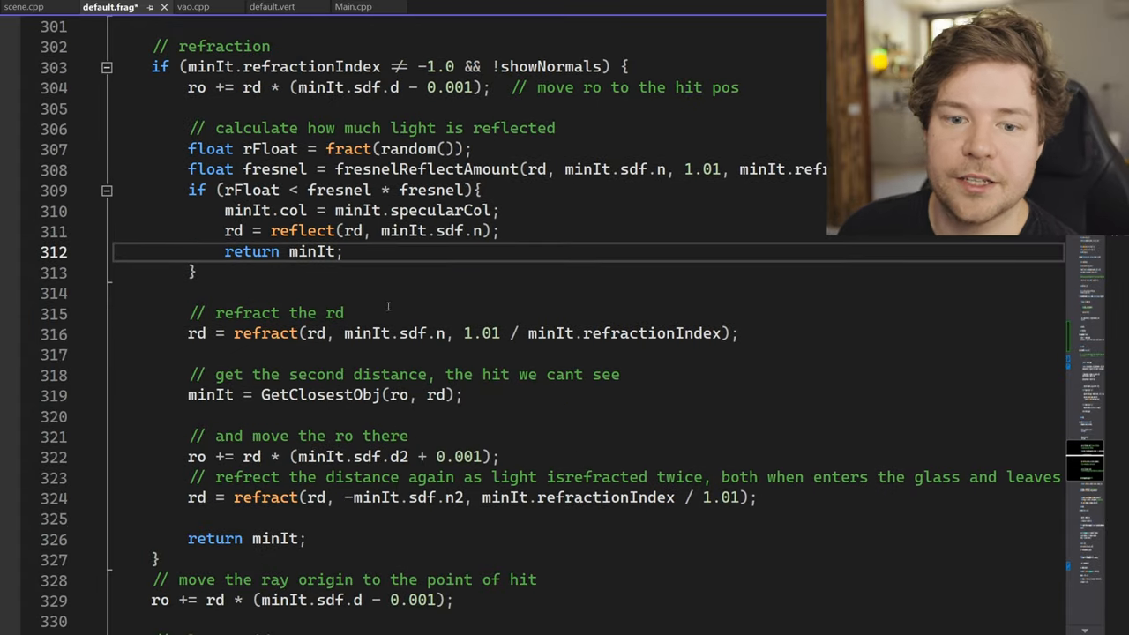
pyautogui.scroll(-3)
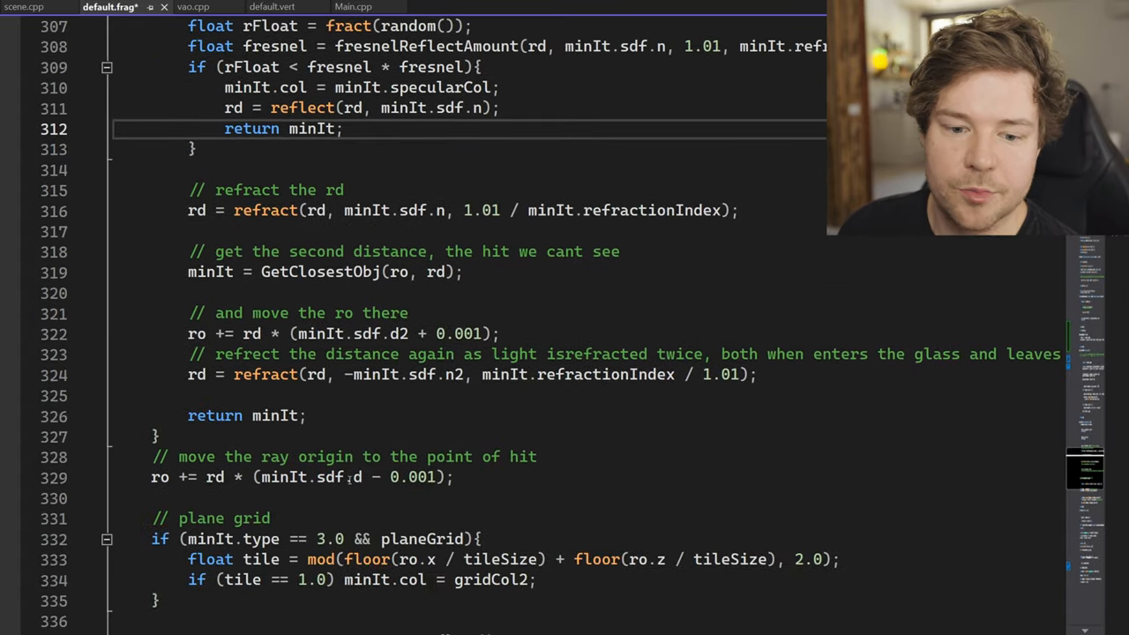
pyautogui.scroll(-3)
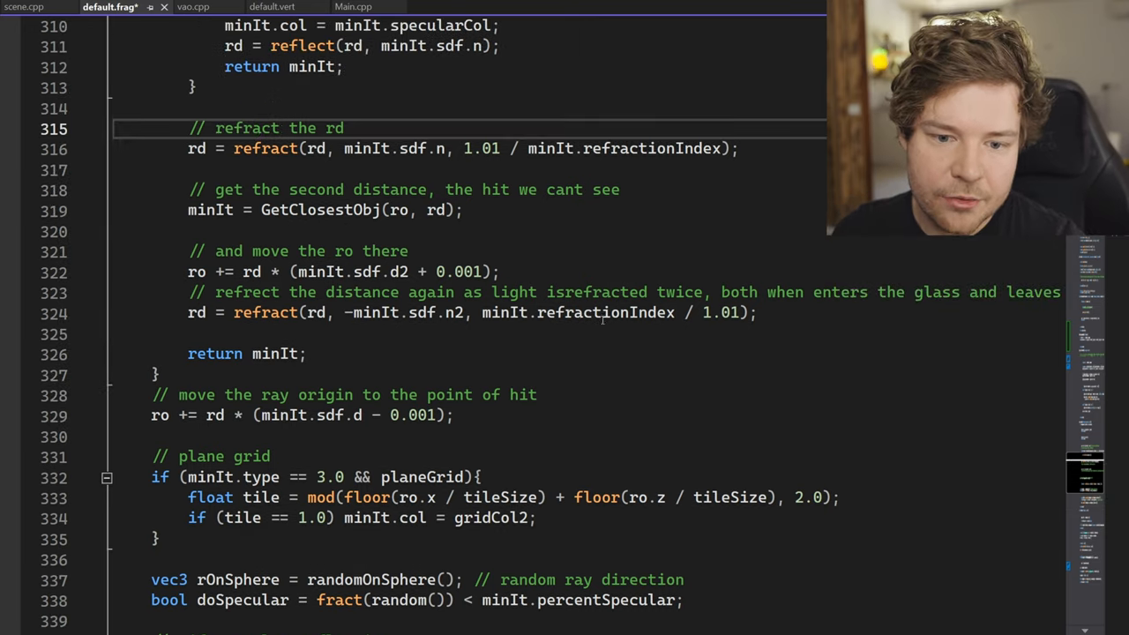
pyautogui.scroll(-3)
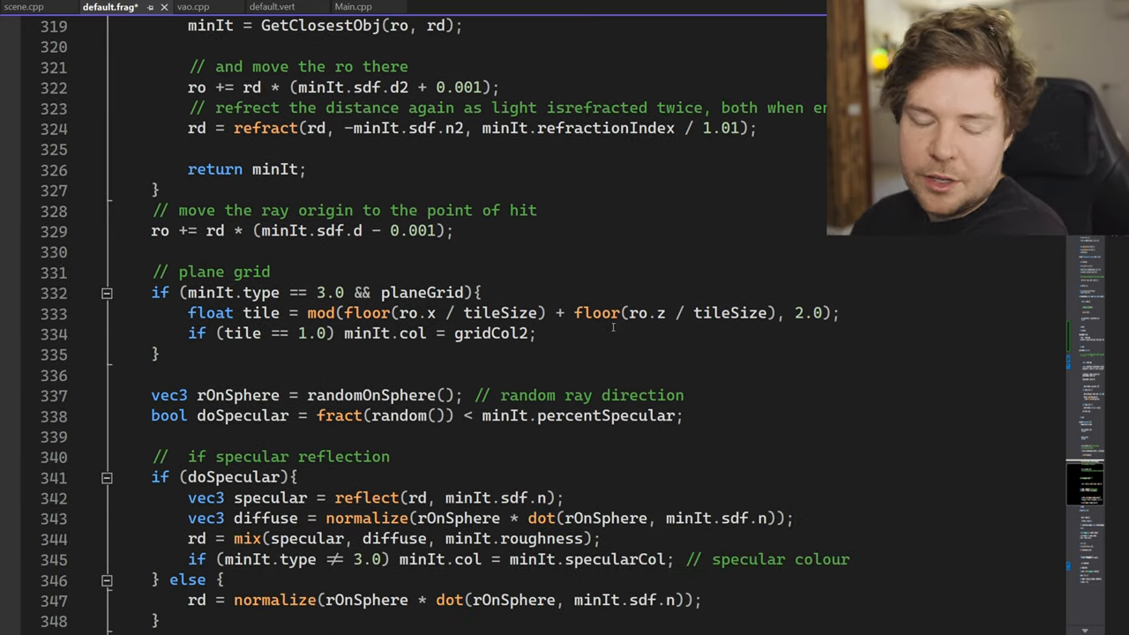
pyautogui.scroll(-3)
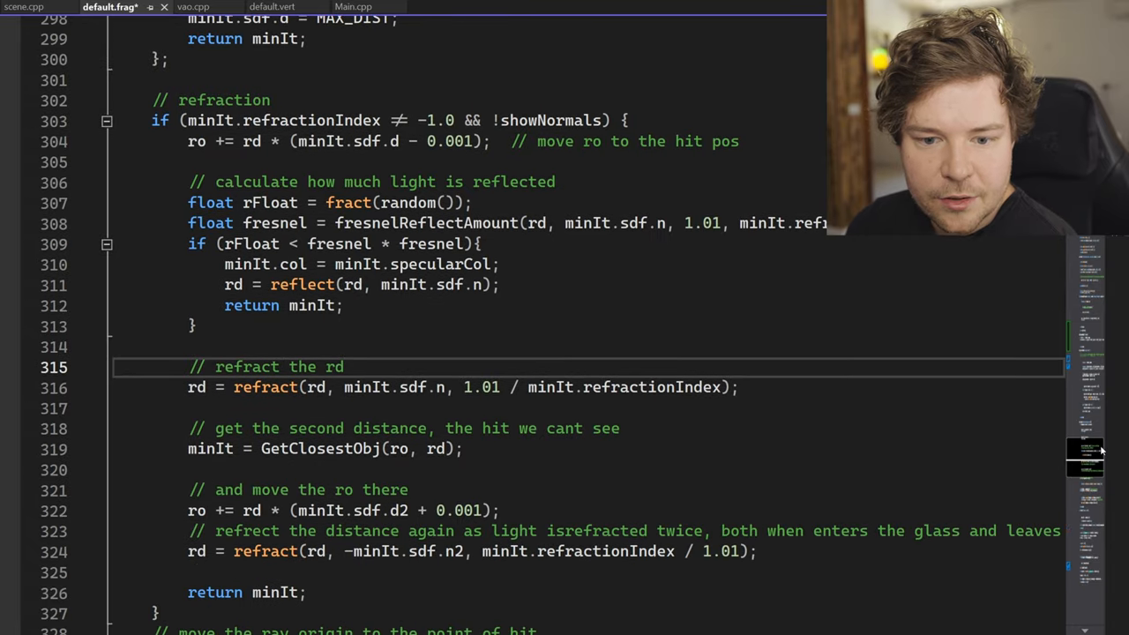
pyautogui.scroll(-3)
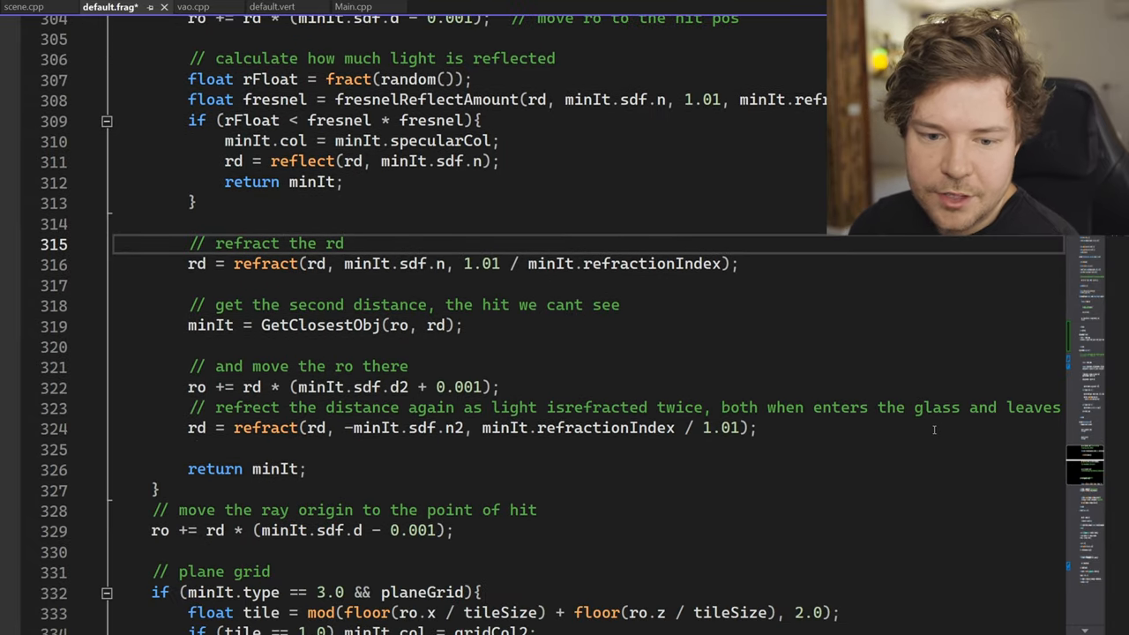
pyautogui.scroll(-3)
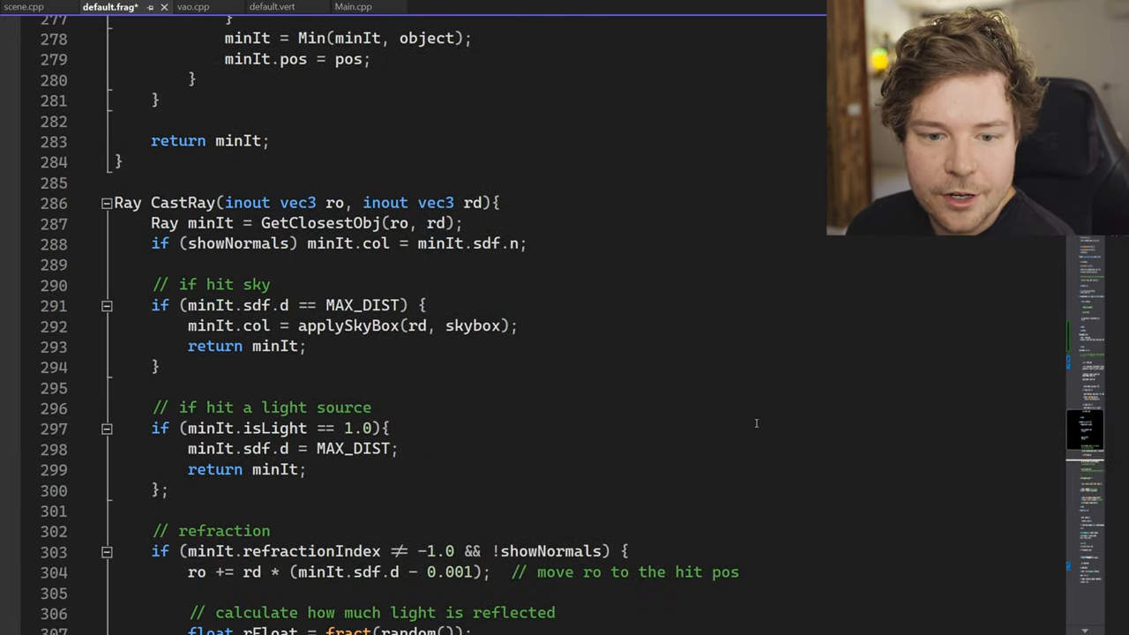
# Select the ro variable in CastRay's hit-point update to highlight all its occurrences.
pyautogui.scroll(-3)
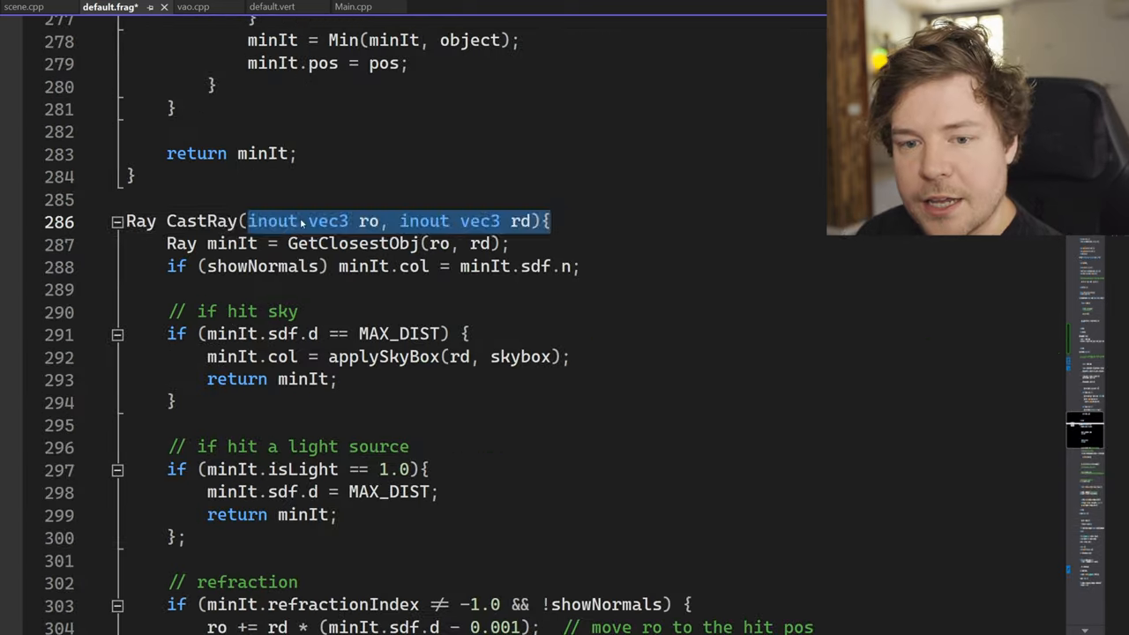
pyautogui.scroll(-3)
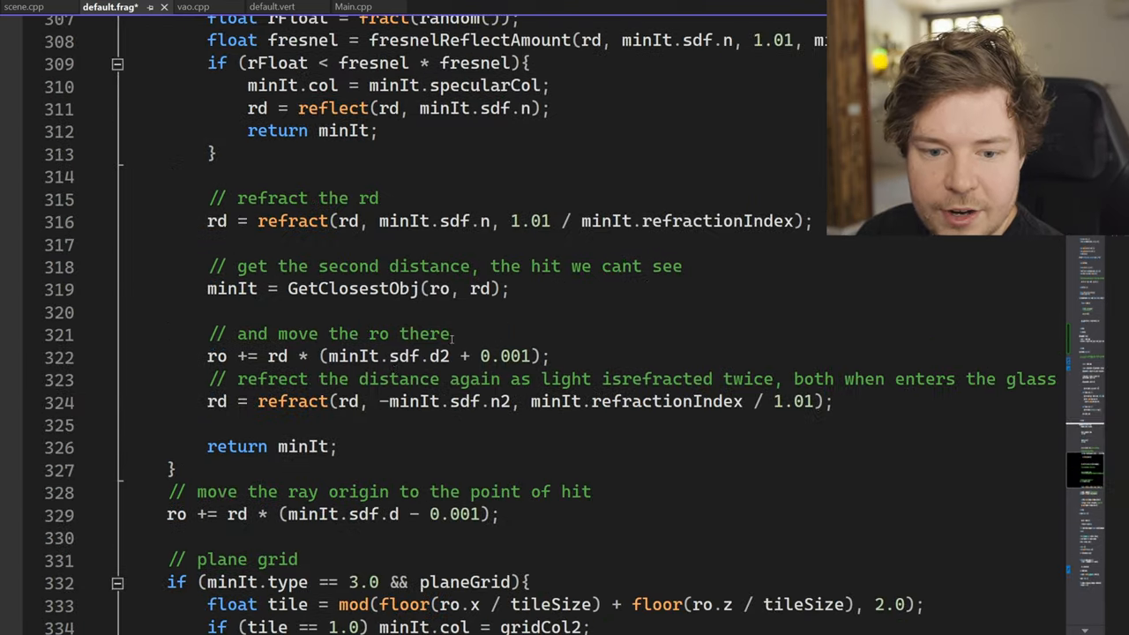
pyautogui.scroll(3)
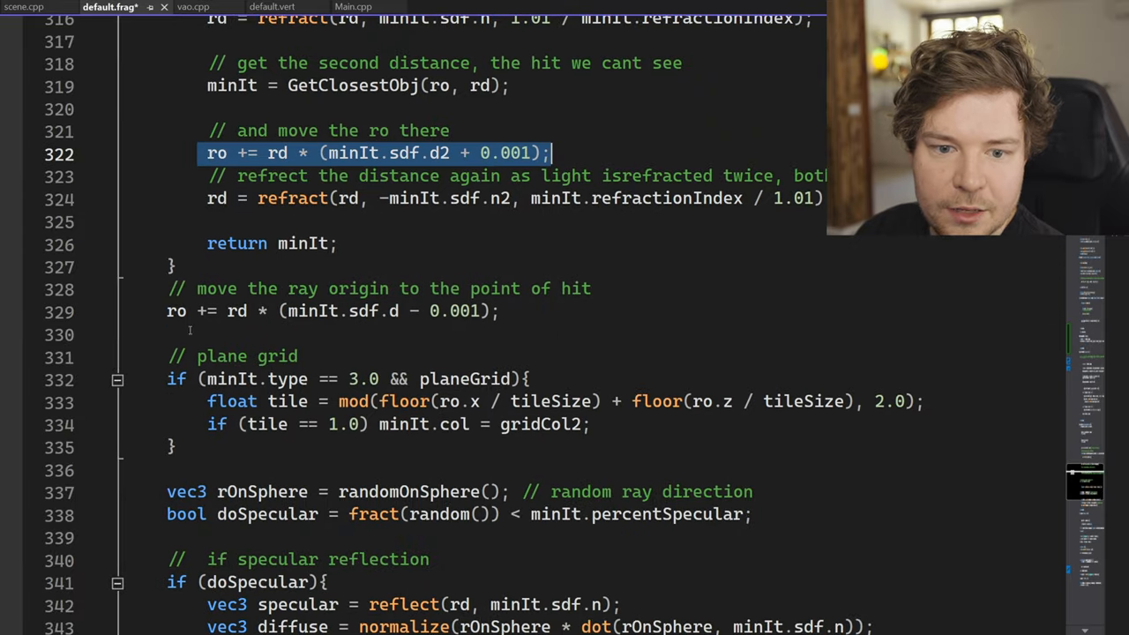
pyautogui.click(236, 311)
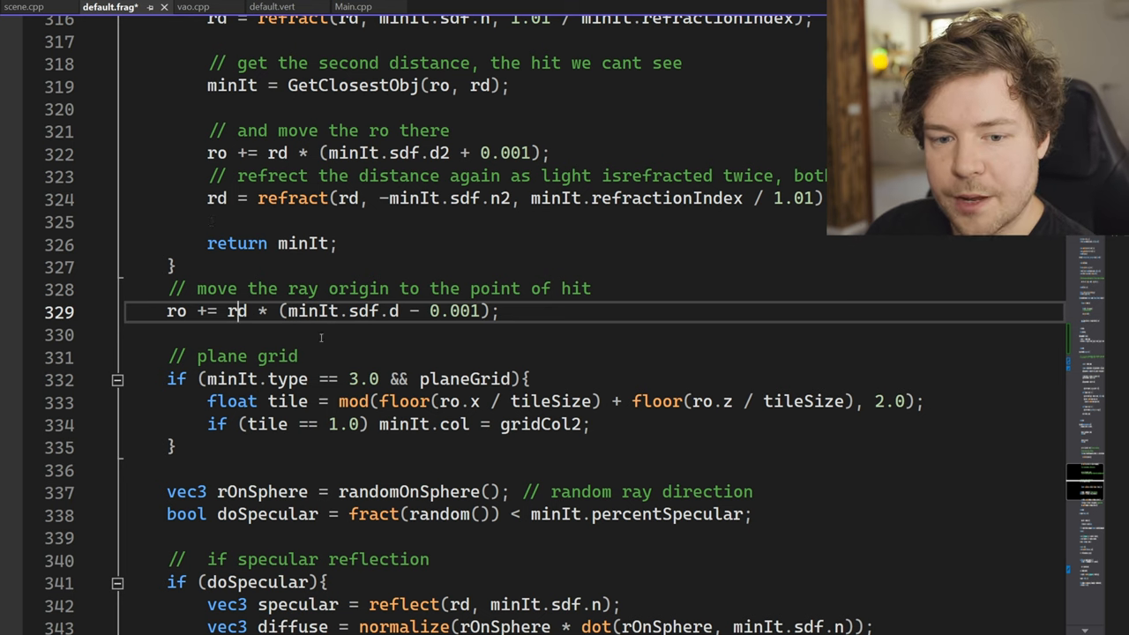
pyautogui.scroll(-3)
pyautogui.write('ro')
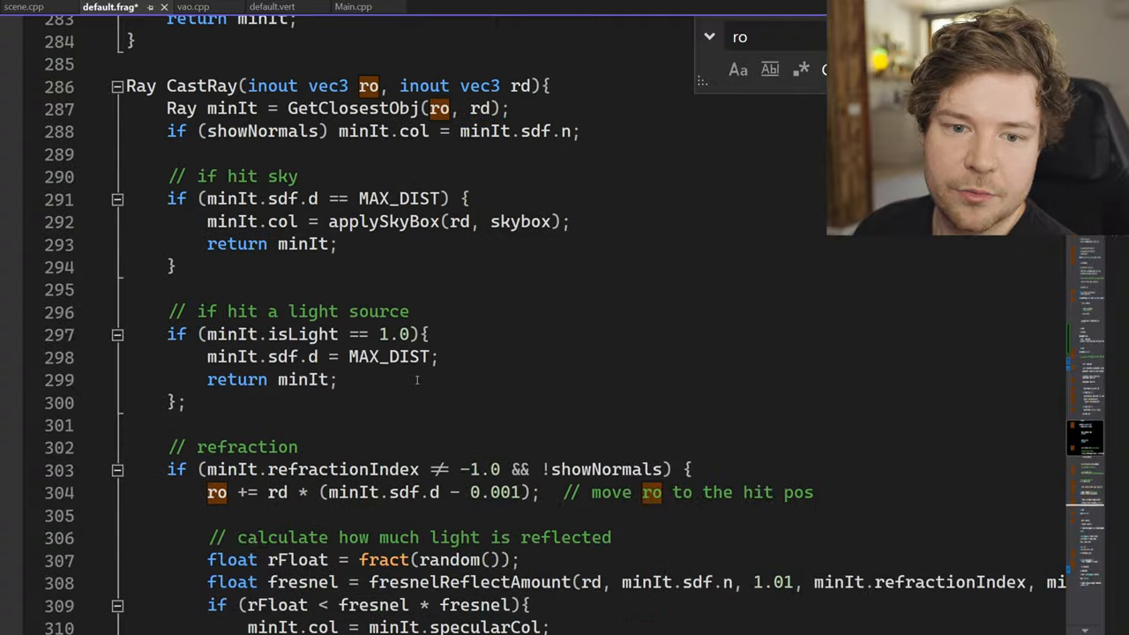
pyautogui.scroll(-3)
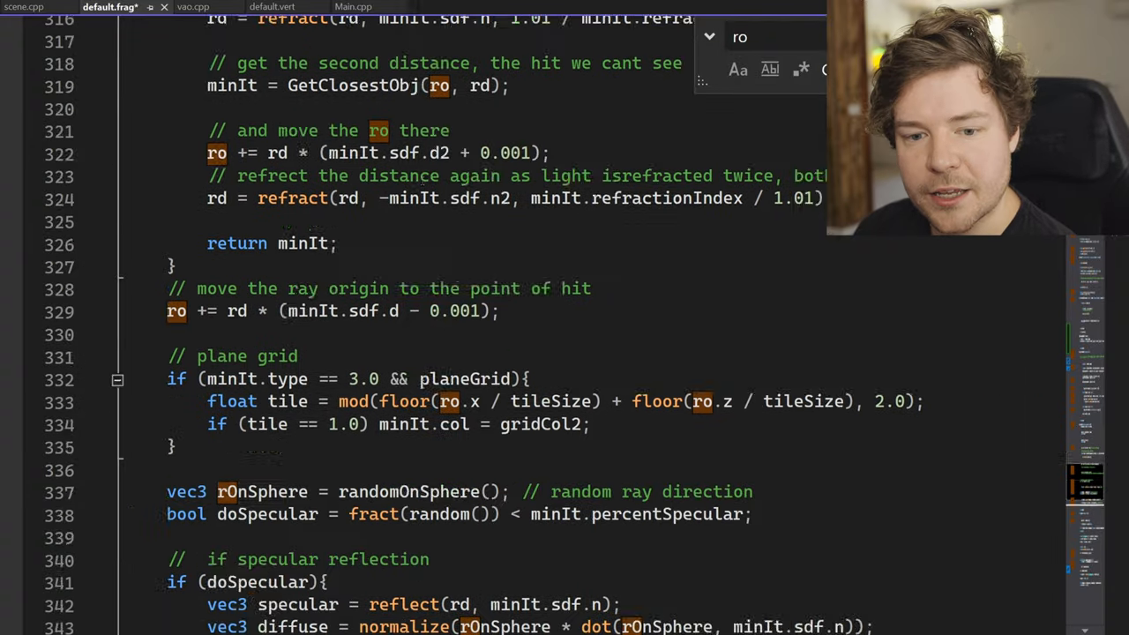
pyautogui.scroll(-3)
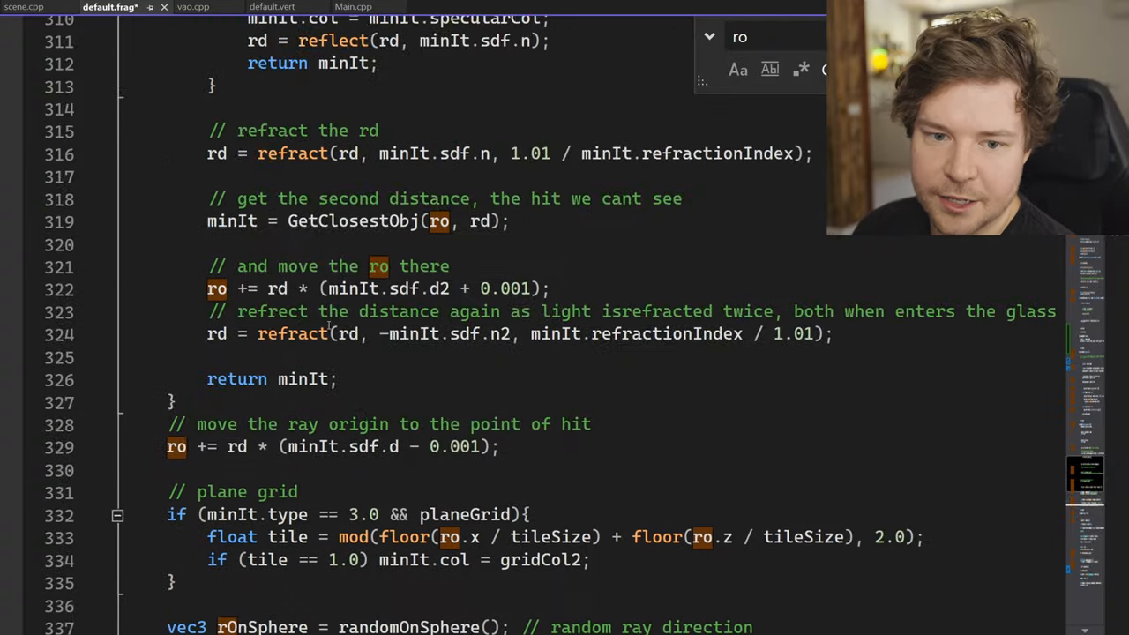
pyautogui.scroll(-3)
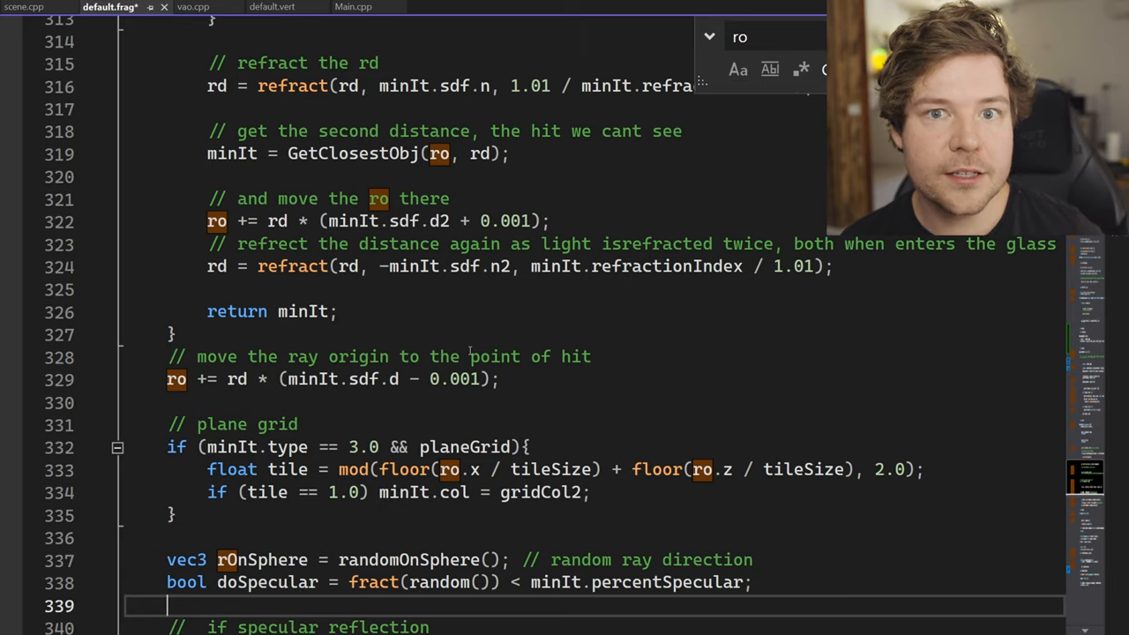
pyautogui.scroll(-3)
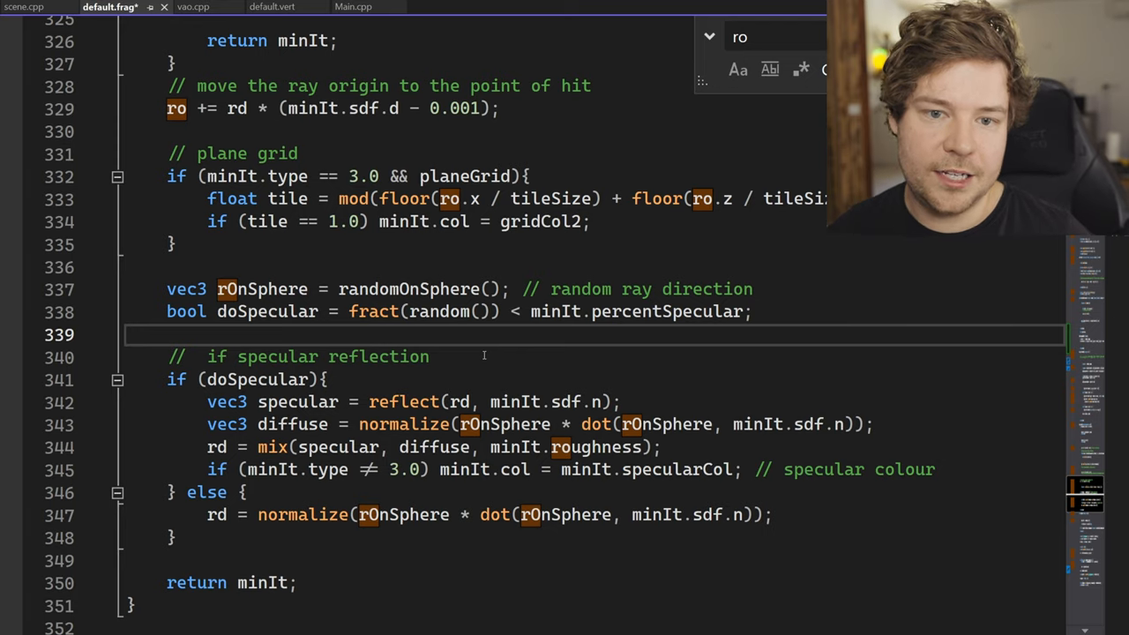